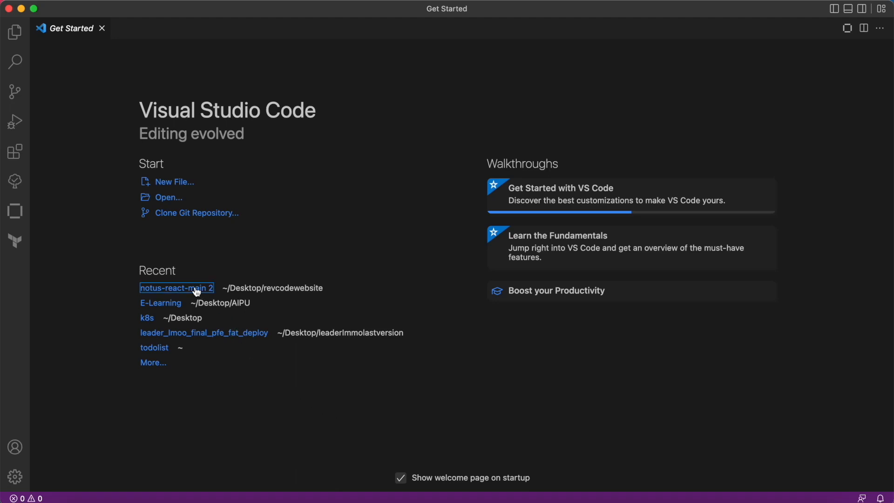
Load the notus-react-main 2 project from Recent and show its files in the Explorer
click(177, 288)
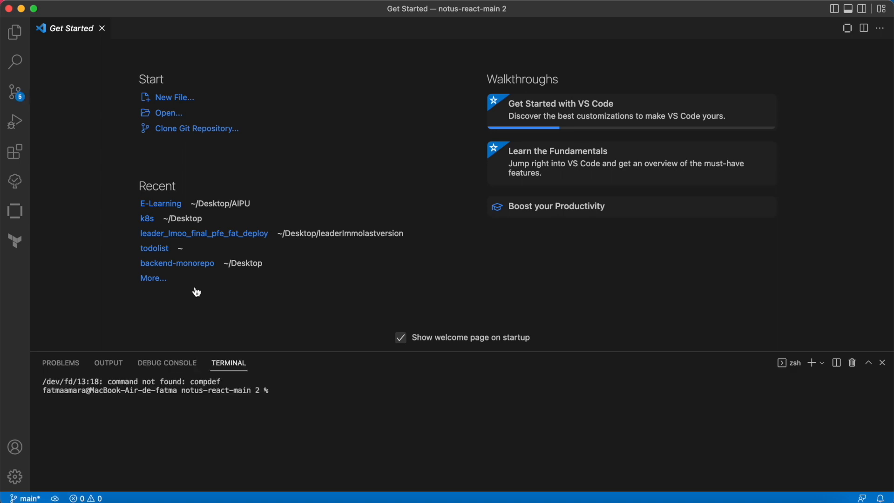
mouse_move(89, 68)
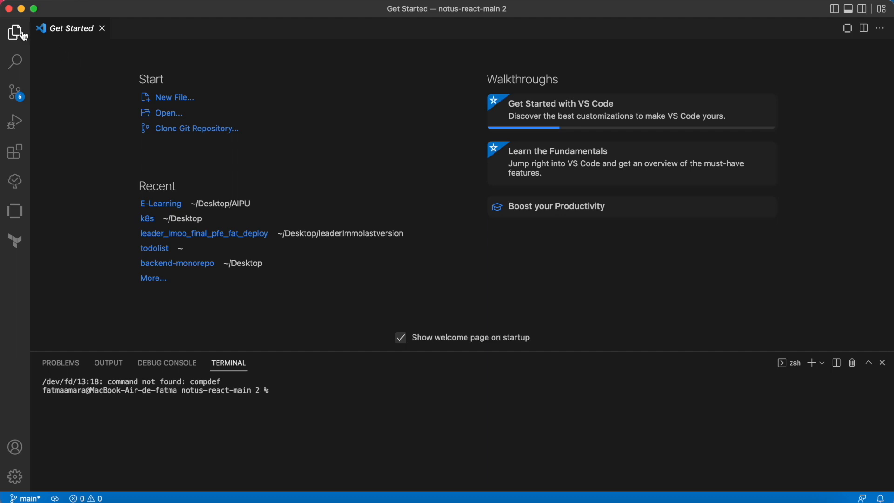
click(17, 29)
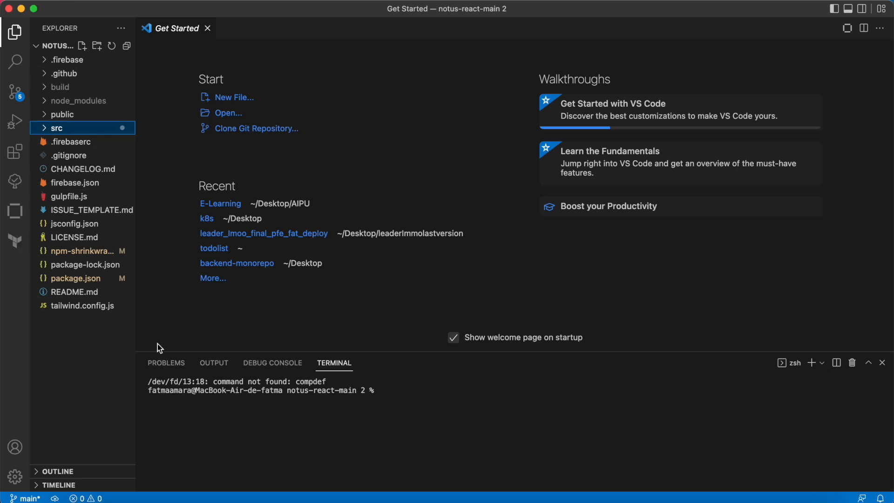
mouse_move(413, 443)
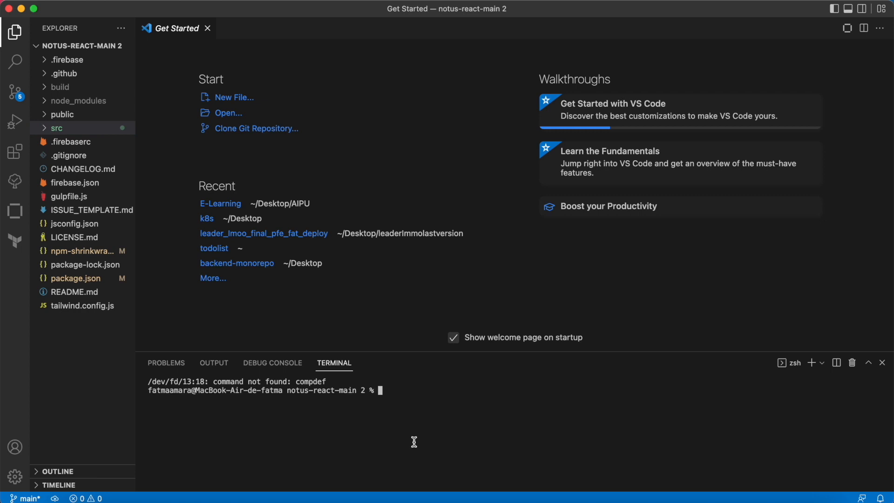
Start the dev server with npm start in the terminal
click(57, 127)
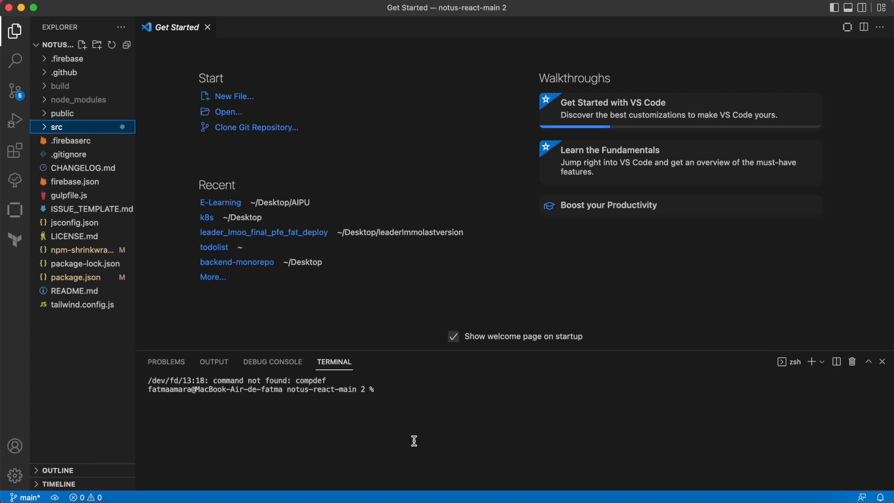
text(n)
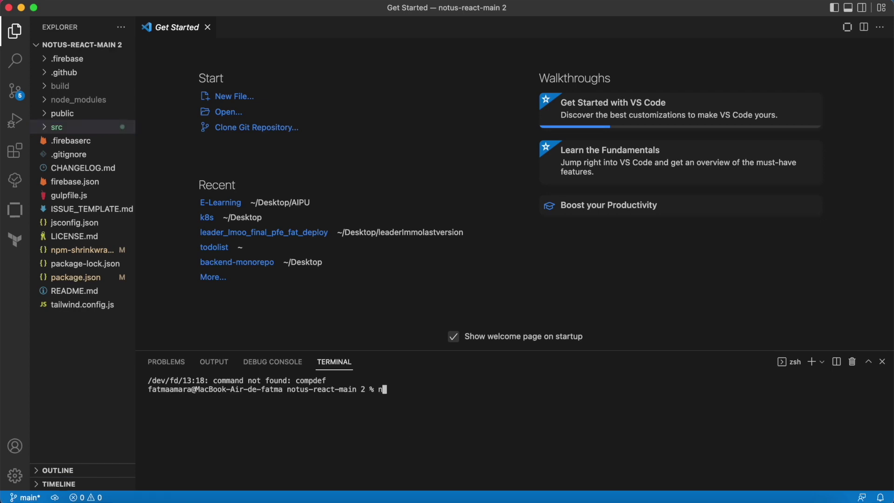
text(pm start)
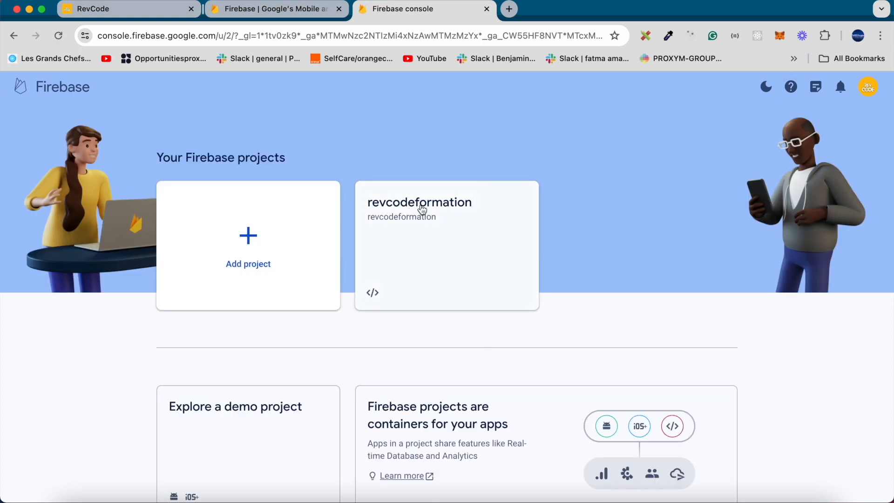
In revcodeformation's Project settings, scroll to SDK setup and copy the npm install firebase command
click(420, 208)
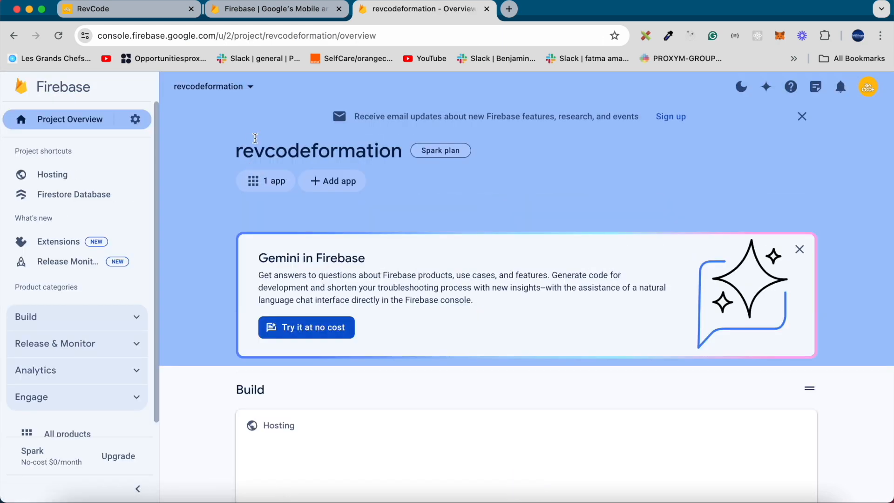
click(135, 119)
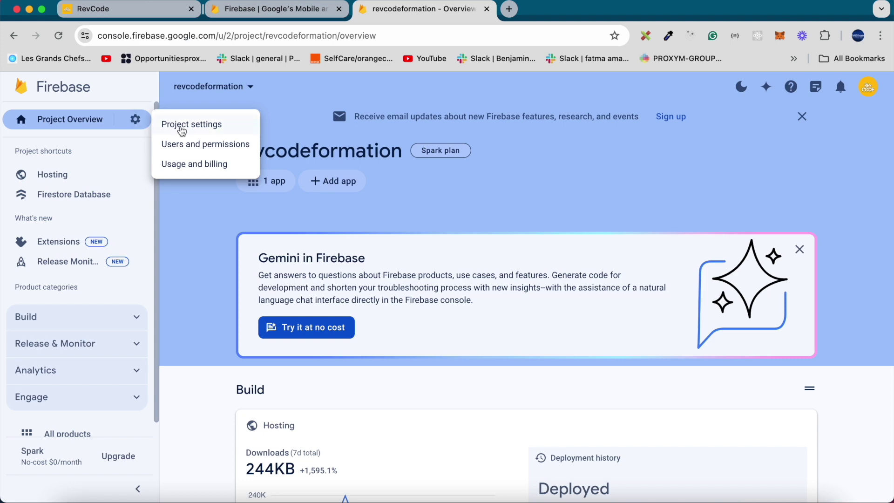
click(190, 125)
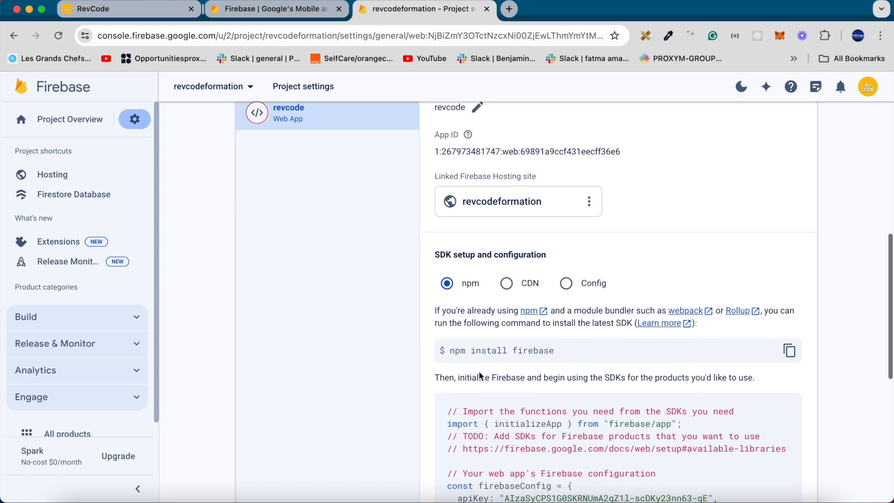
scroll(down, 3)
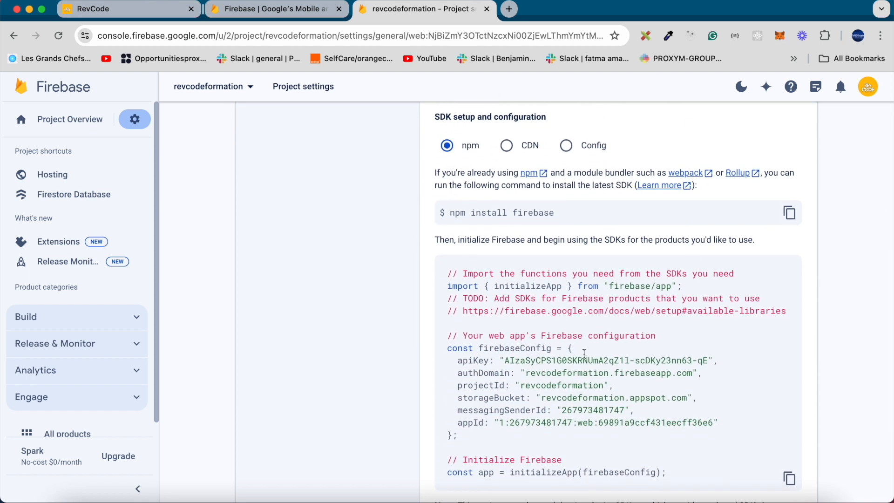
mouse_move(796, 203)
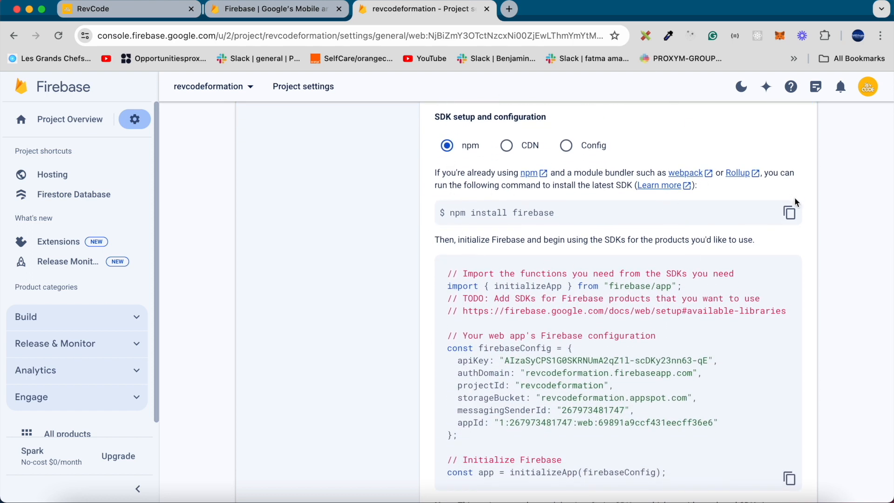
click(790, 212)
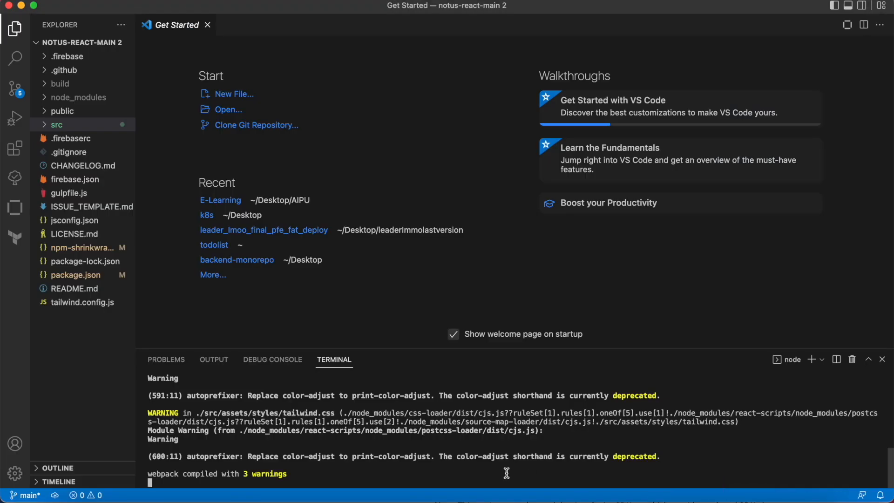
Stop the dev server with Ctrl+C and run npm install firebase
key(ctrl+c)
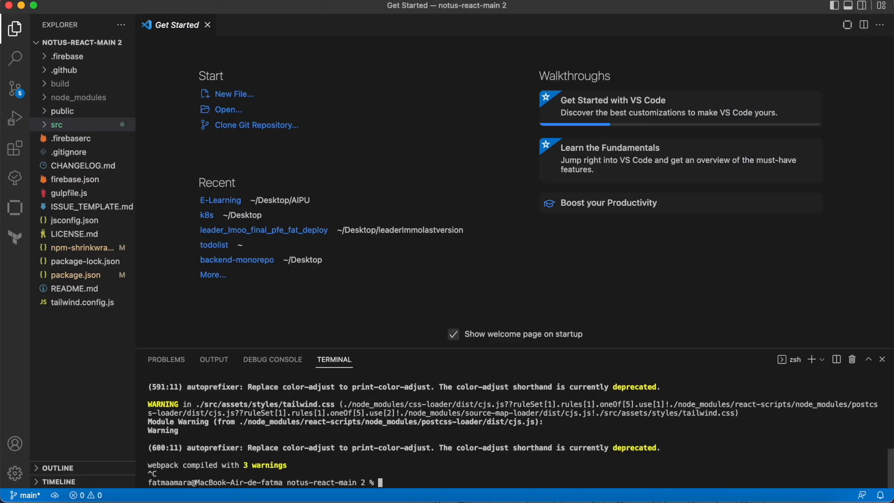
text(npm install firebase)
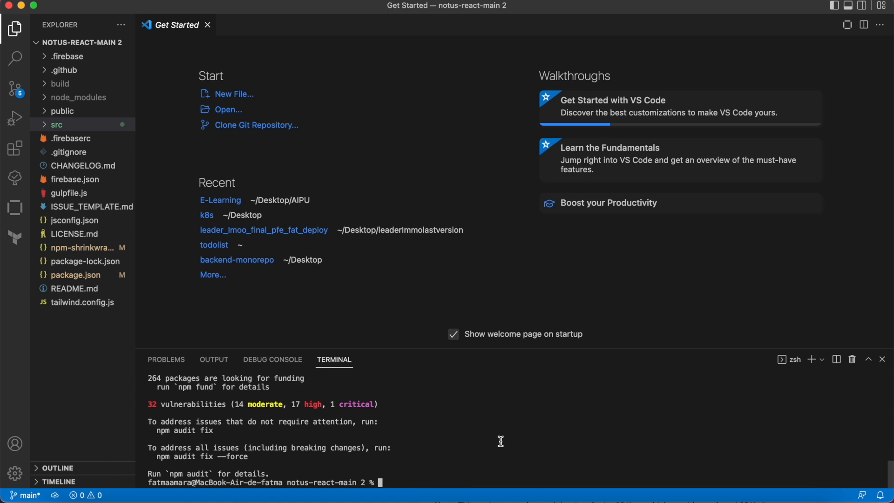
mouse_move(321, 236)
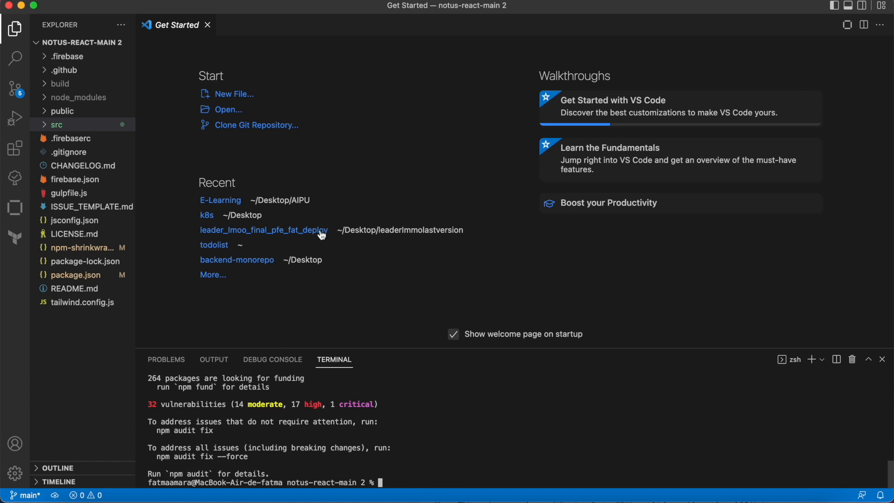
Create a new file named firebase.js inside the src folder
click(57, 125)
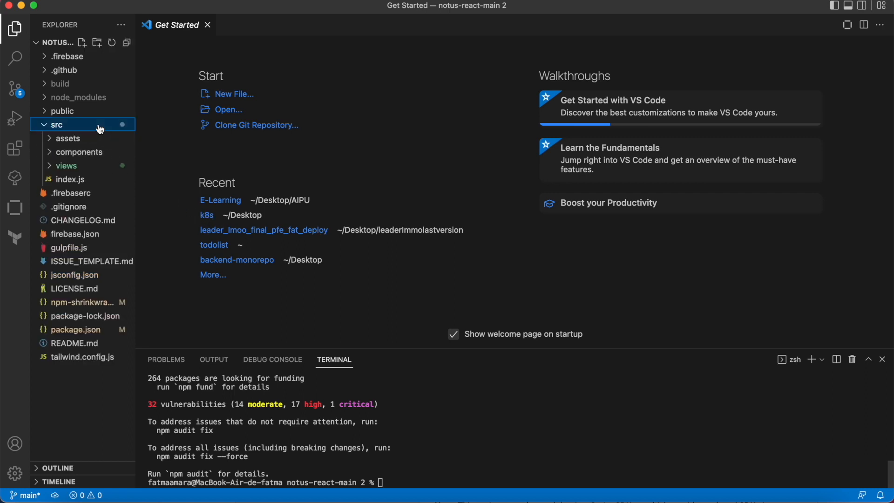
right_click(56, 124)
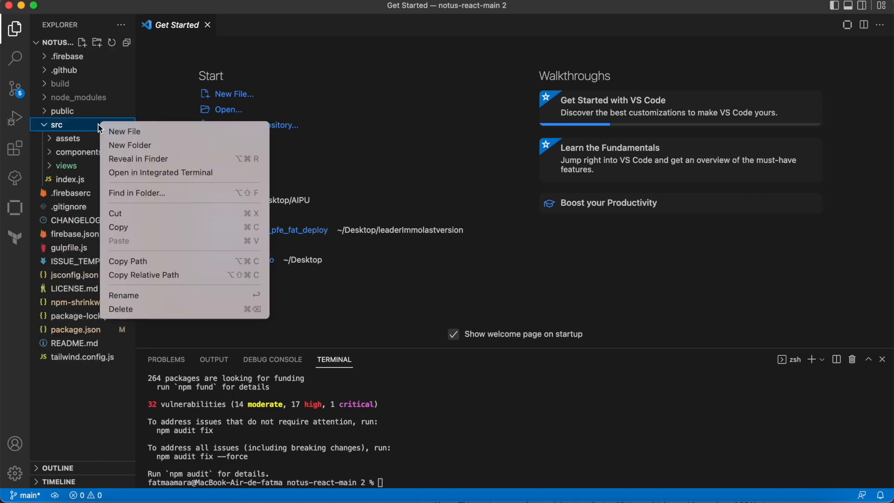
click(123, 132)
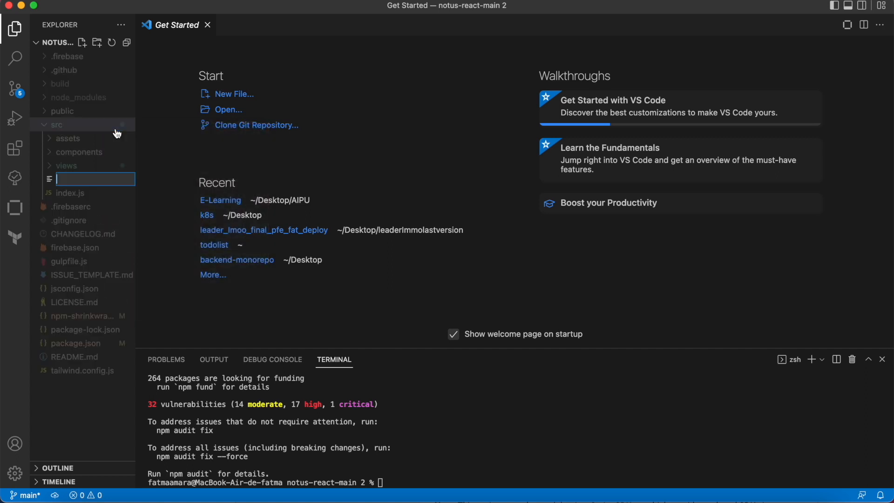
text(fire)
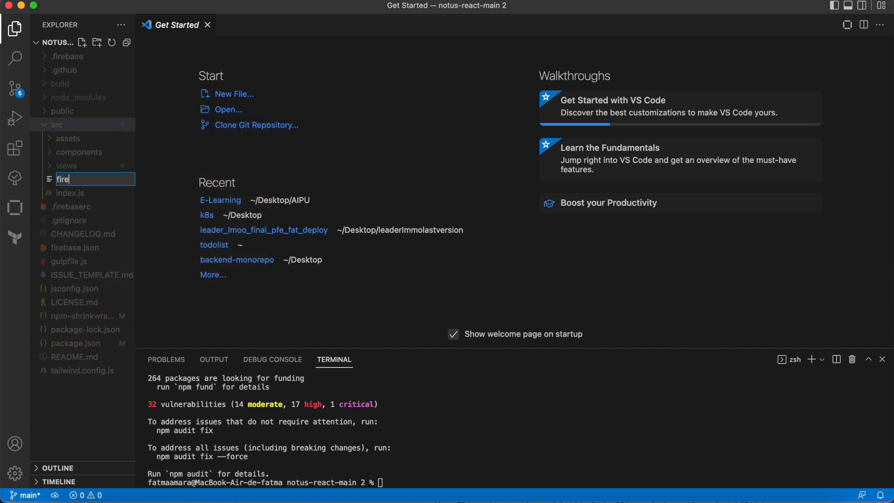
text(base)
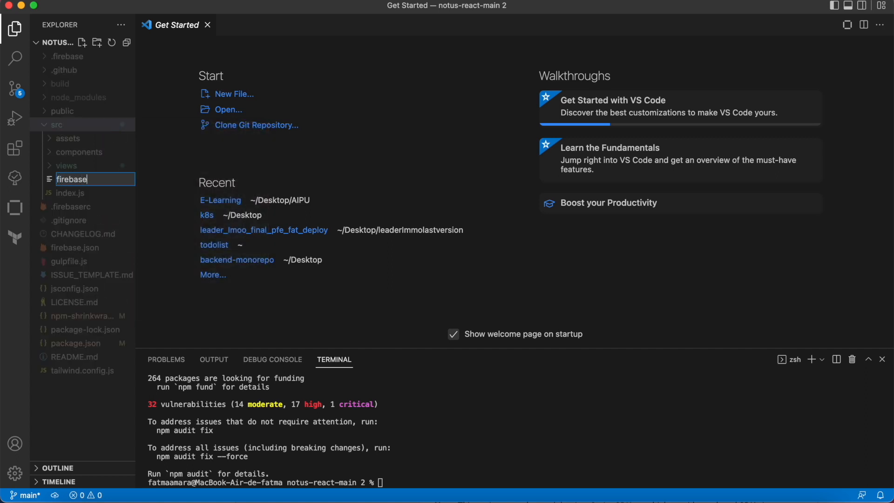
text(.js)
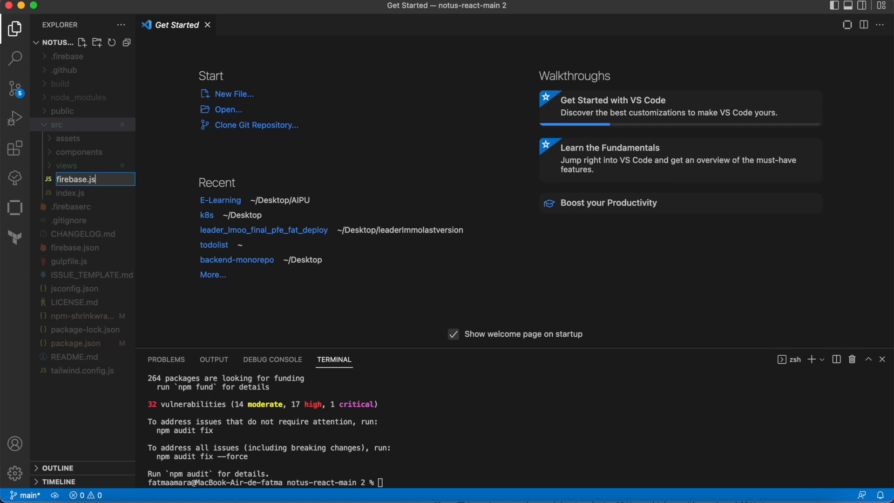
key(Enter)
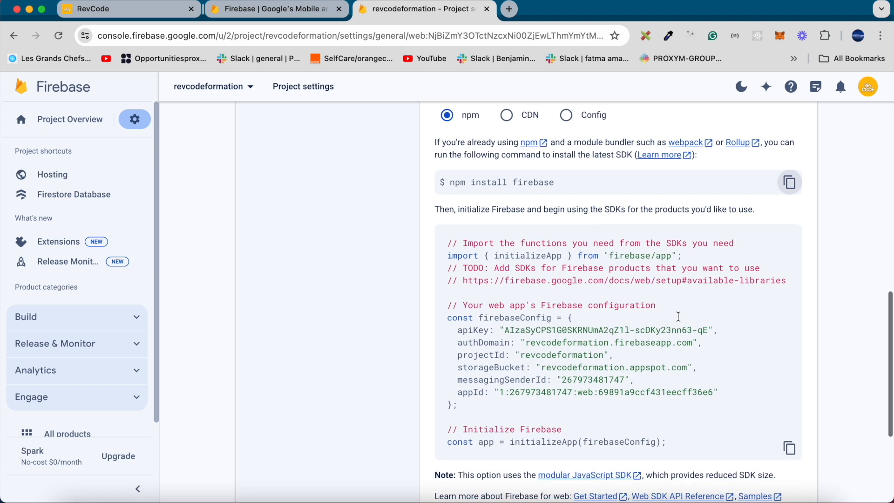
Copy the web app's firebaseConfig initialization snippet from the Firebase console
scroll(down, 3)
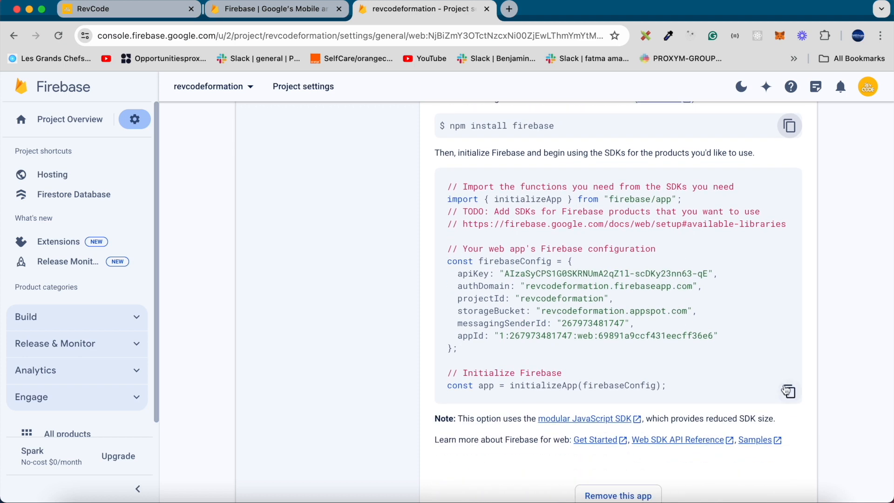
click(788, 391)
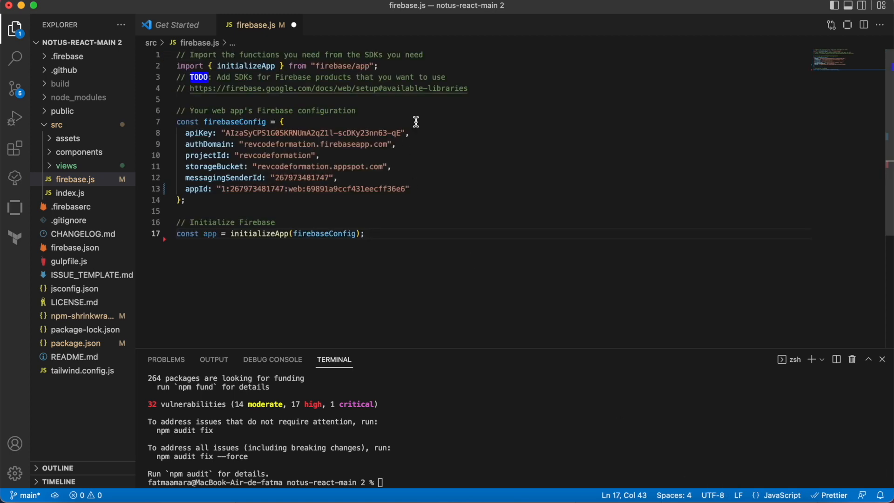
mouse_move(406, 67)
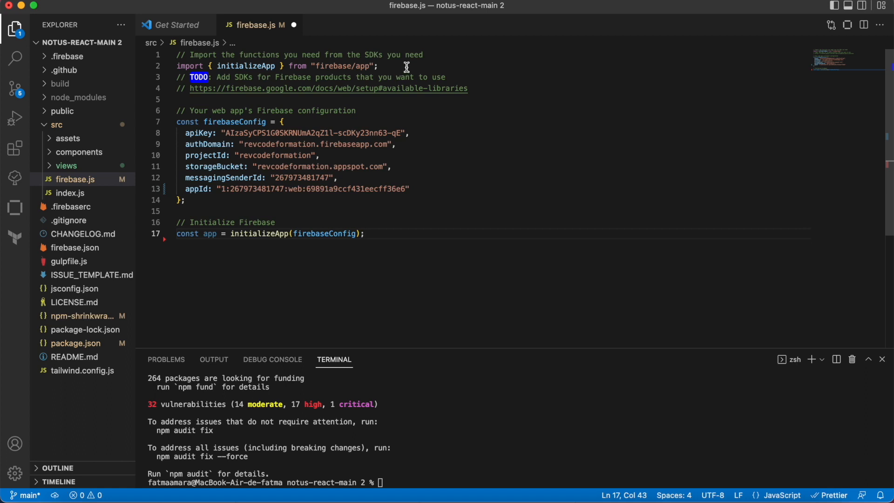
Add an import of getFirestore from firebase/firestore at the top of firebase.js
key(Enter)
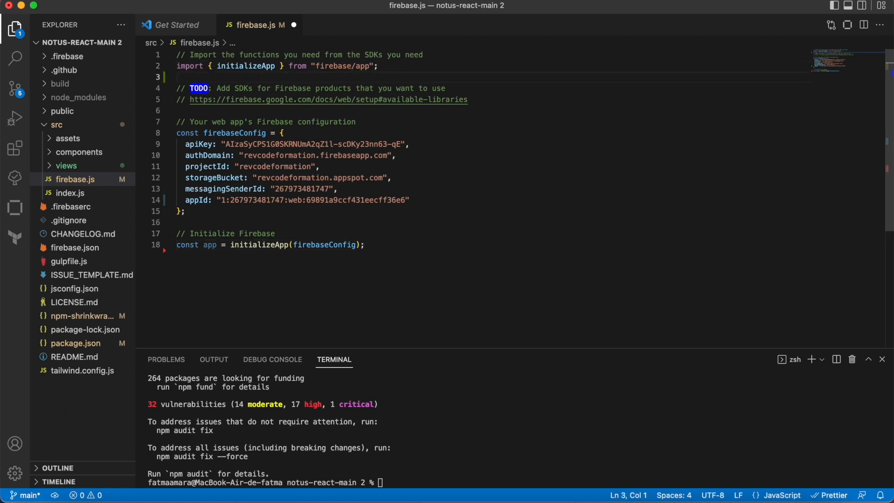
text(import {)
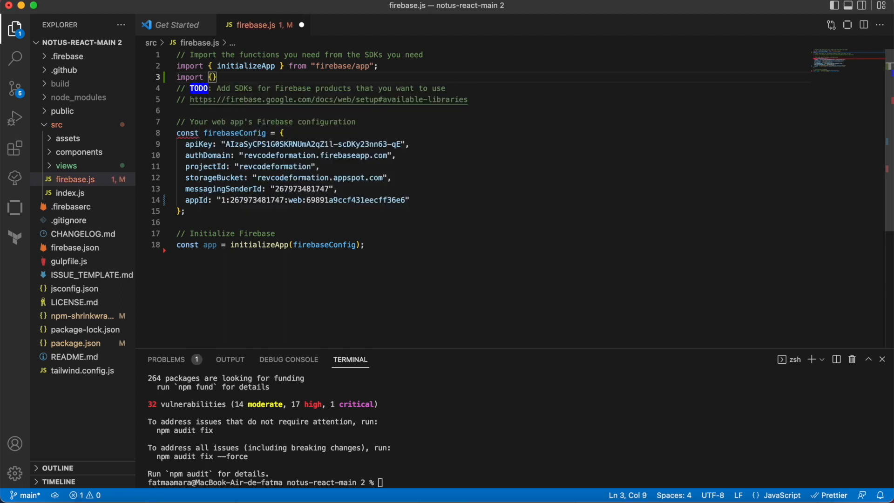
text(getF)
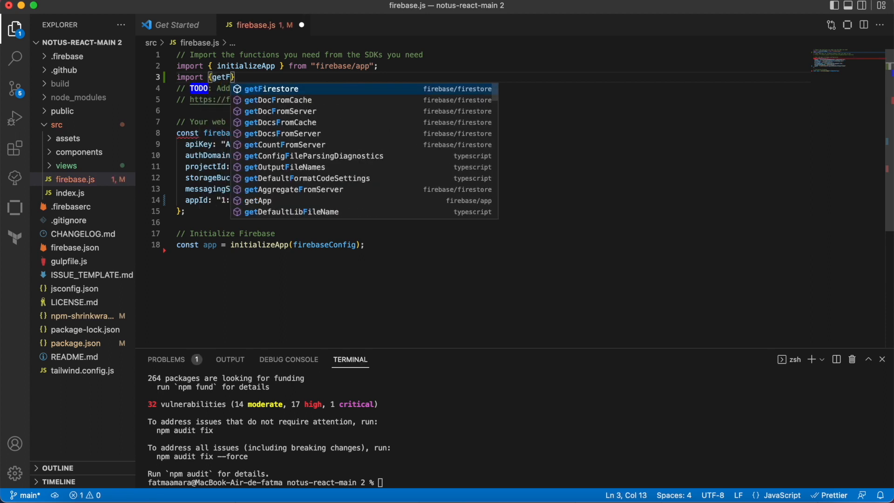
click(270, 89)
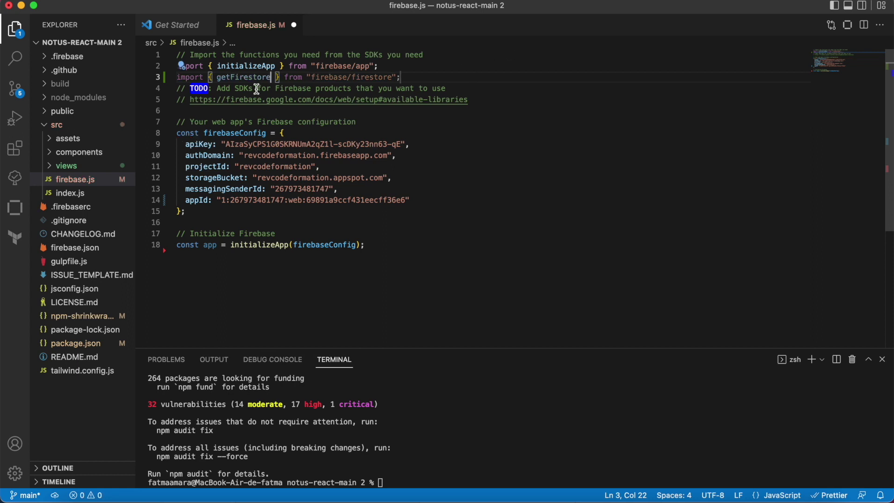
mouse_move(391, 244)
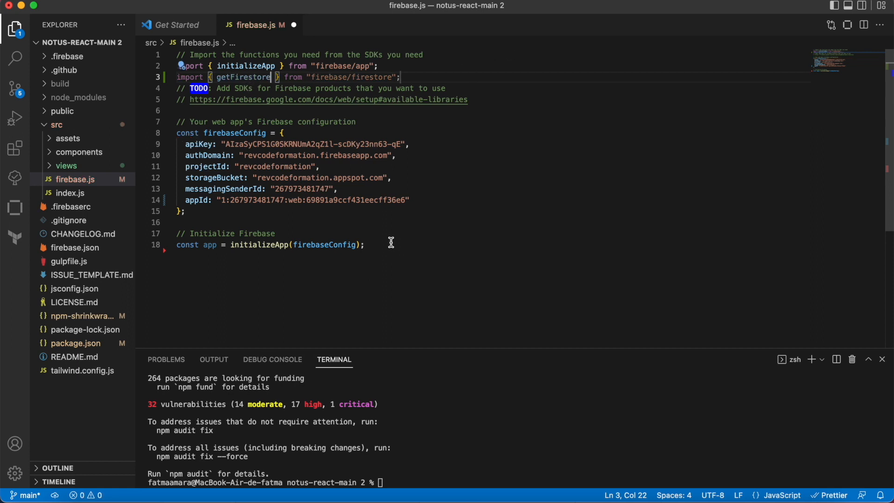
Below the app initialization, define const db = getFirestore(app)
key(Enter)
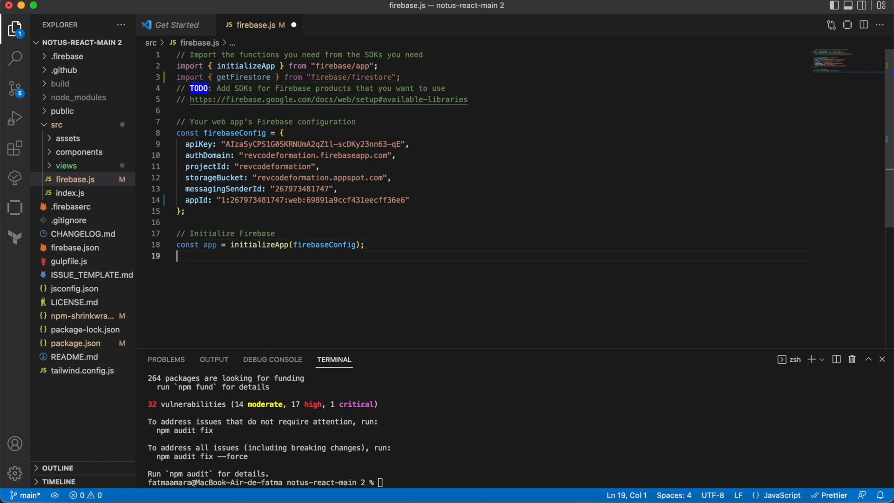
key(Enter)
text(const)
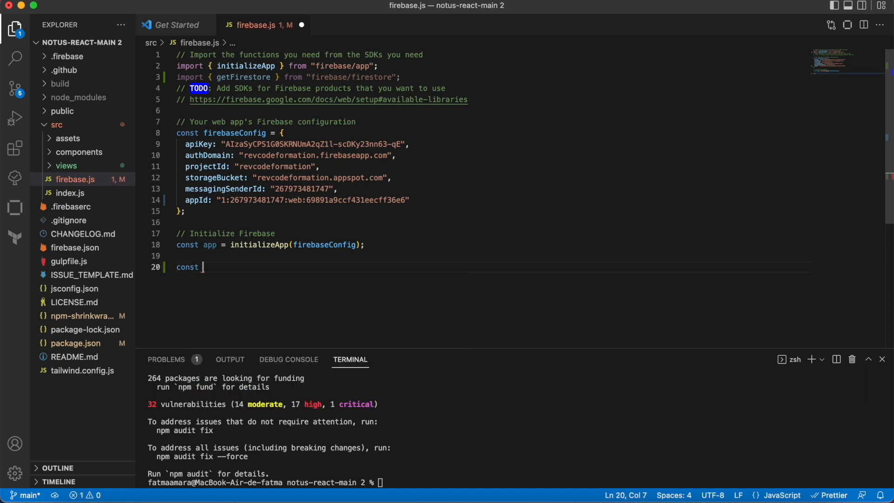
text(db)
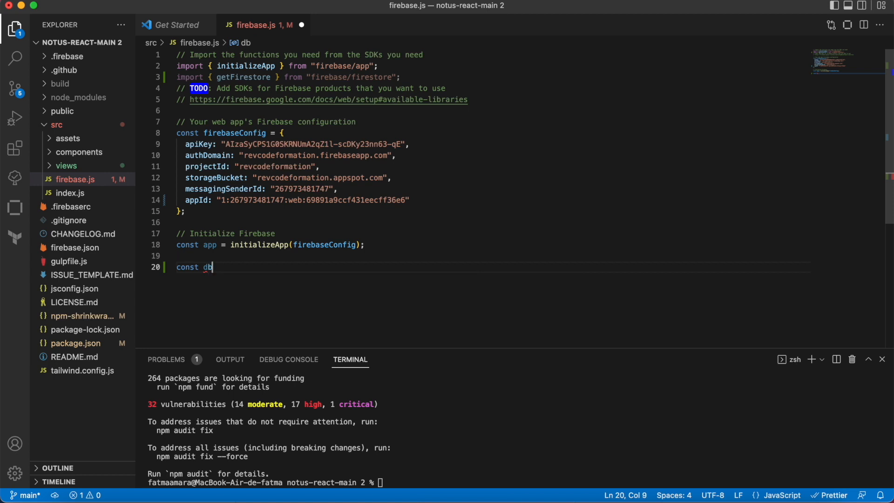
text(=)
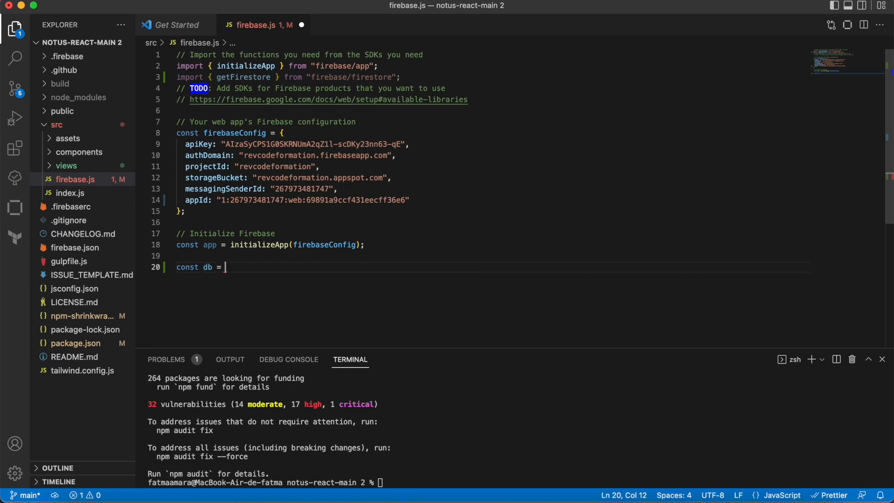
mouse_move(254, 77)
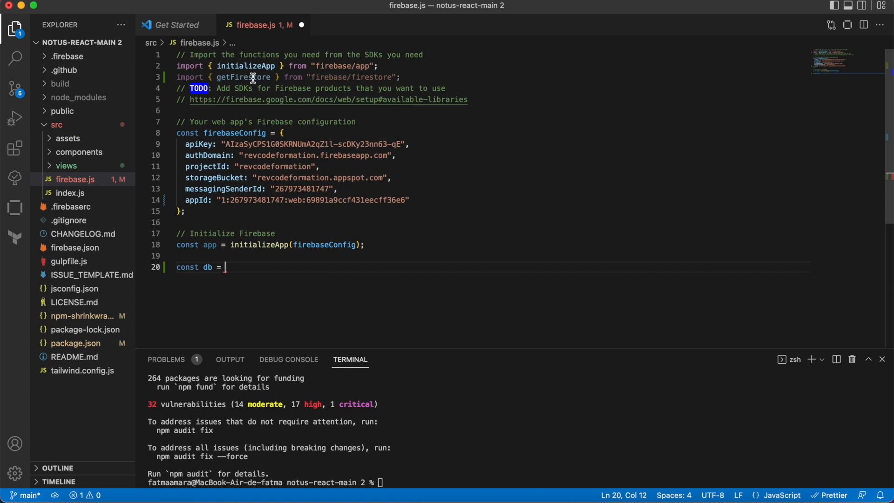
text(get)
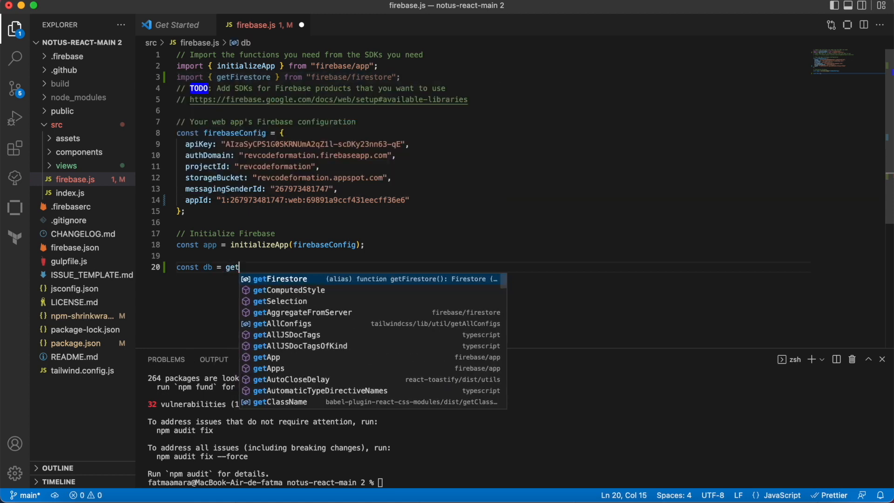
key(Tab)
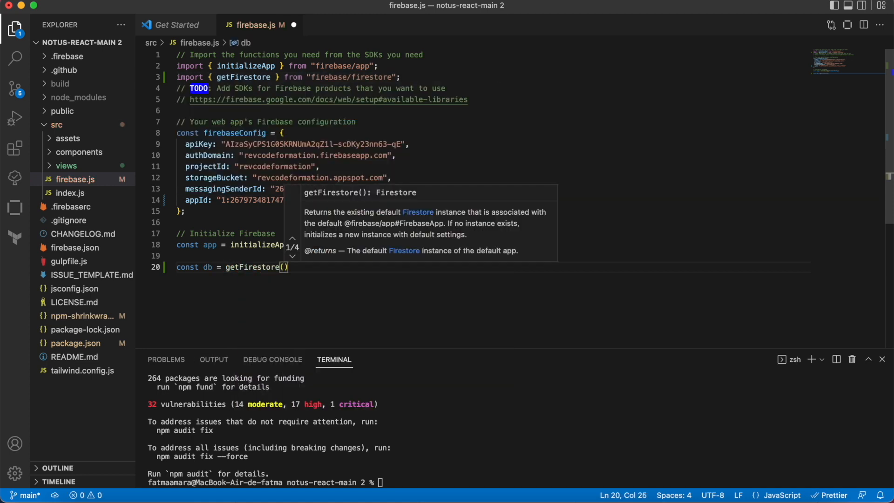
text(app)
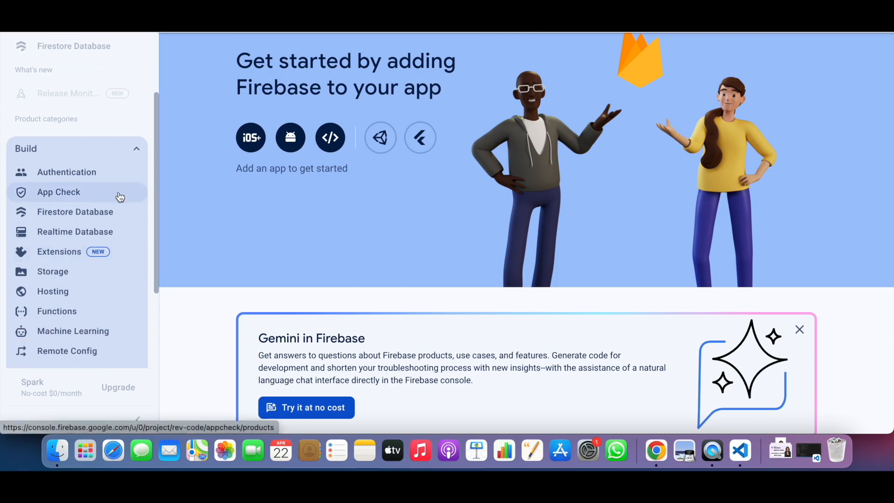
Go to Firestore Database and start creating a new database
click(75, 212)
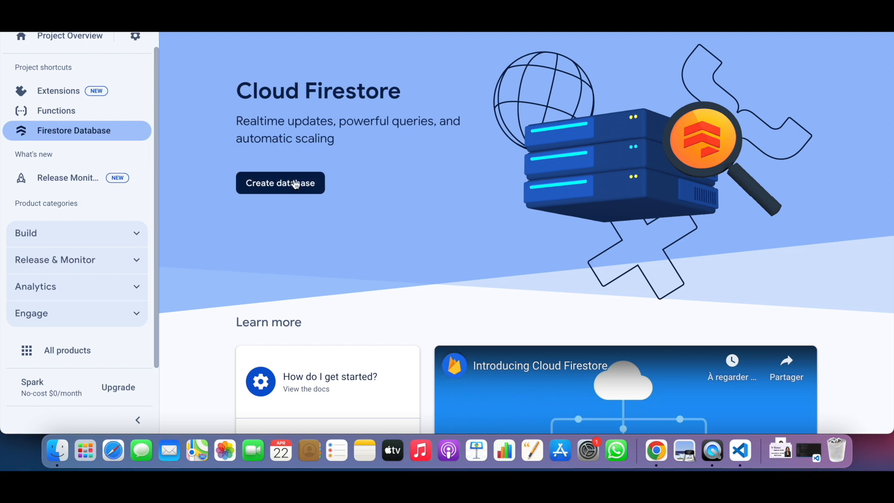
scroll(down, 3)
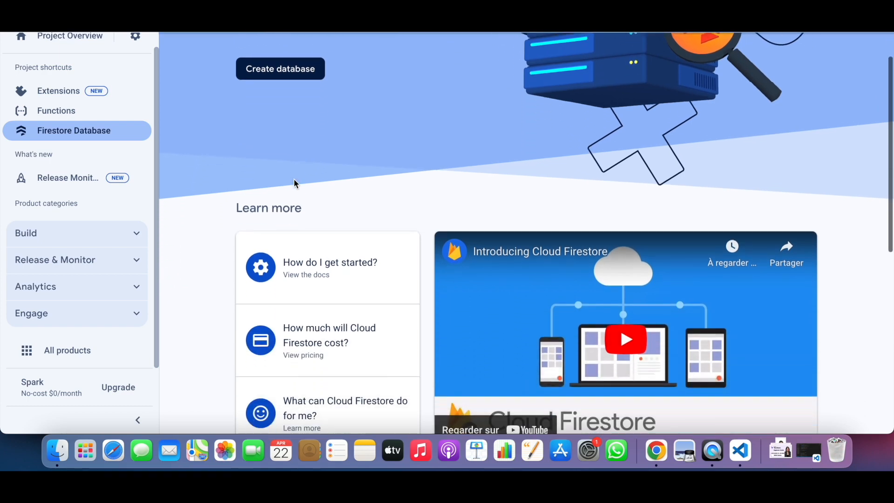
scroll(down, 3)
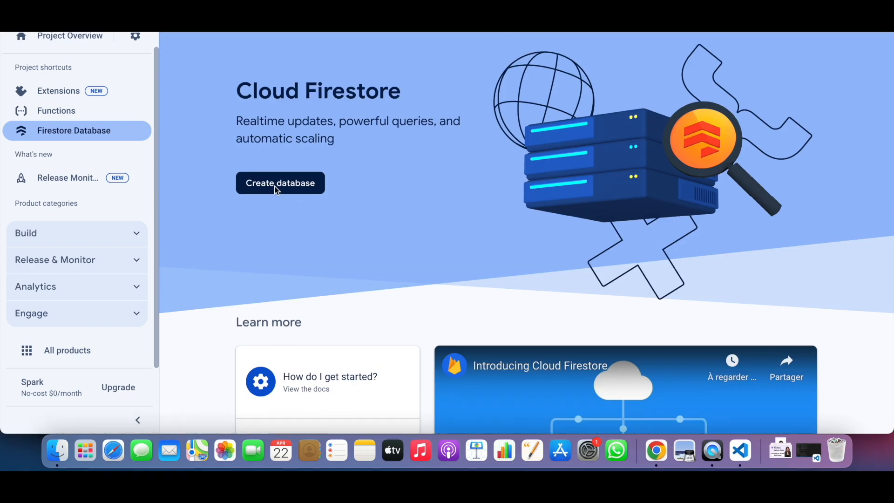
click(279, 183)
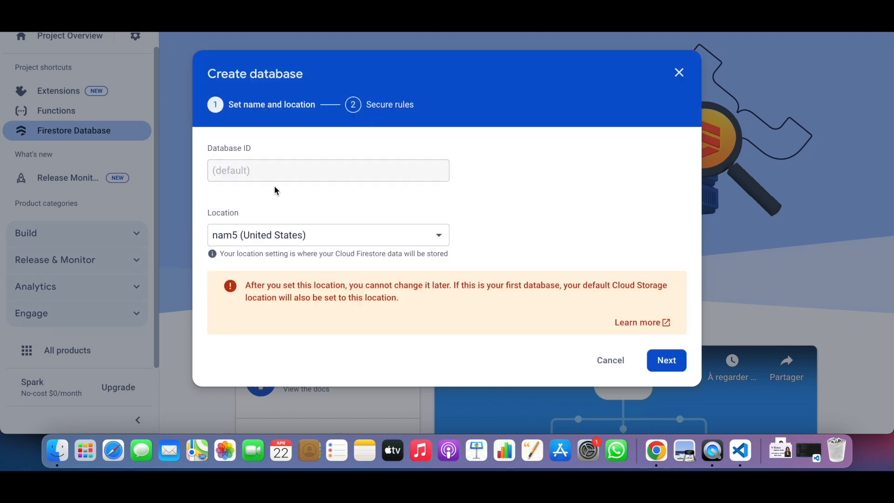
mouse_move(319, 255)
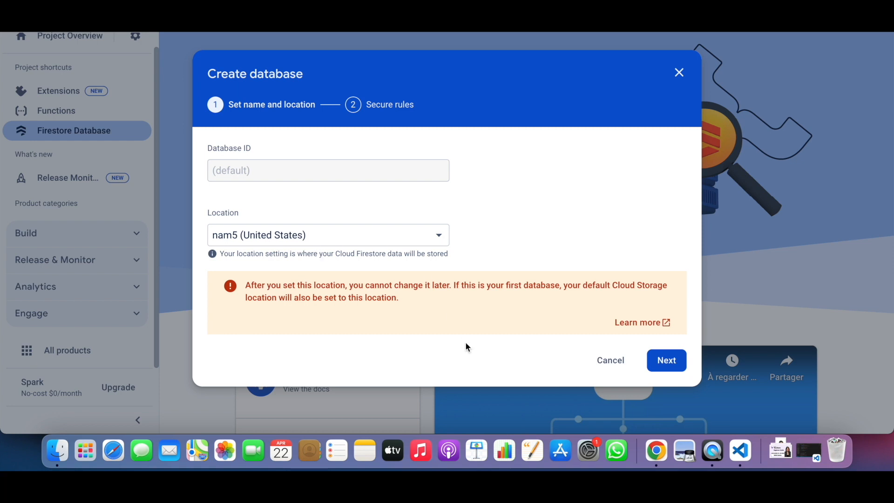
mouse_move(666, 360)
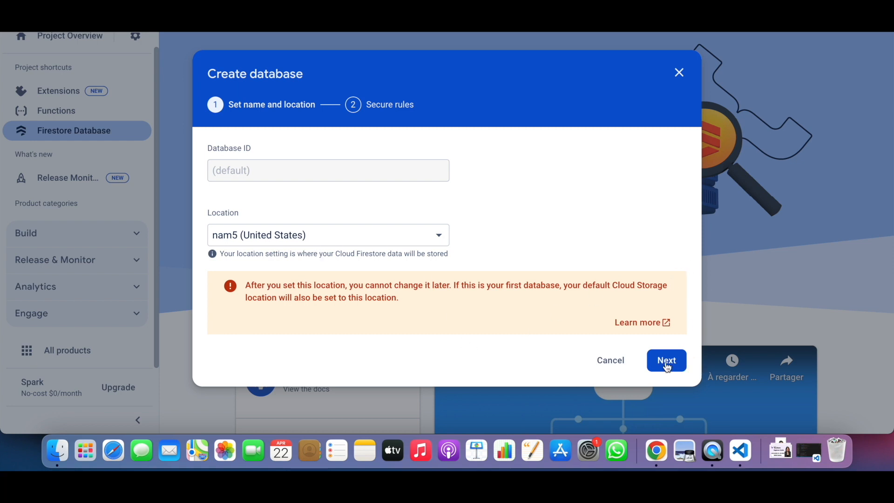
Keep the default nam5 (United States) location and create the database in production mode
click(666, 359)
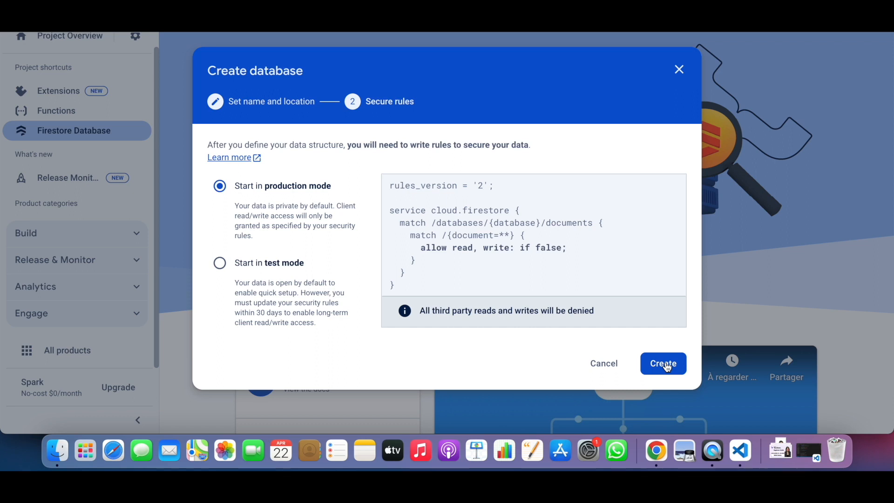
mouse_move(419, 333)
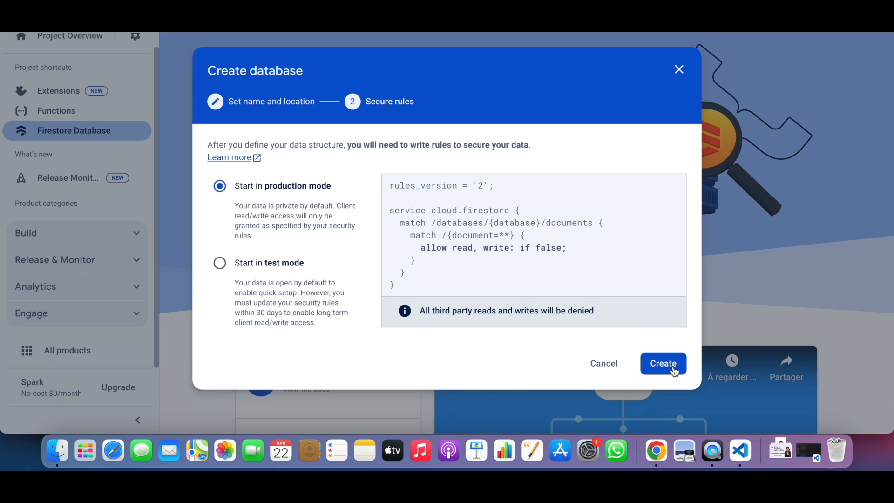
click(663, 363)
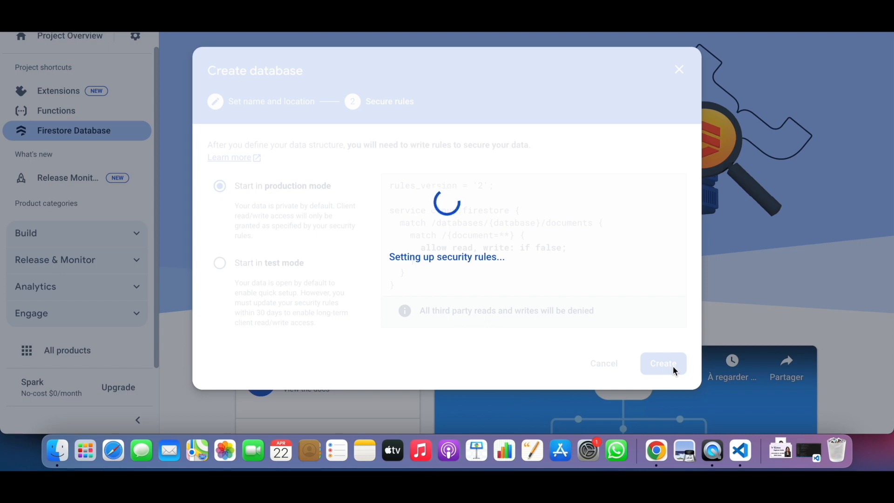
Dismiss the multiple-databases notice and switch to the database's Rules view
click(663, 364)
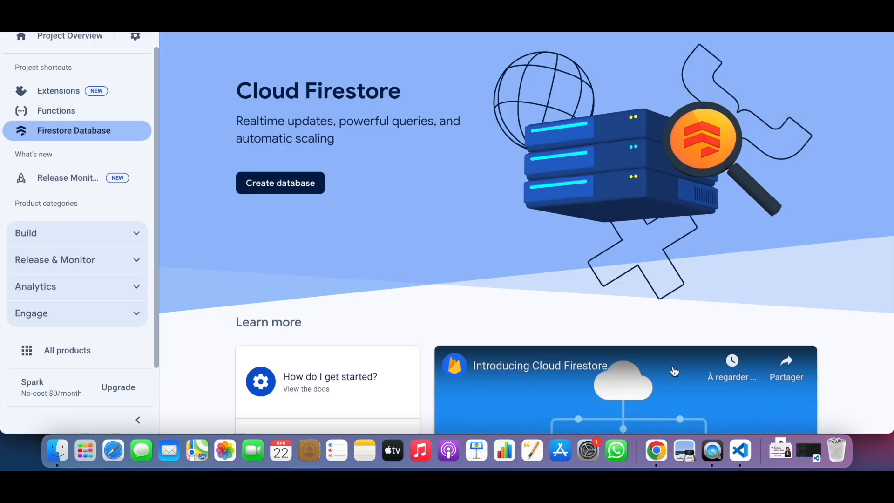
click(280, 183)
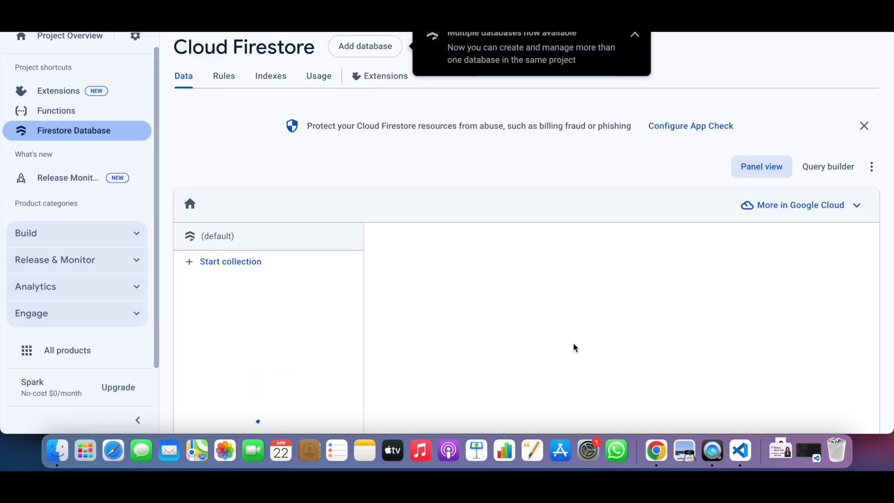
click(635, 33)
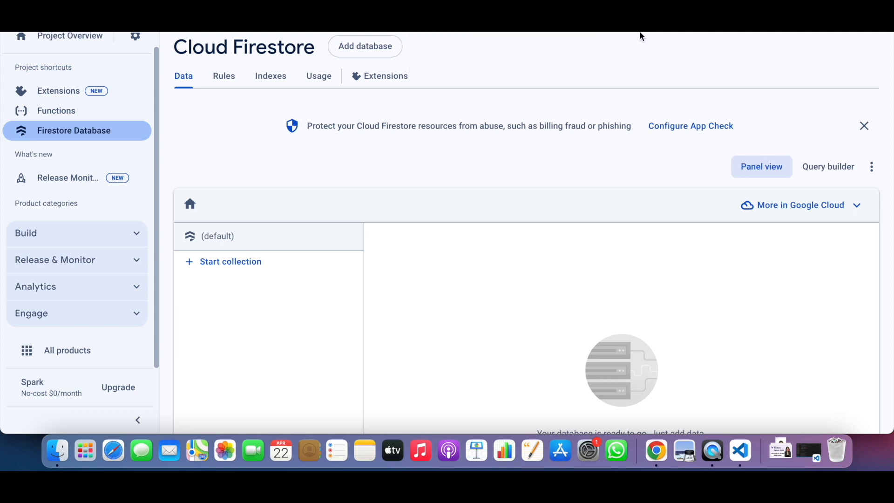
click(224, 77)
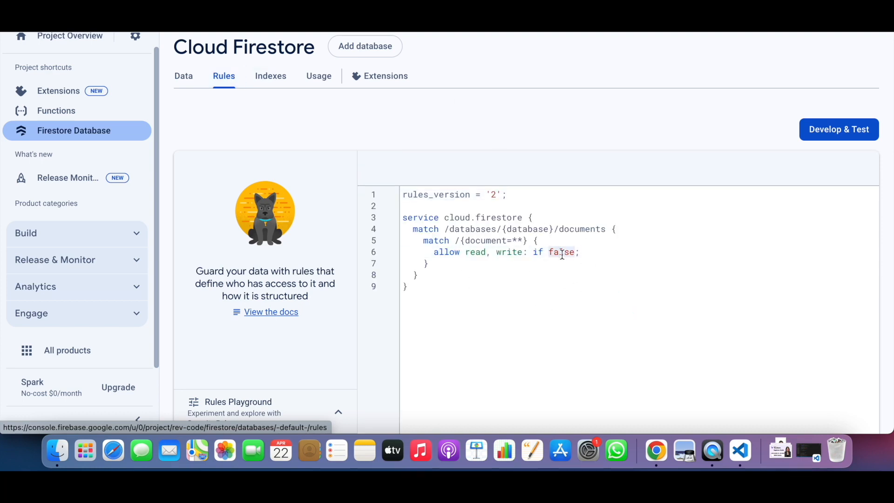
Change the rules to allow read, write: if true and publish them
text(tru)
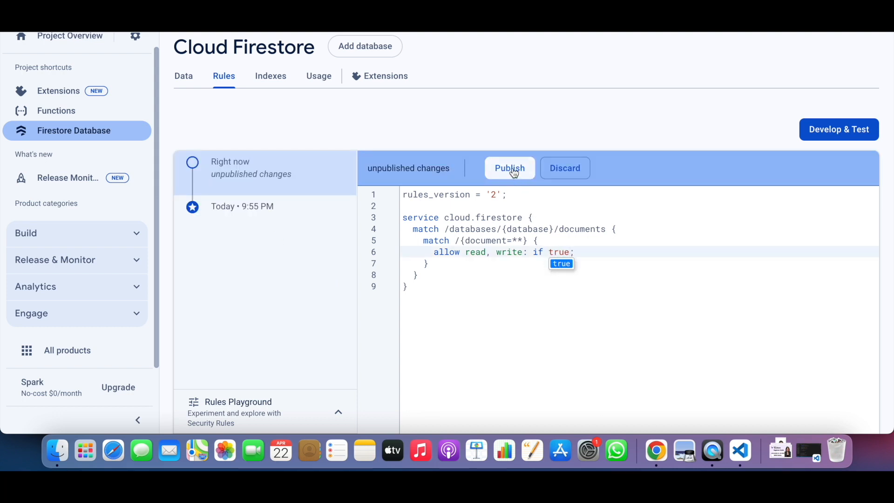
click(509, 168)
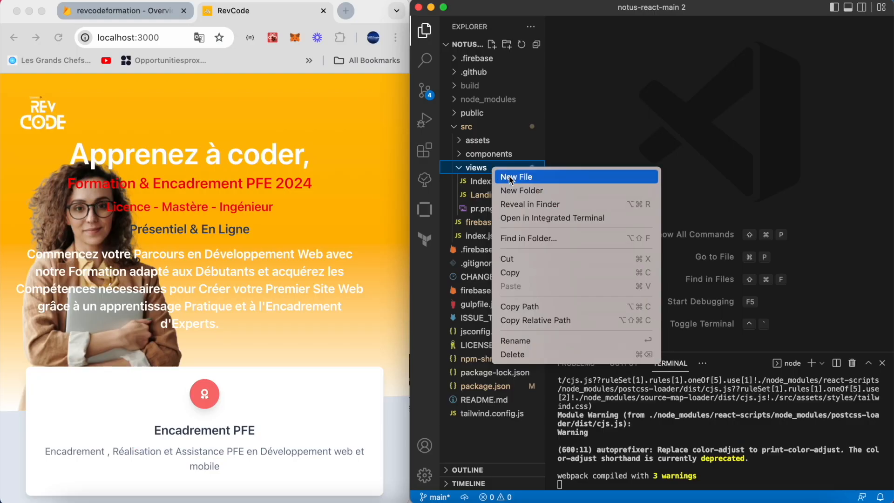
Create Form.js in the views folder with the form markup, then bring up index.js
click(516, 177)
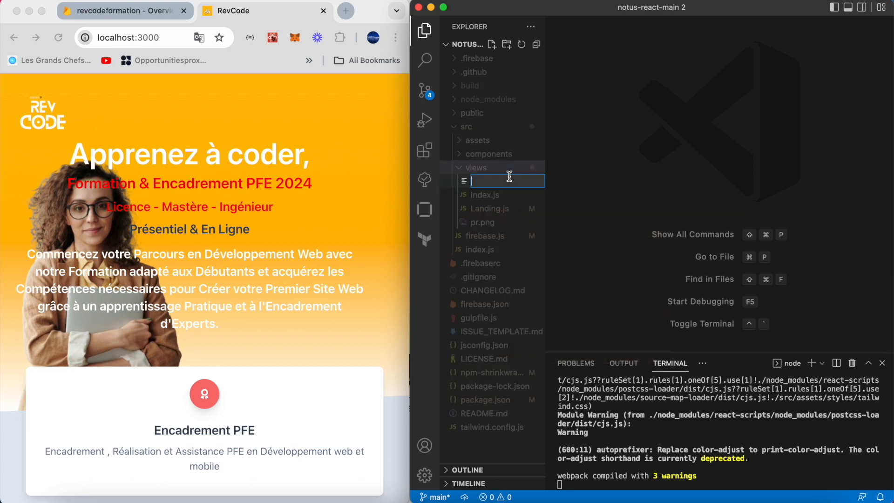
text(Form.)
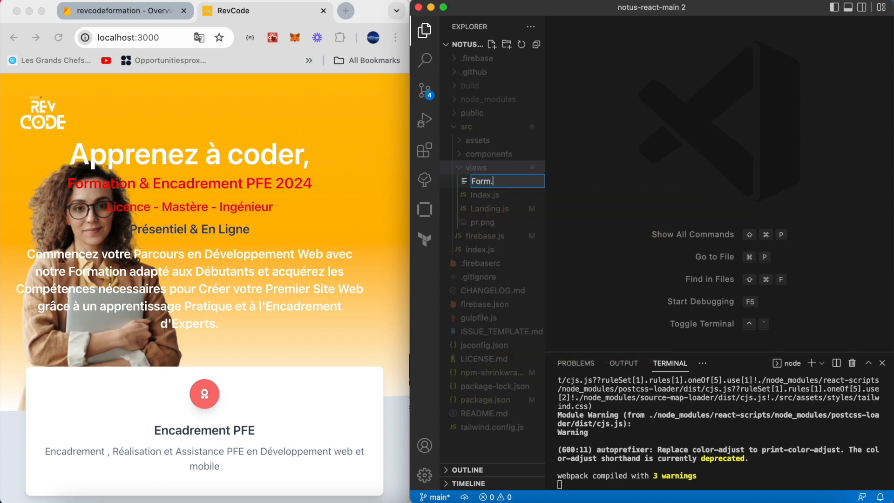
key(Enter)
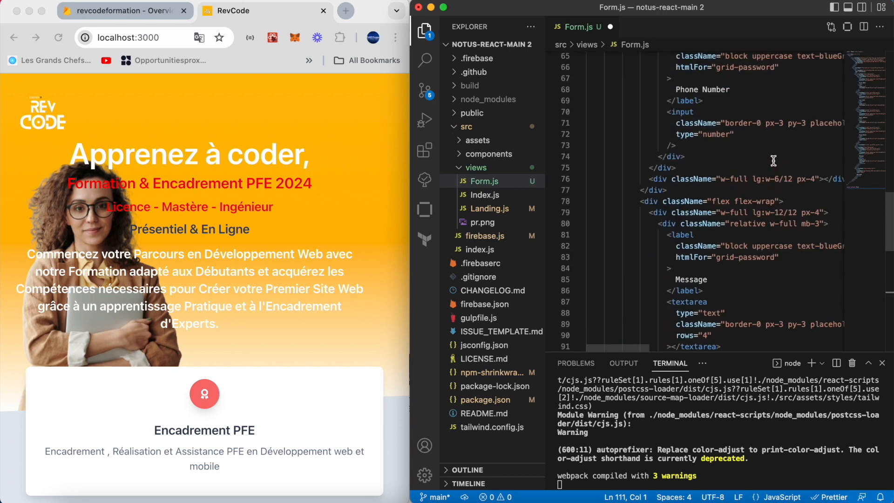
click(480, 248)
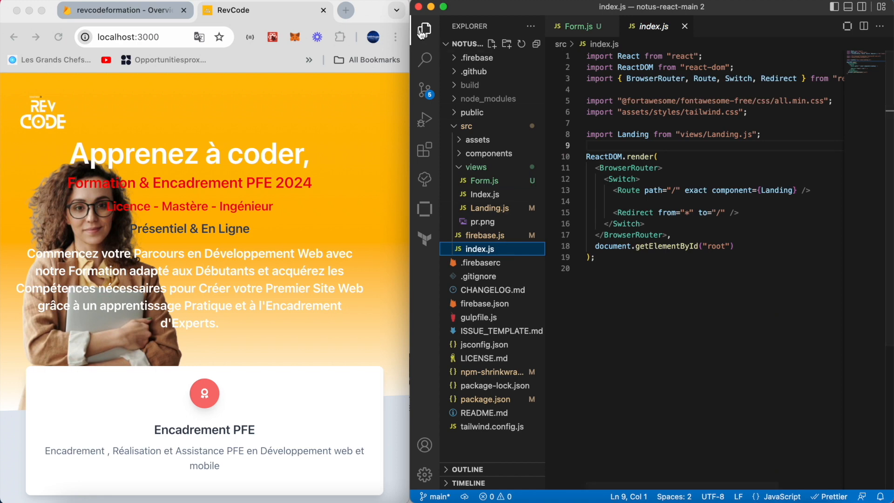
Add <Route path="/form" component={Form} /> to the routes in index.js
click(424, 30)
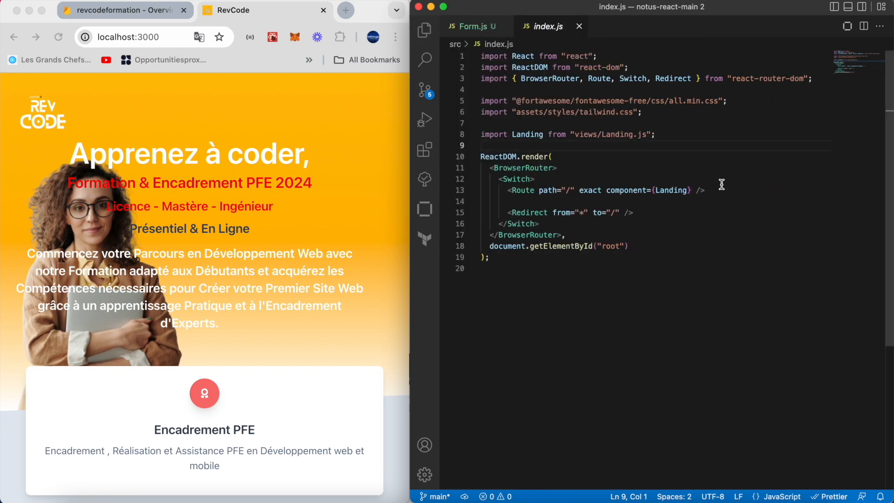
text(<)
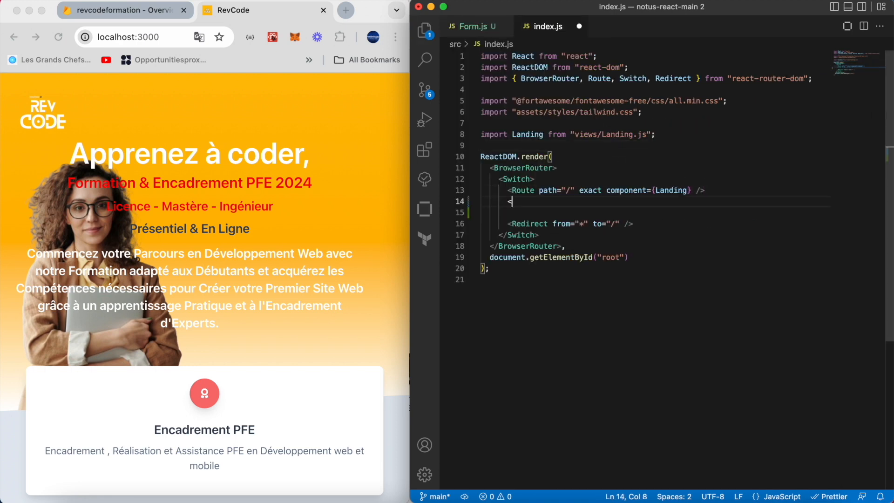
text(R)
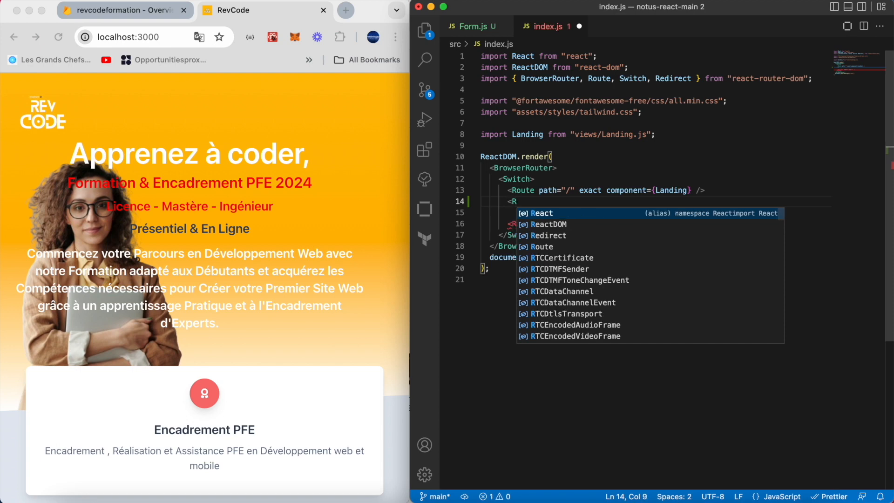
text(oute)
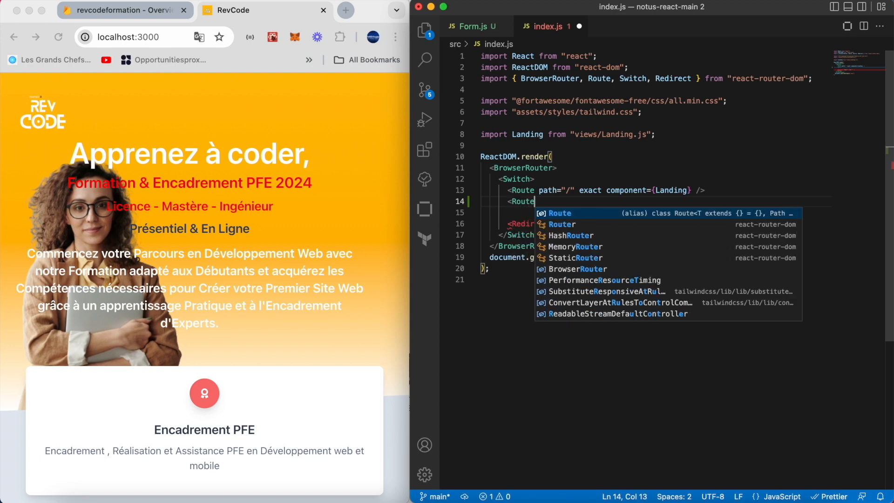
text(path=")
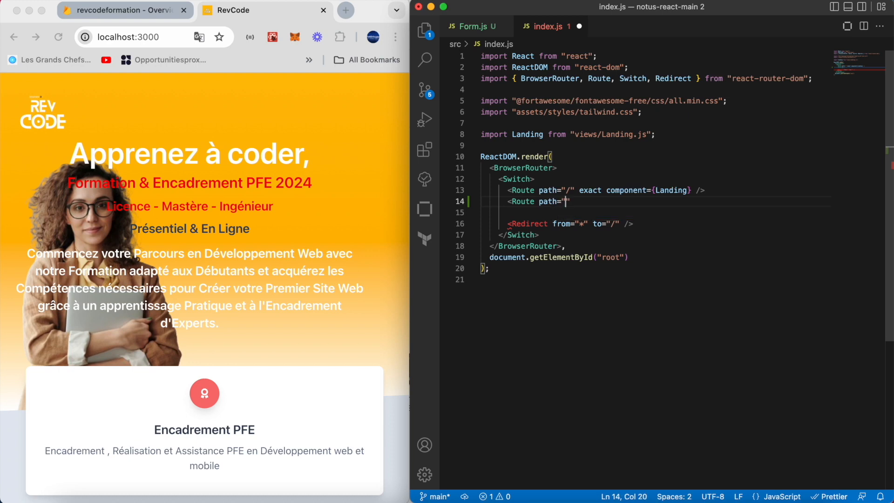
text(/)
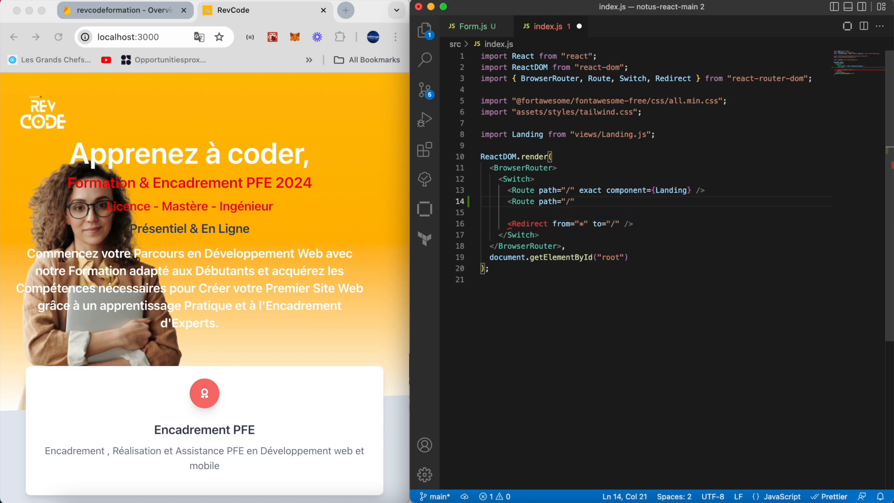
text(form)
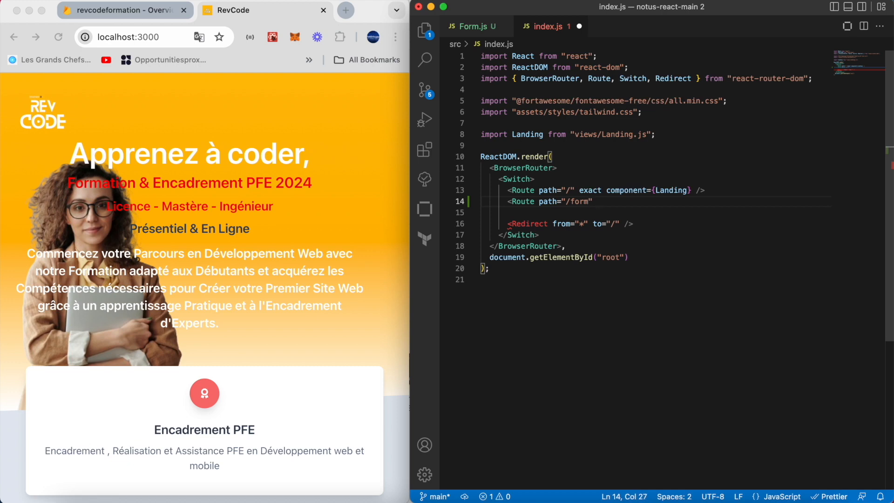
text(component={})
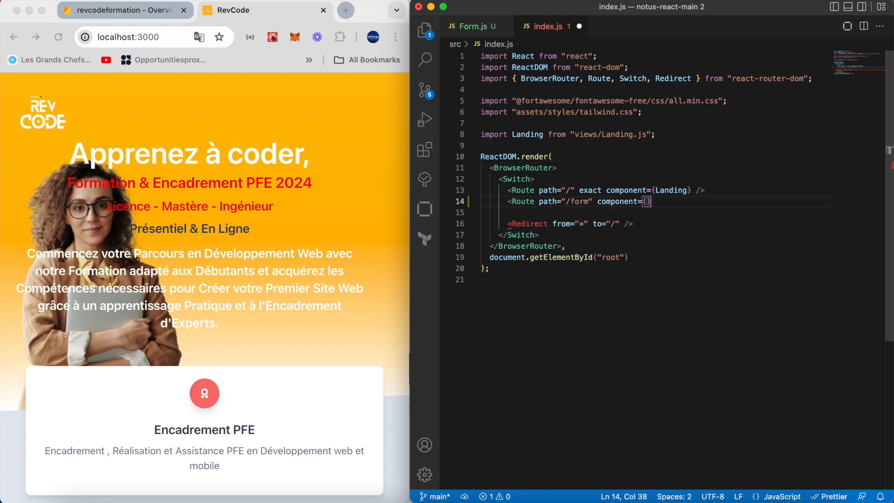
text(Form)
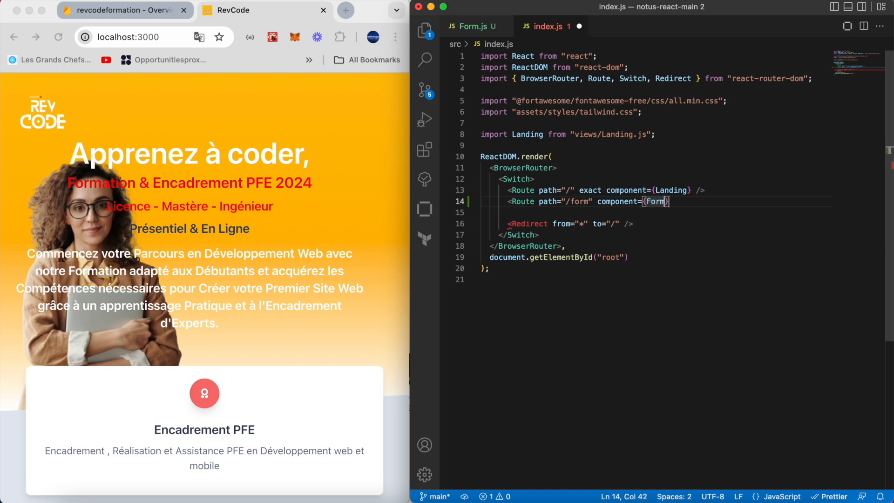
Add import Form from "views/Form.js" and save index.js
text(import Form from "views/Form.js";)
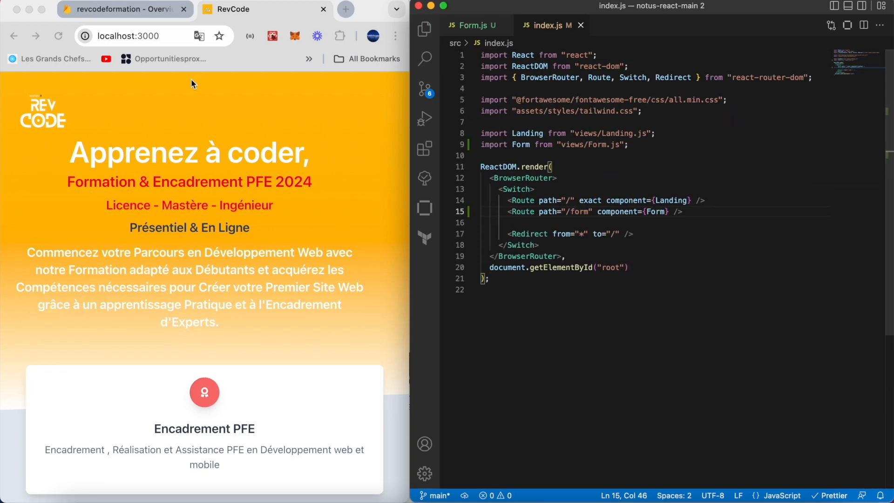
click(140, 36)
text(/form)
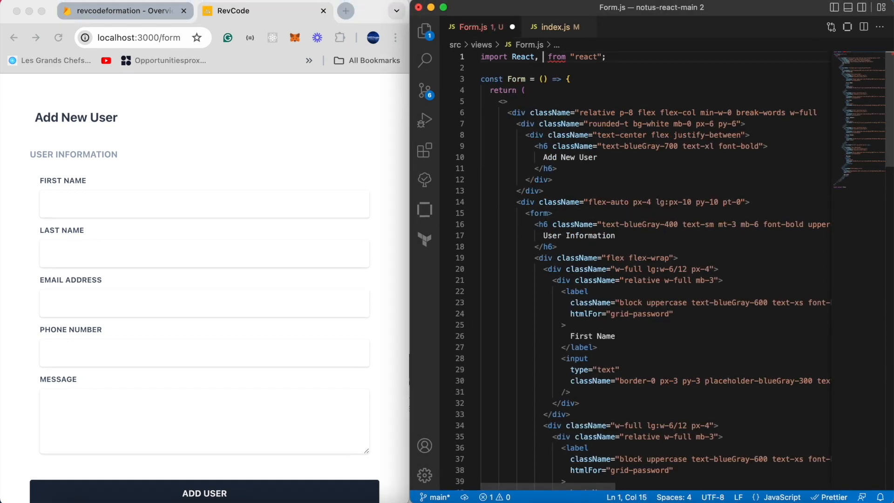
Import useState from react at the top of Form.js and move down to the component body
text({useState)
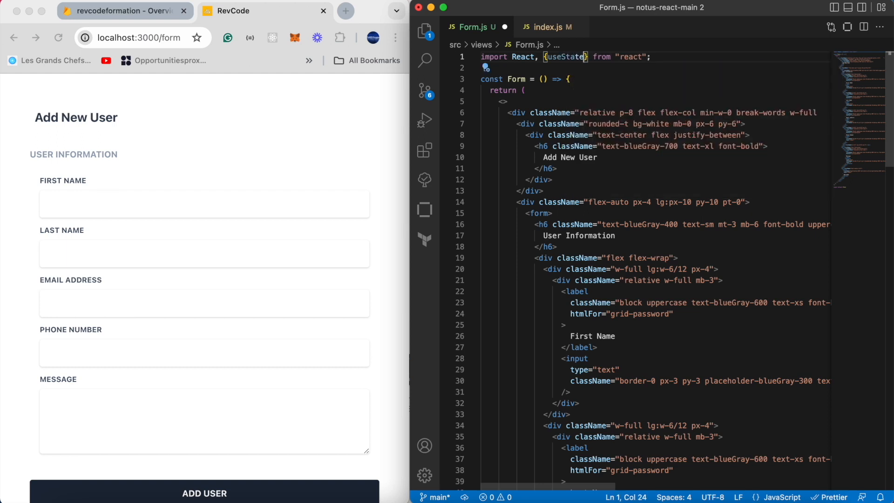
scroll(down, 3)
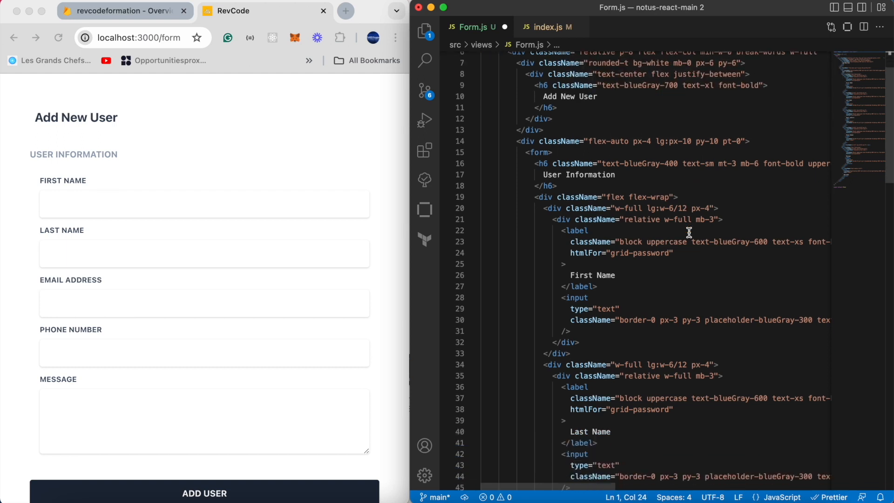
scroll(down, 3)
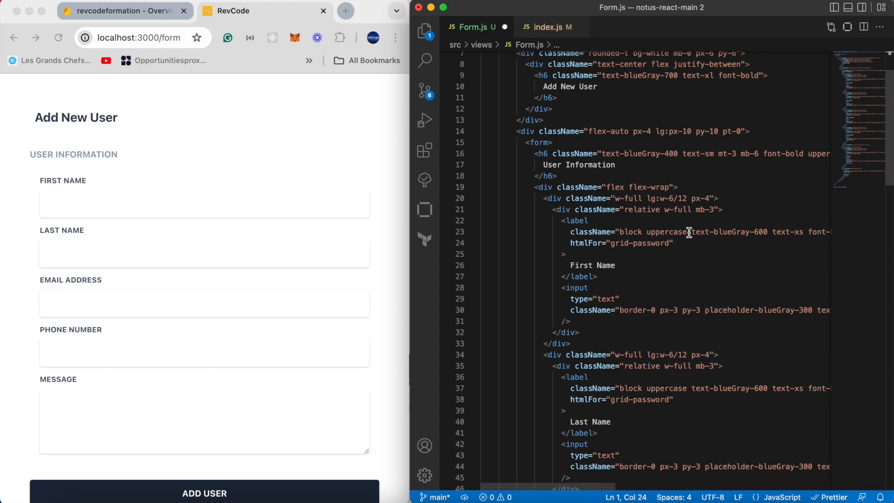
scroll(down, 3)
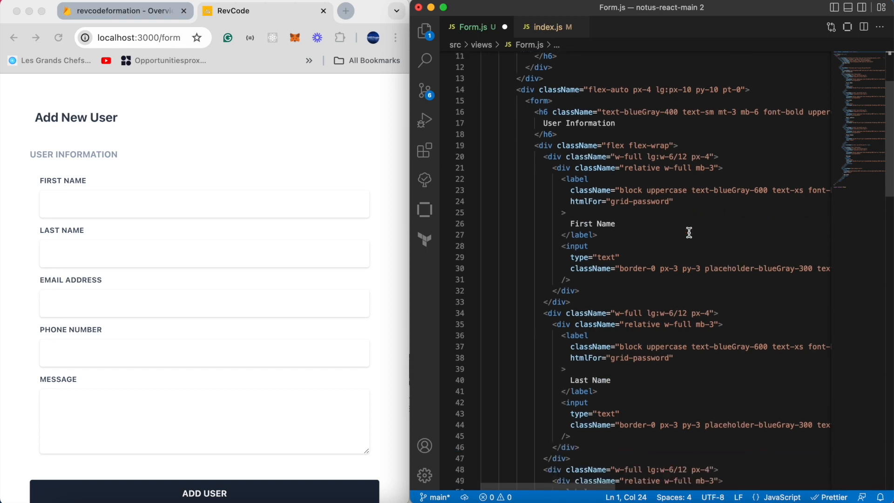
scroll(down, 3)
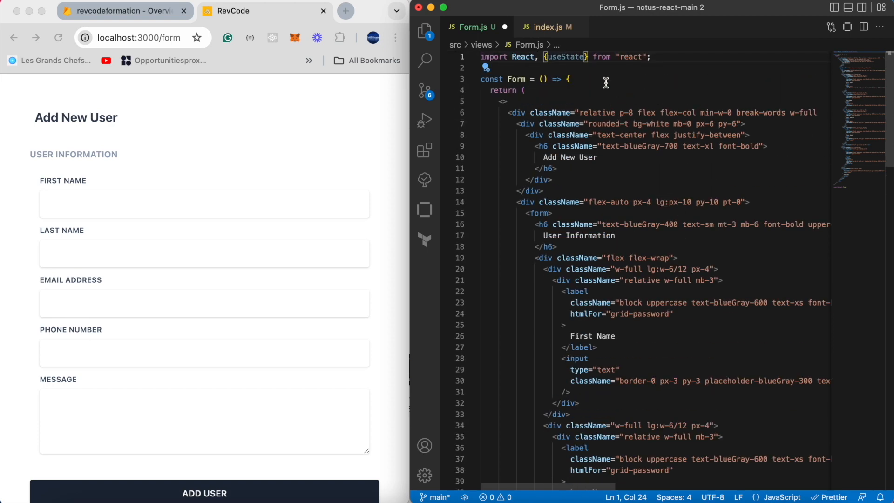
scroll(down, 3)
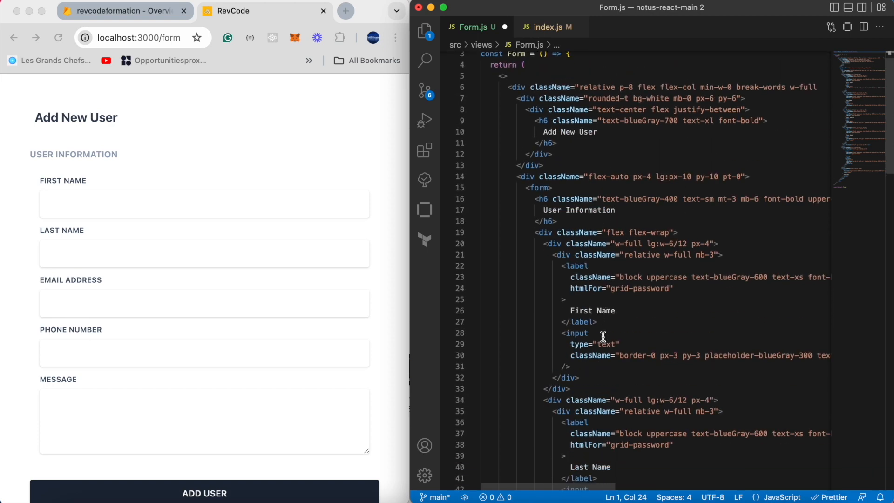
scroll(down, 3)
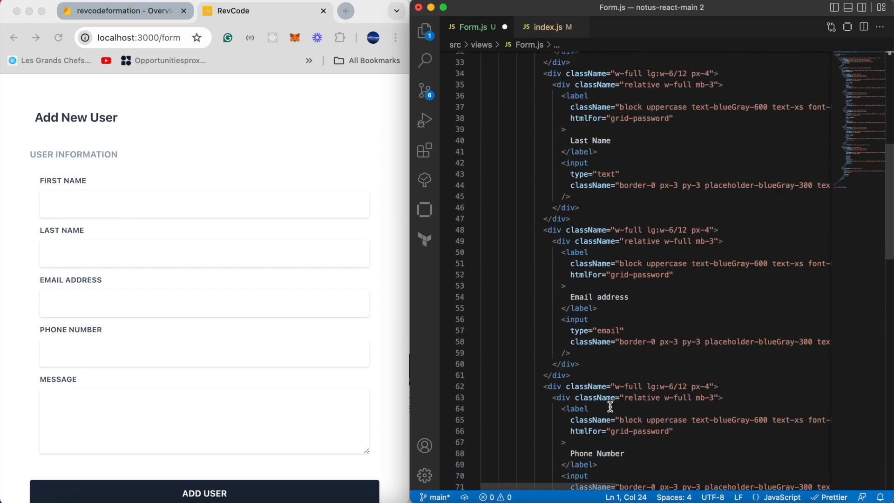
scroll(down, 3)
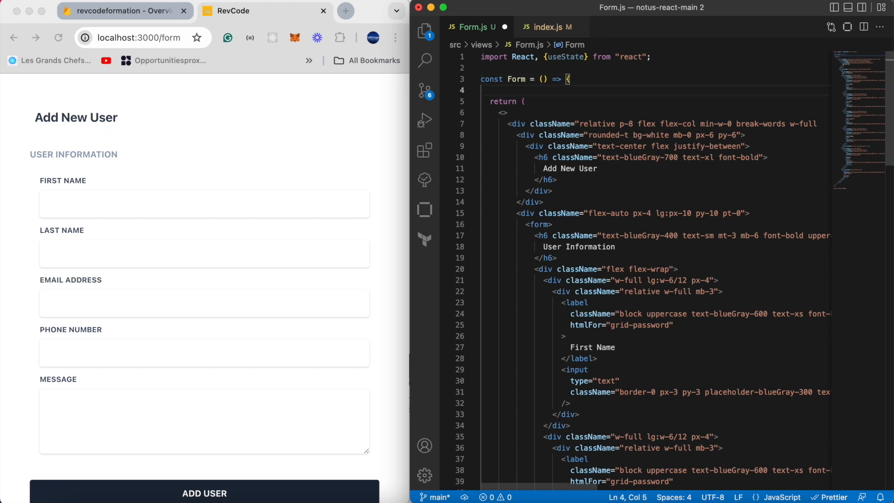
Declare const [firstName, setFirstName] = useState() in the Form component
text(const [)
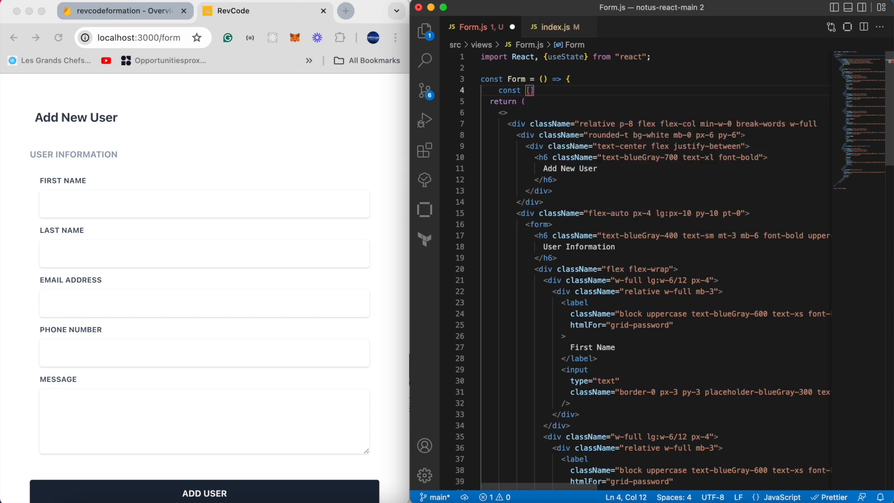
text(f)
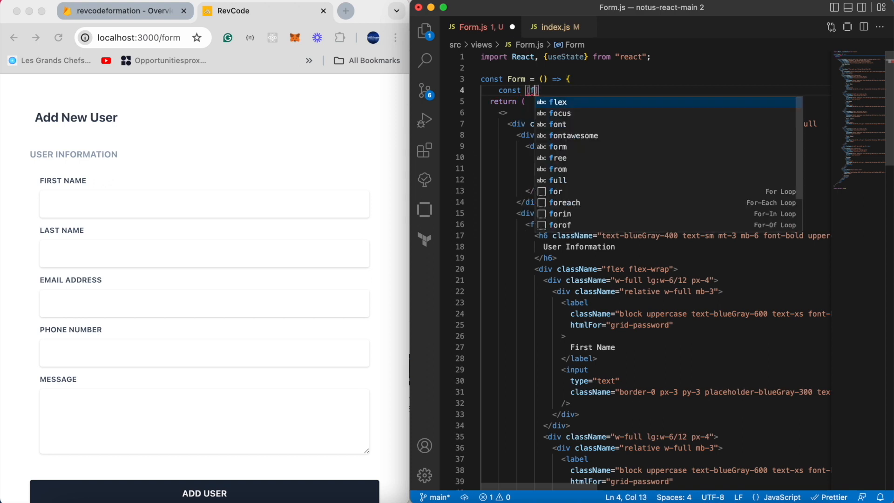
text(first)
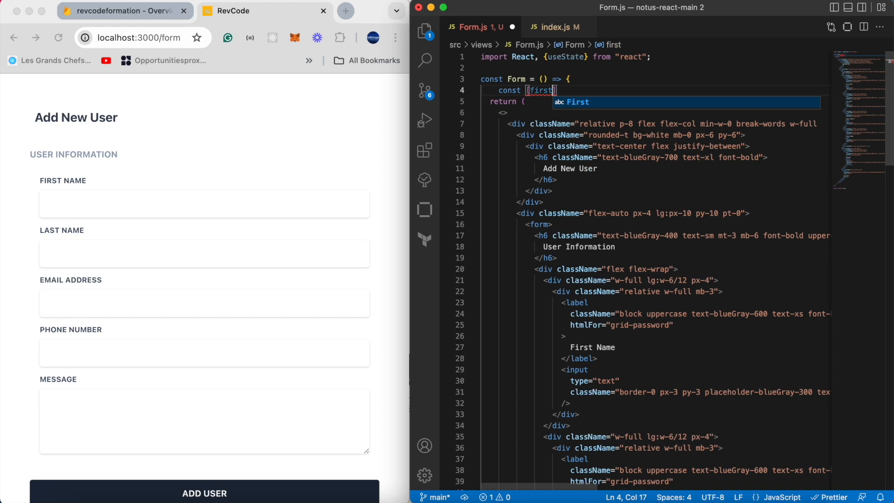
text(Na)
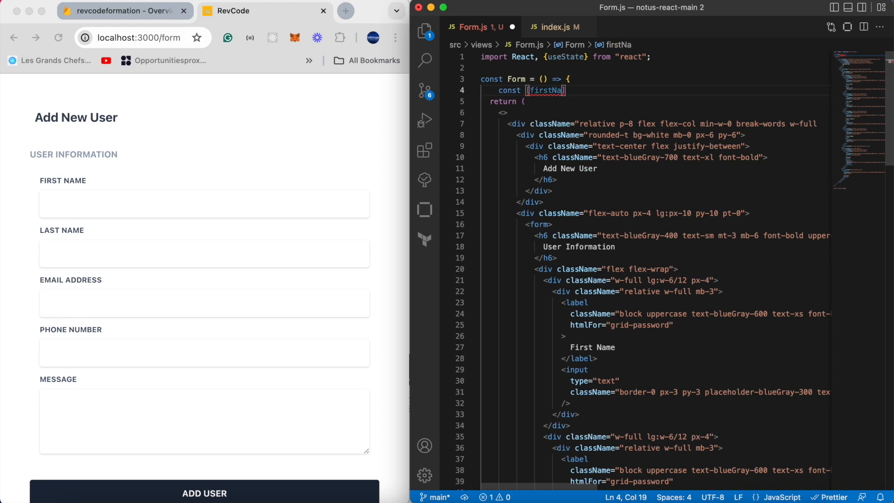
text(me, setFirst)
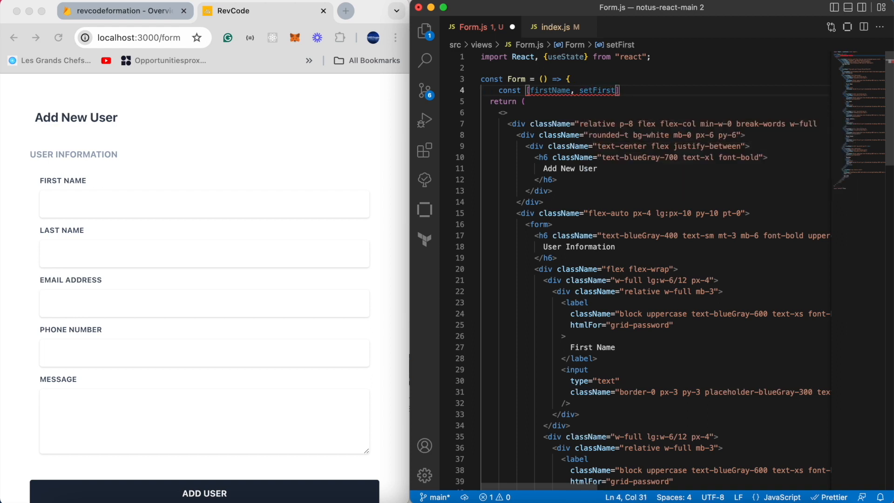
text(Name)
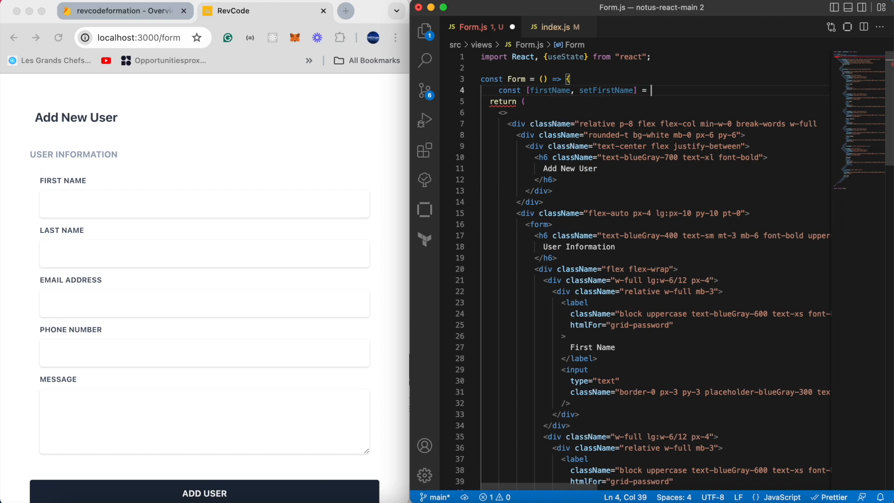
text(useState)
text(value={)
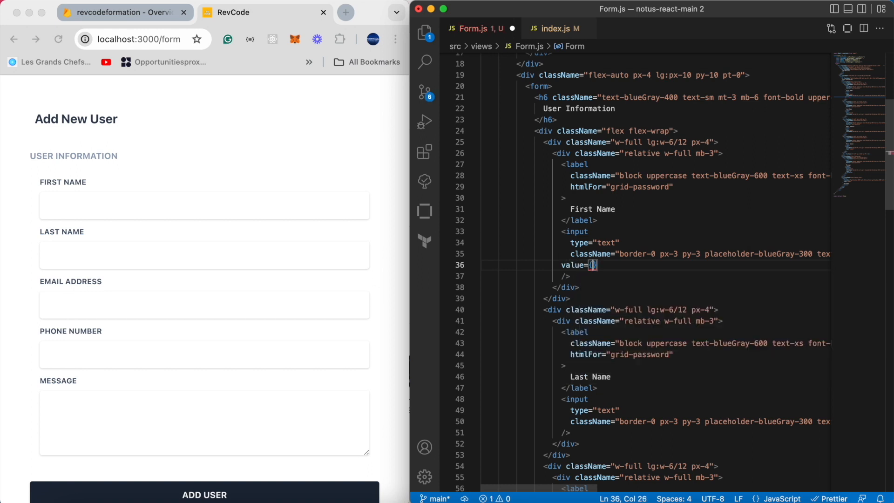
Give the First Name input value={firstName} and an empty onChange={} attribute
text(first)
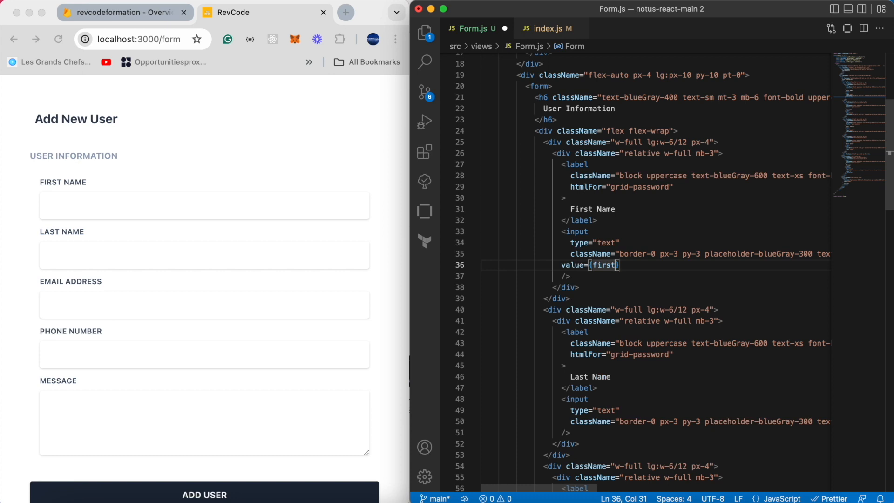
text(Name)
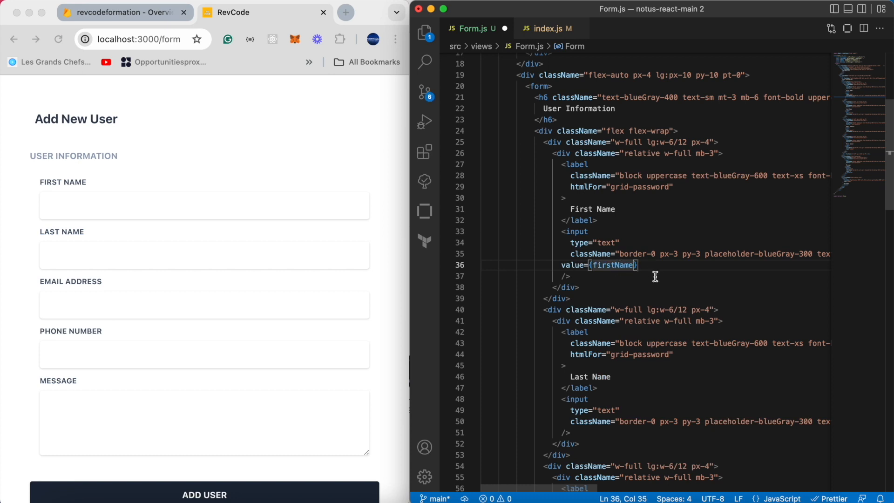
key(Enter)
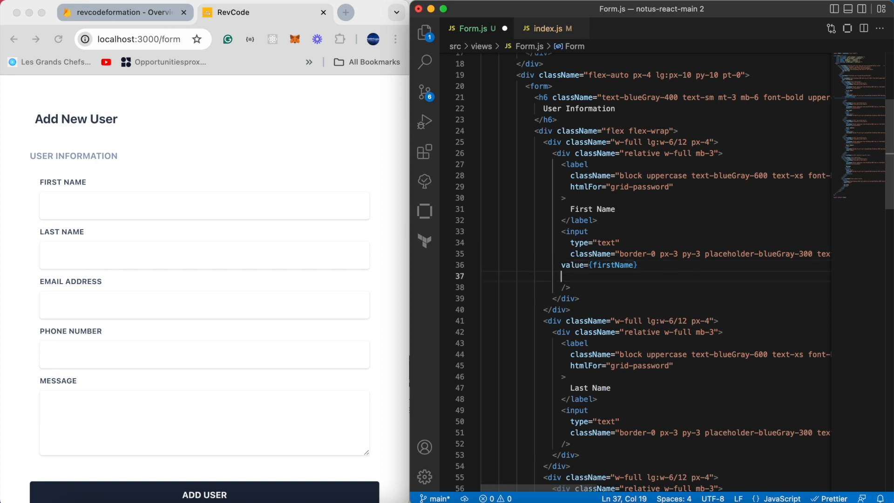
text(on)
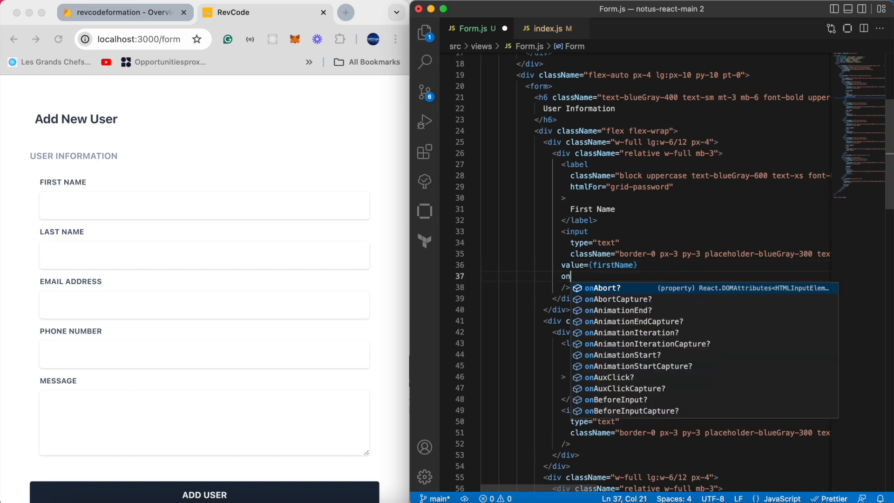
text(C)
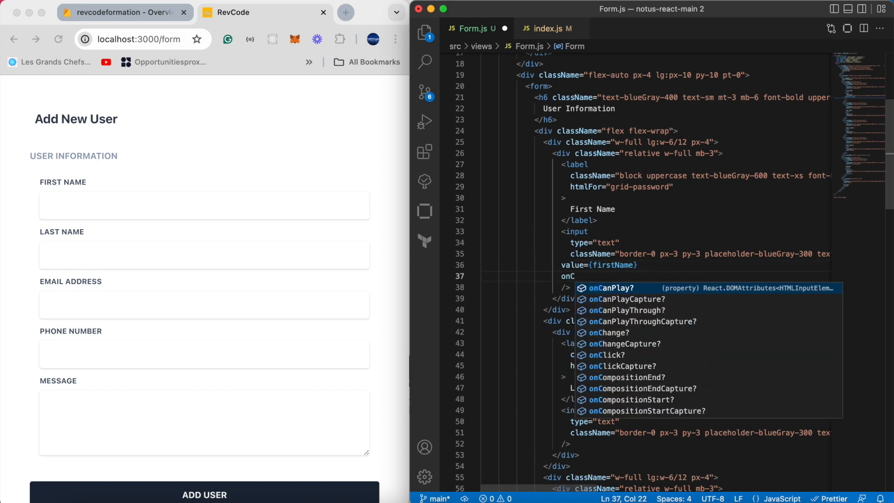
text(han)
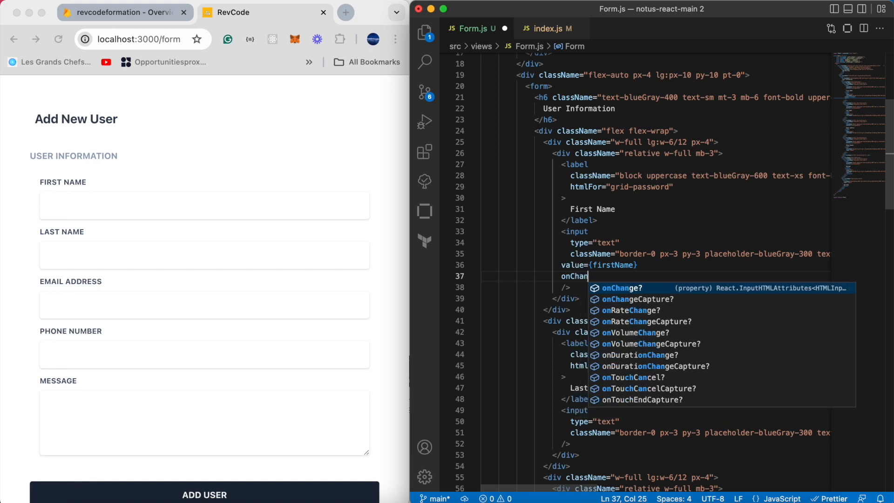
key(Tab)
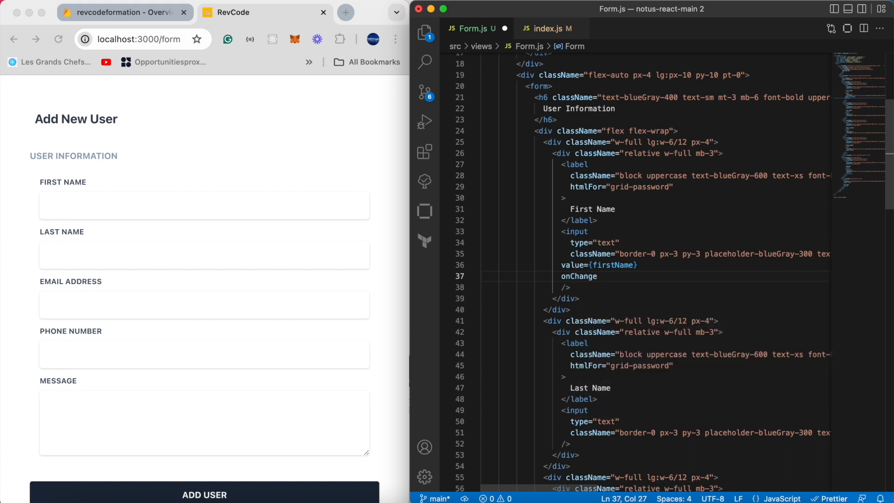
text(={})
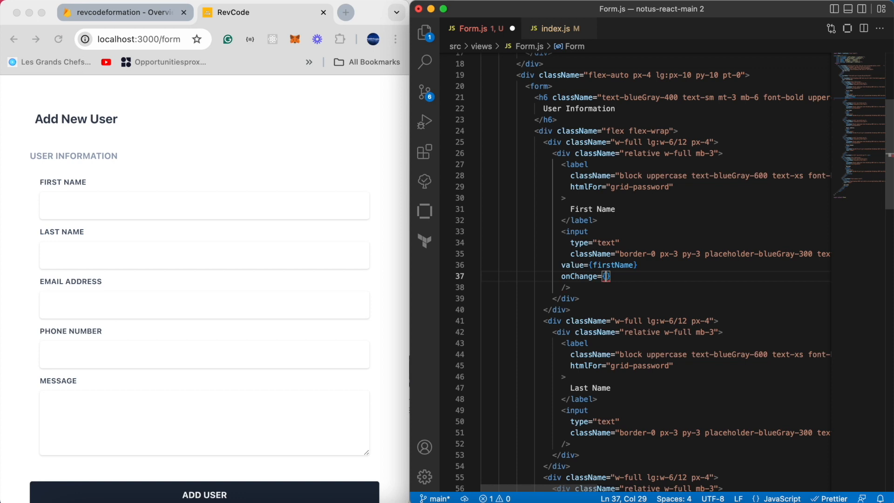
Make onChange an arrow function (e) => setFirstName(e.target.value)
text((e))
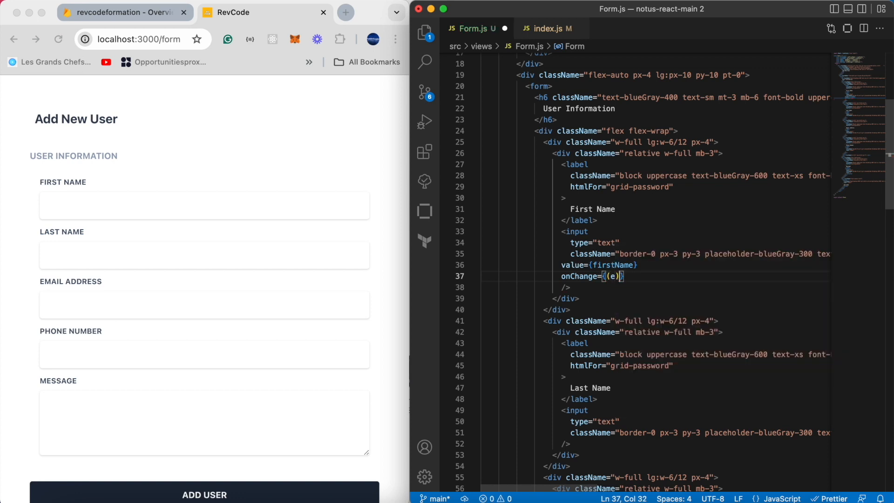
text(=>)
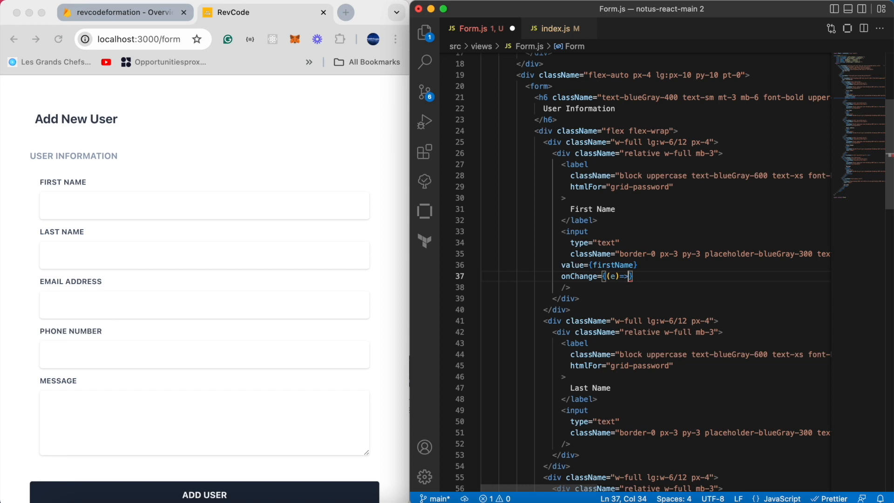
text(se)
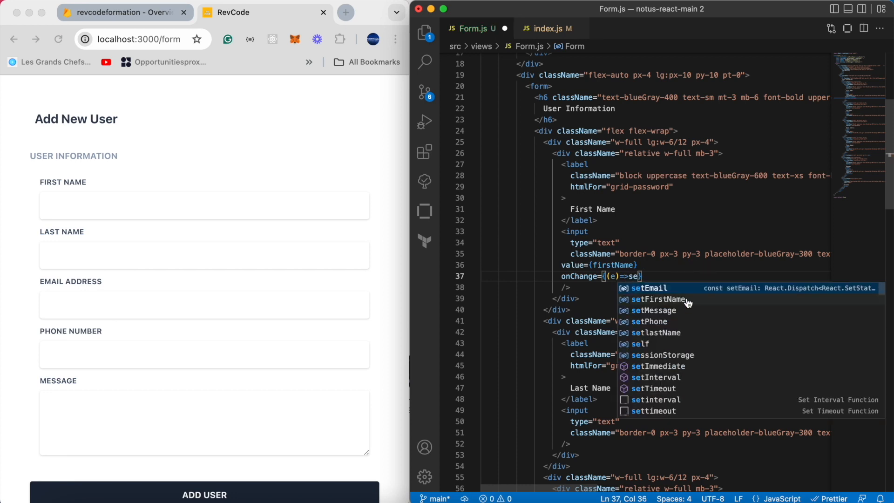
click(658, 299)
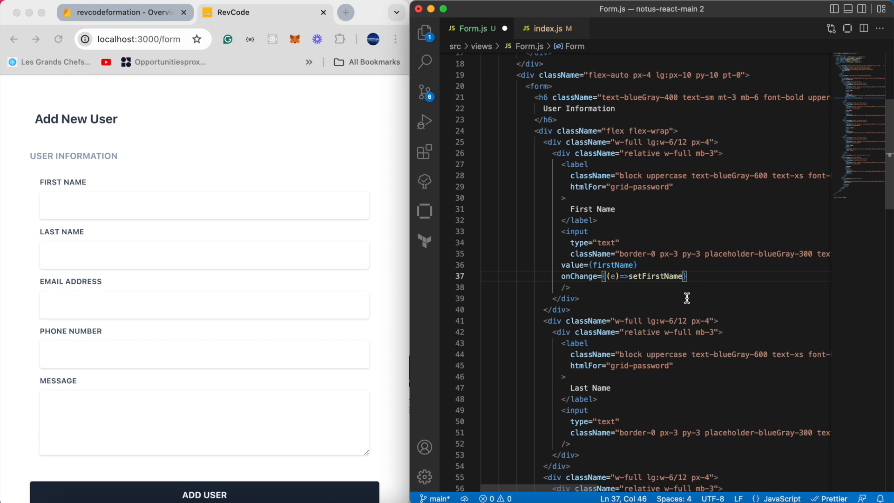
mouse_move(668, 276)
text((e.target.)
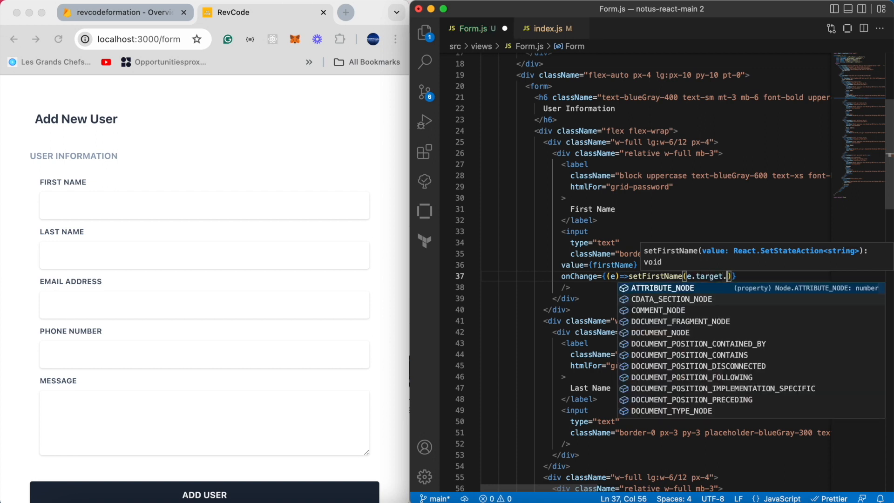
text(value)
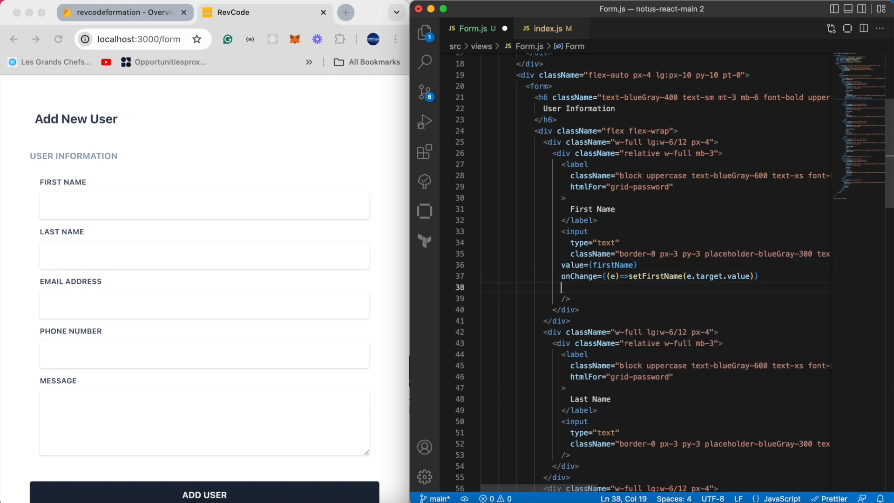
Add pattern="[a-z]{4,20}" to the First Name input
text(pattern)
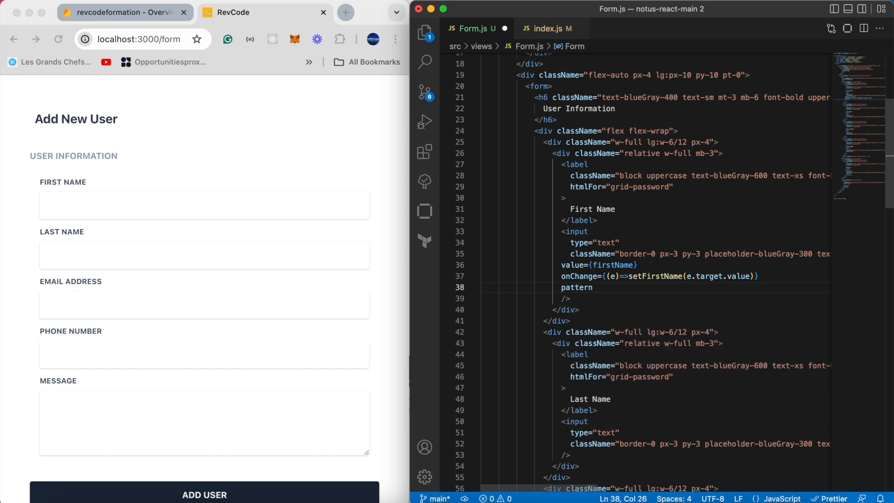
text(="[)
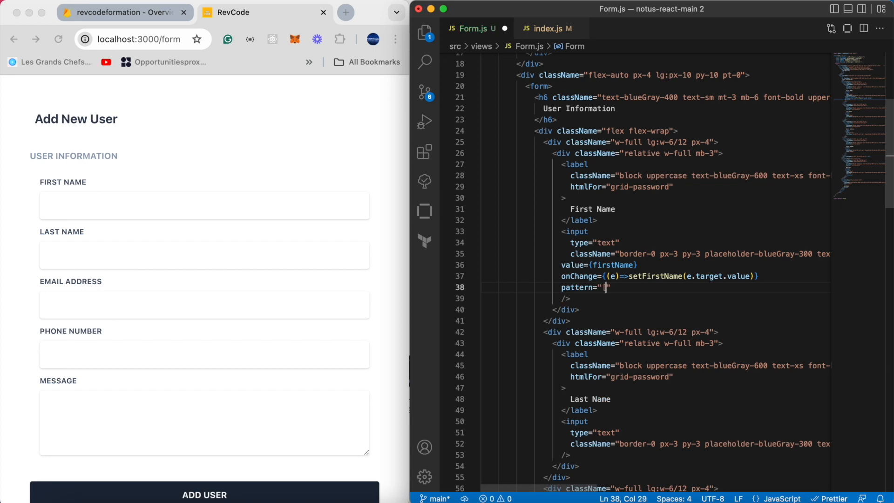
text(a-)
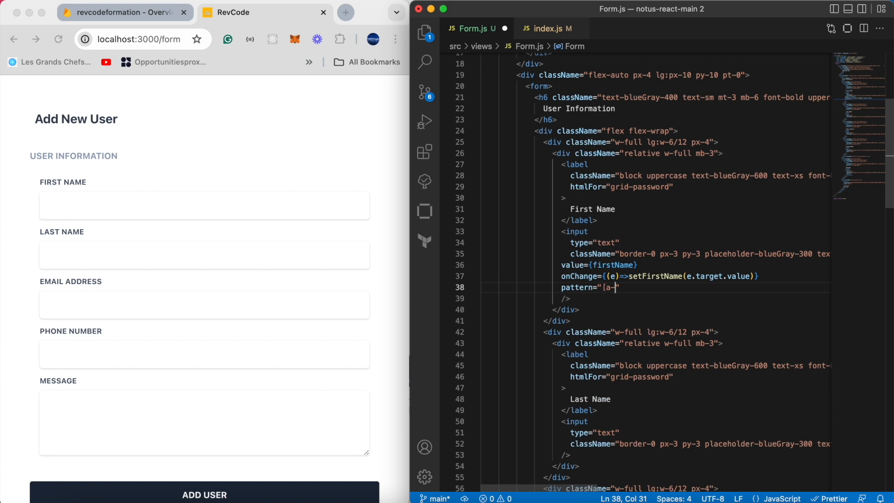
text(z")
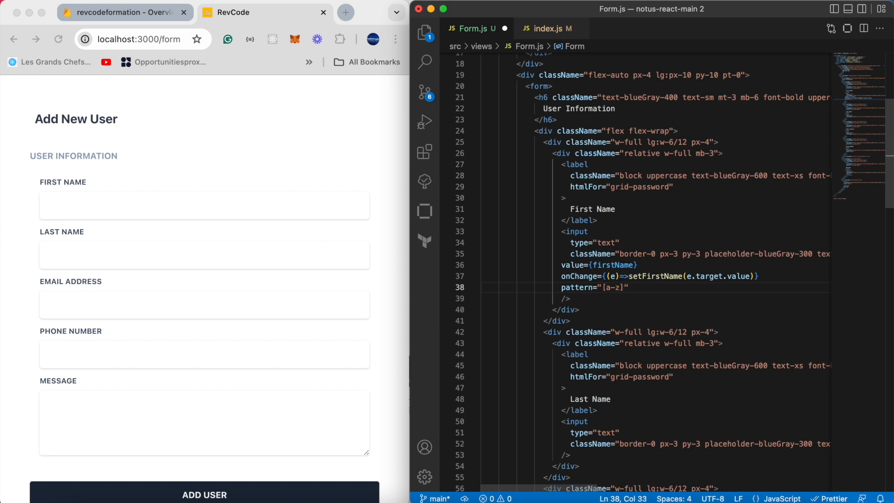
text({")
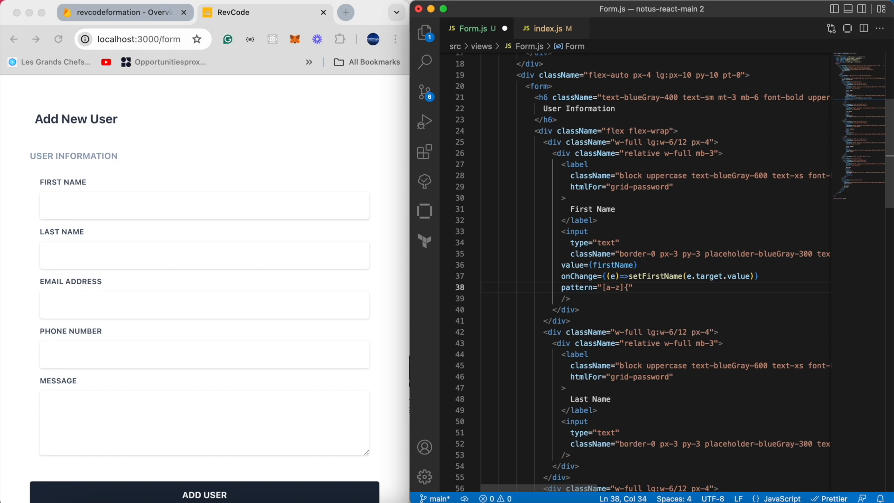
text(4)
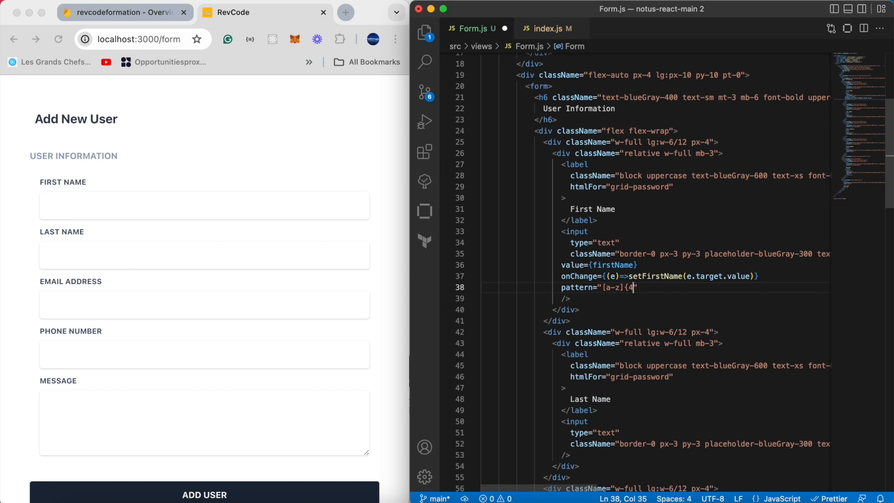
text(,)
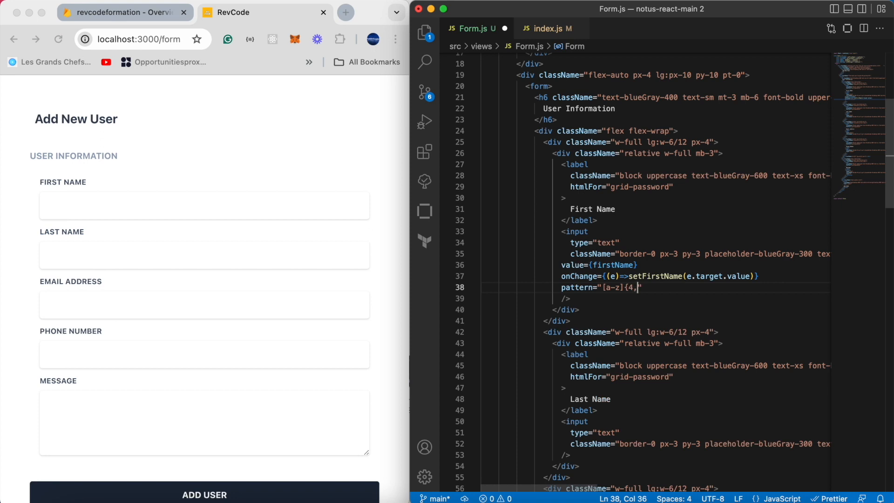
text(2)
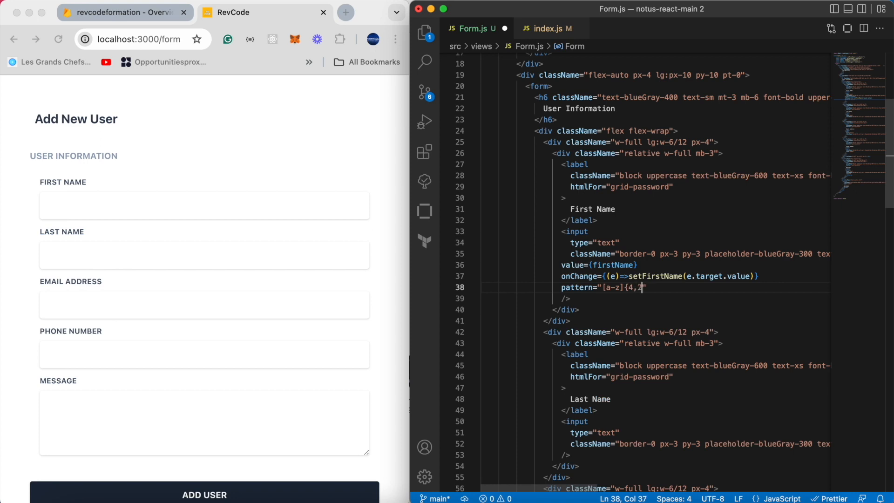
text(0)
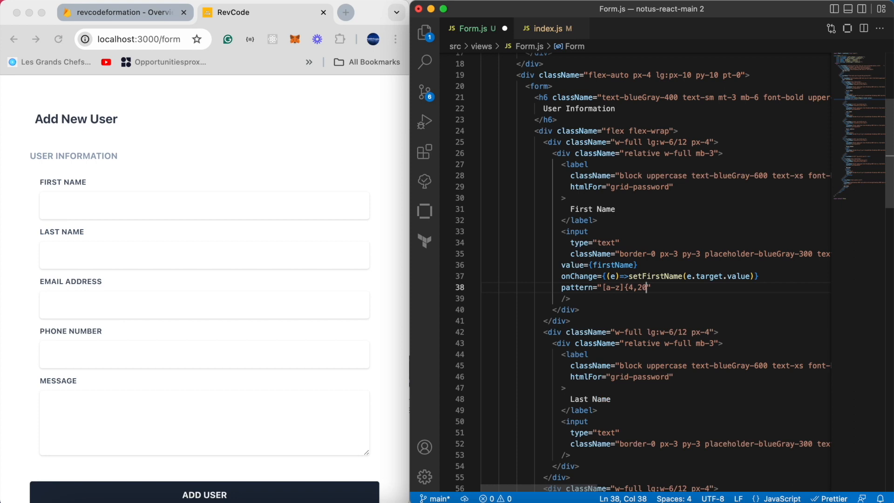
text(})
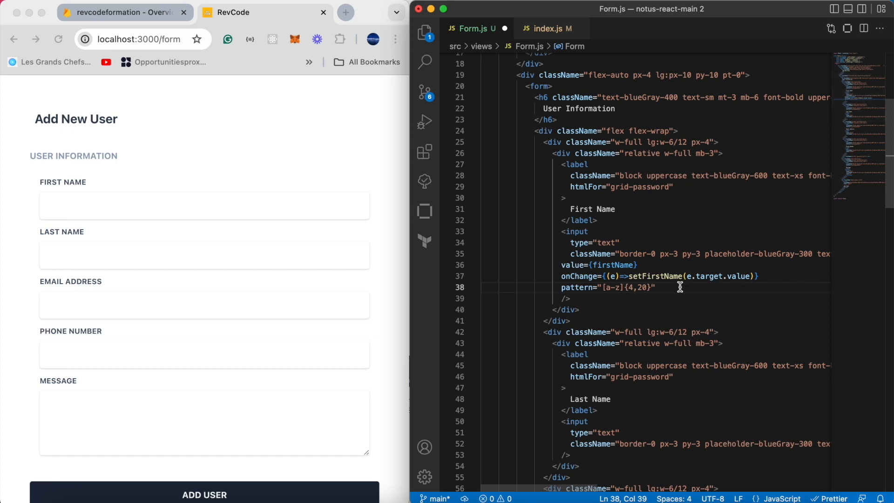
Add title="3 to 20 lowercase letters" and the required attribute to the input
text(title="3 to 2")
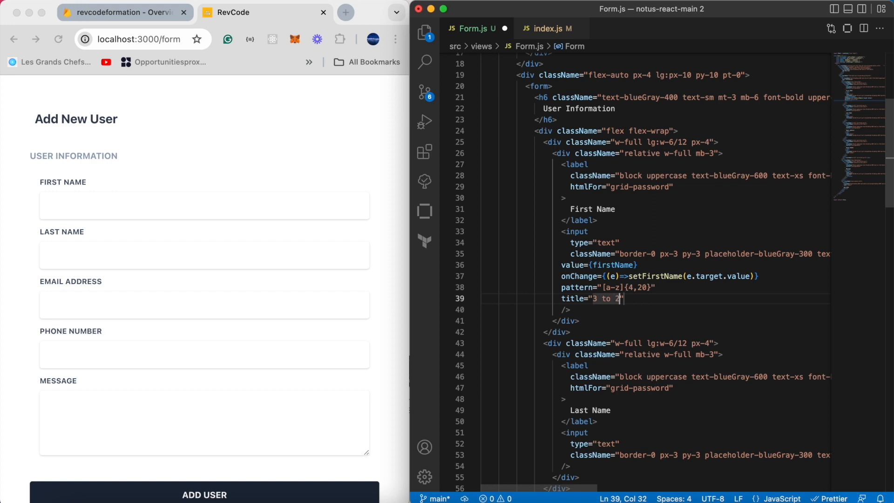
text(0)
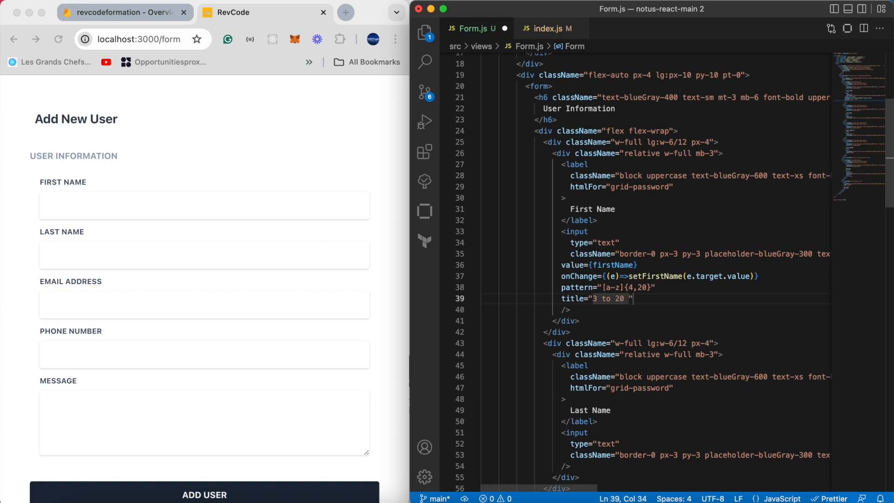
text(lower)
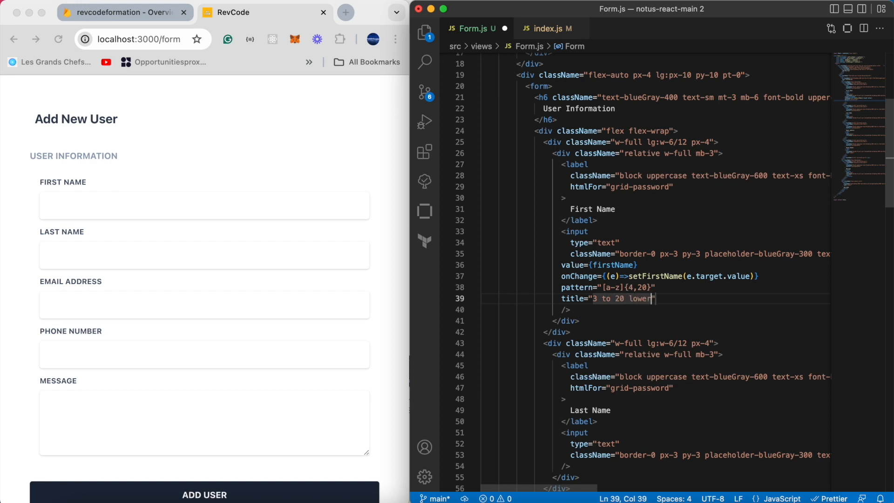
text(case)
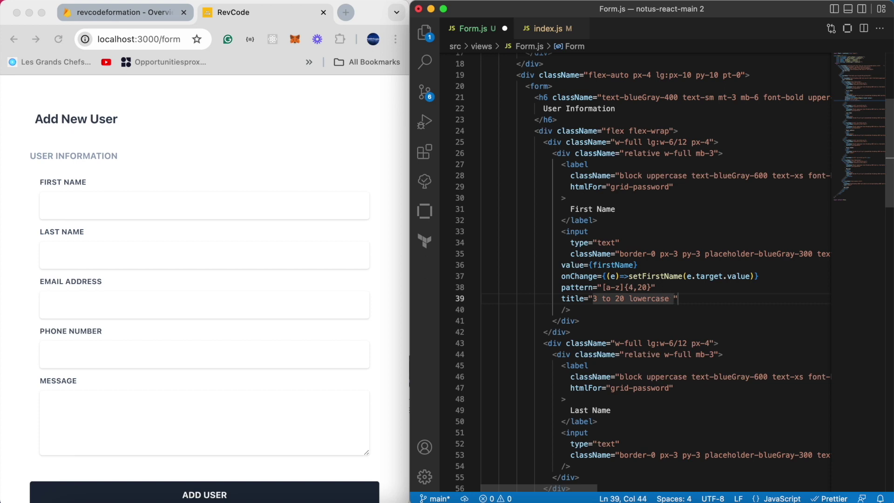
text(le)
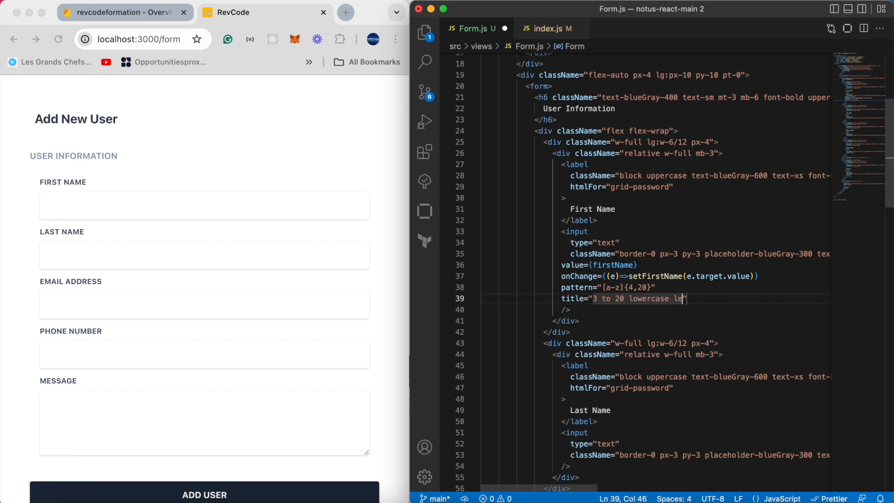
text(tters)
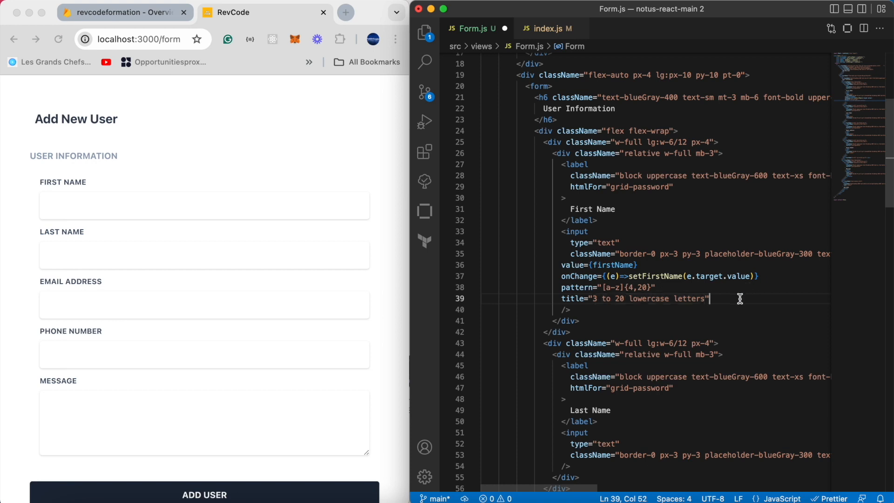
text(required)
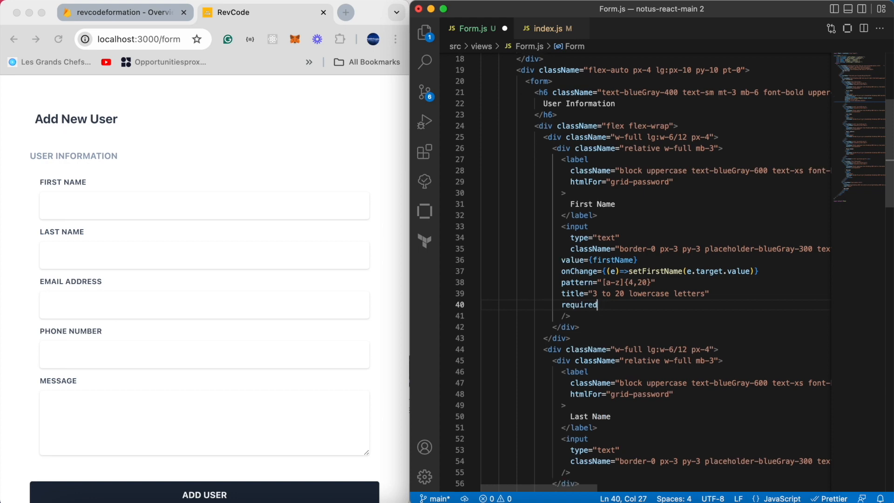
text(o)
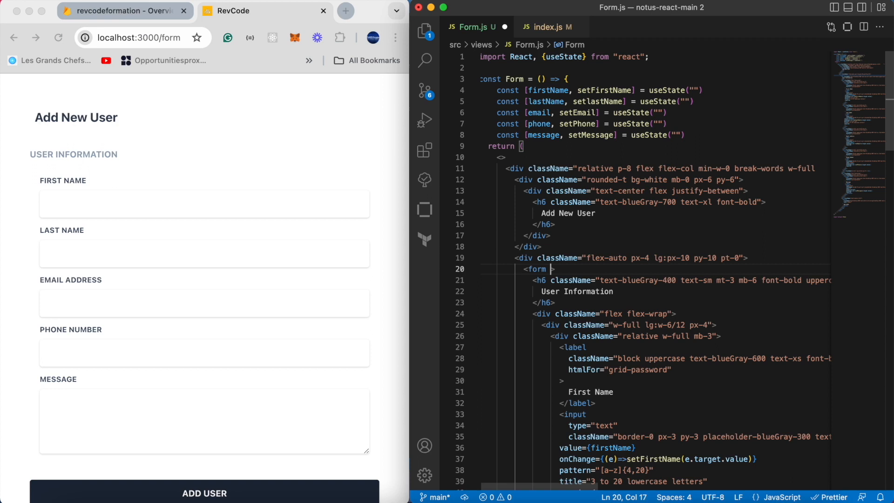
Declare const onSubmit = async (e) => {} in Form.js
text(on)
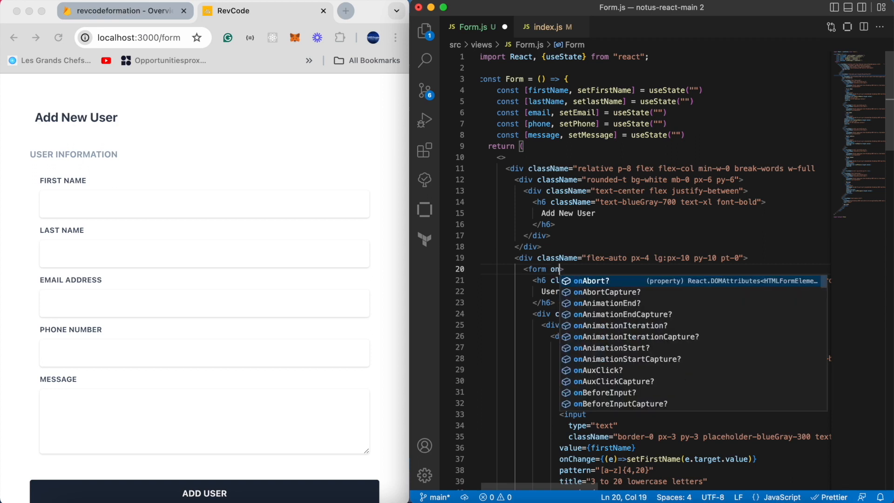
text(Submit={)
text(const onSubmit)
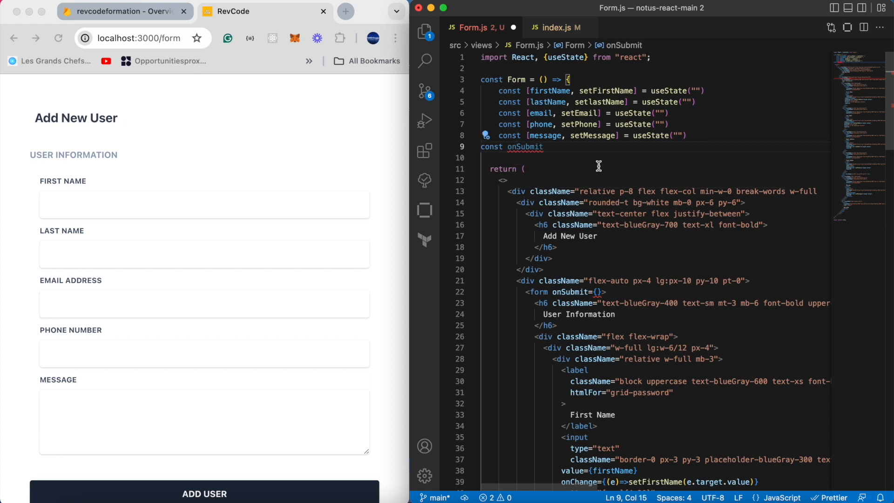
text(=)
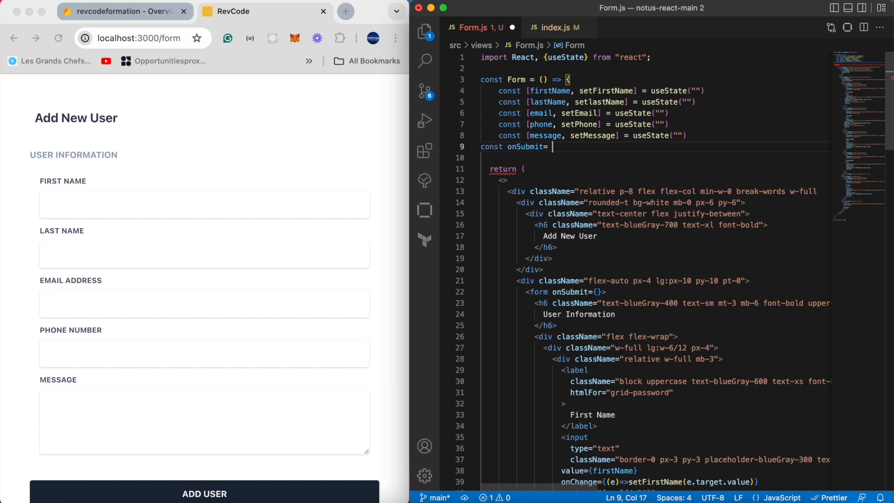
text(async)
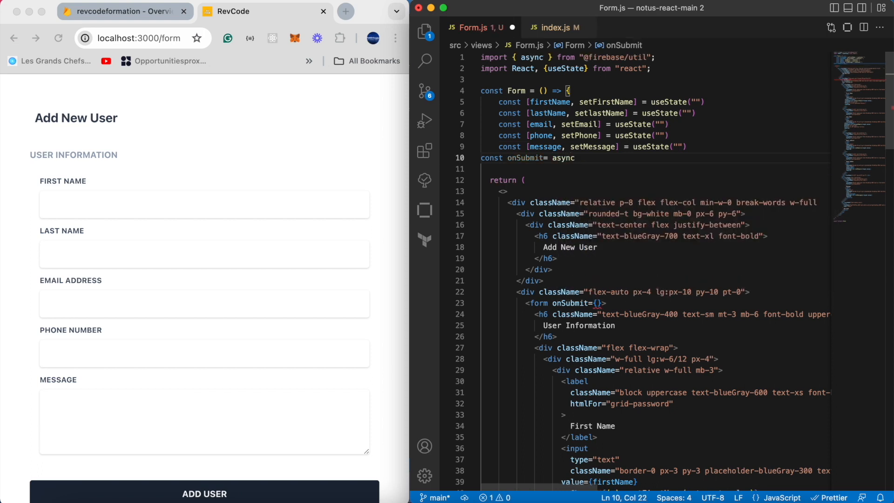
text(()
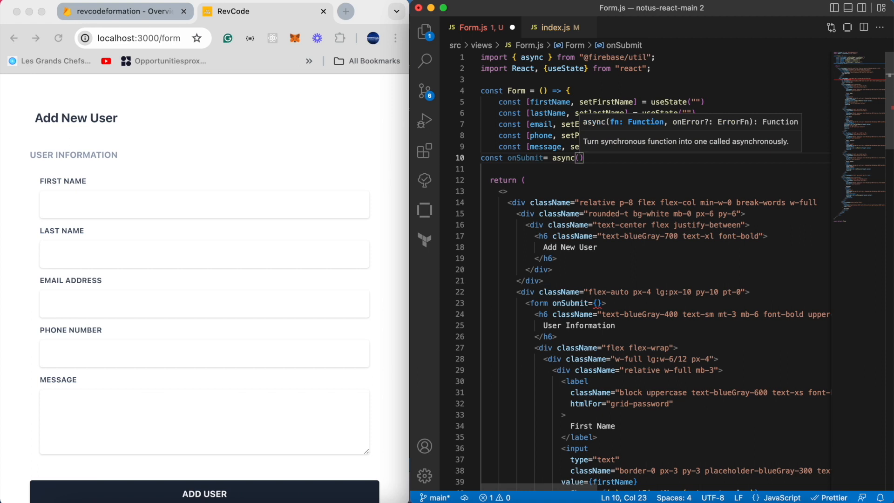
text(e)=>)
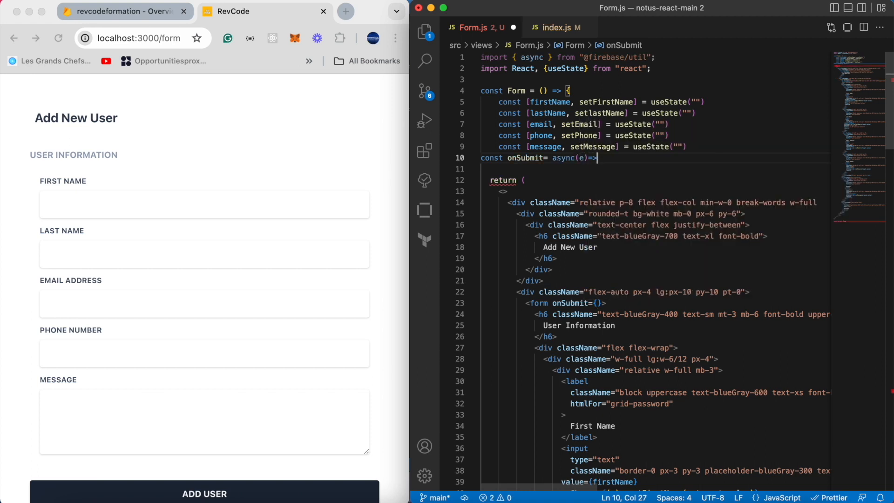
text({})
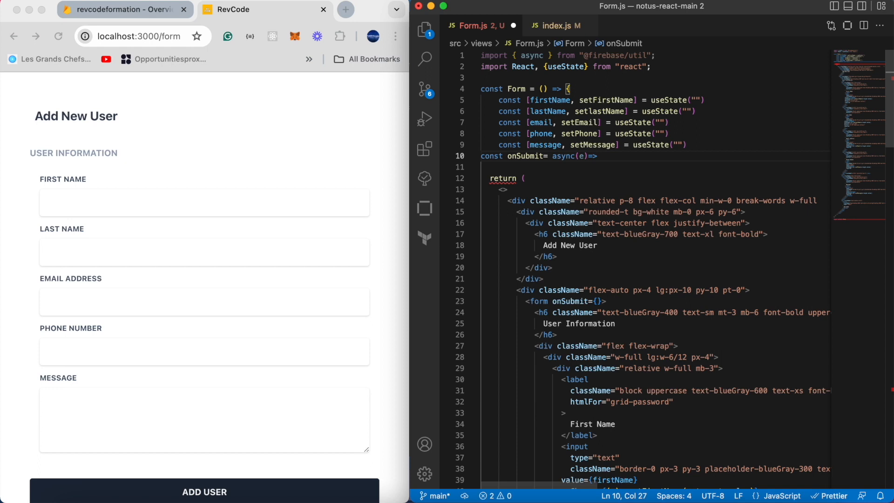
Call e.preventDefault(); inside the onSubmit handler body
text({)
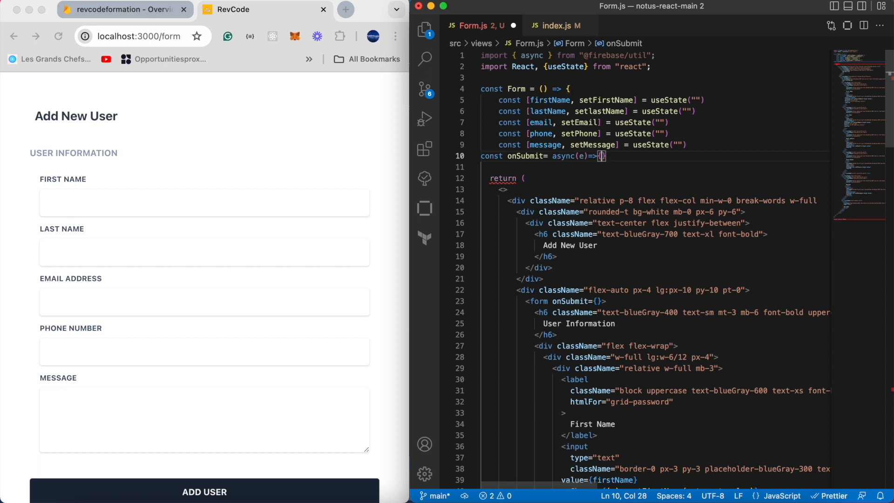
text(e)
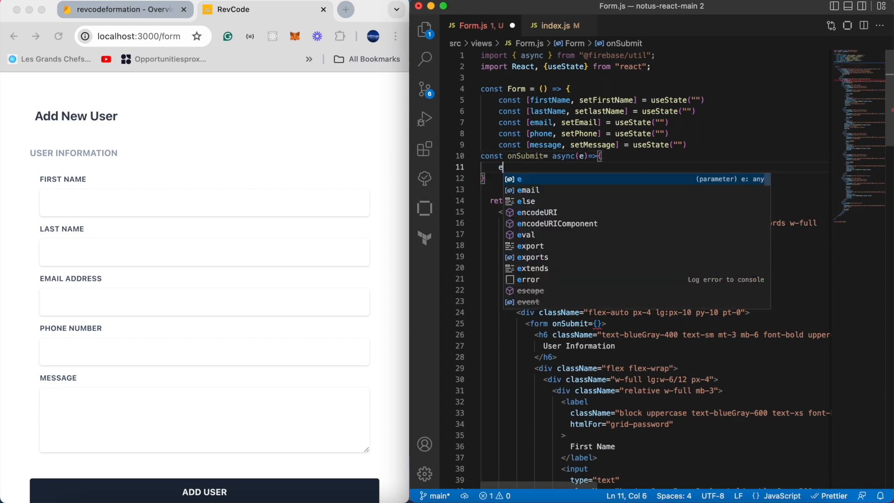
text(.pre)
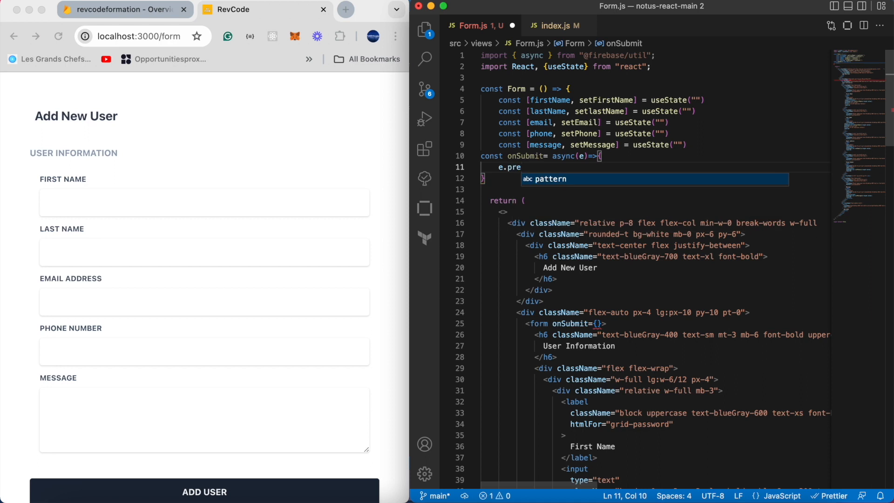
text(v)
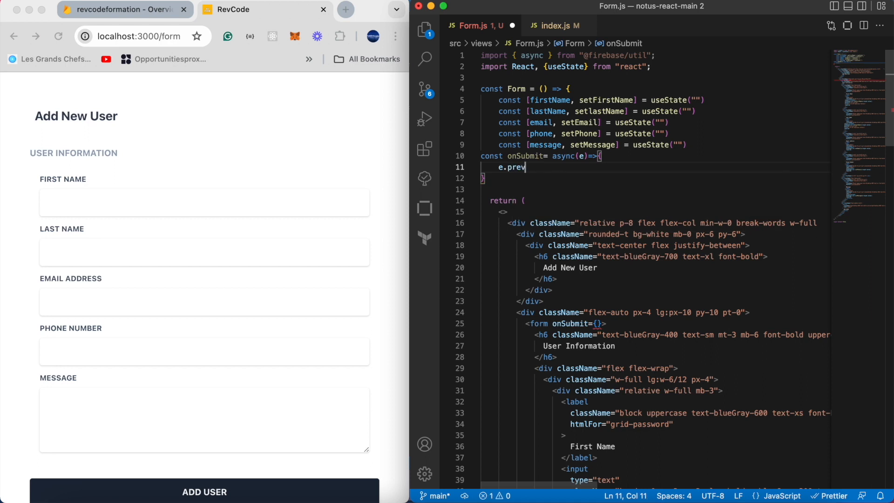
text(entDe)
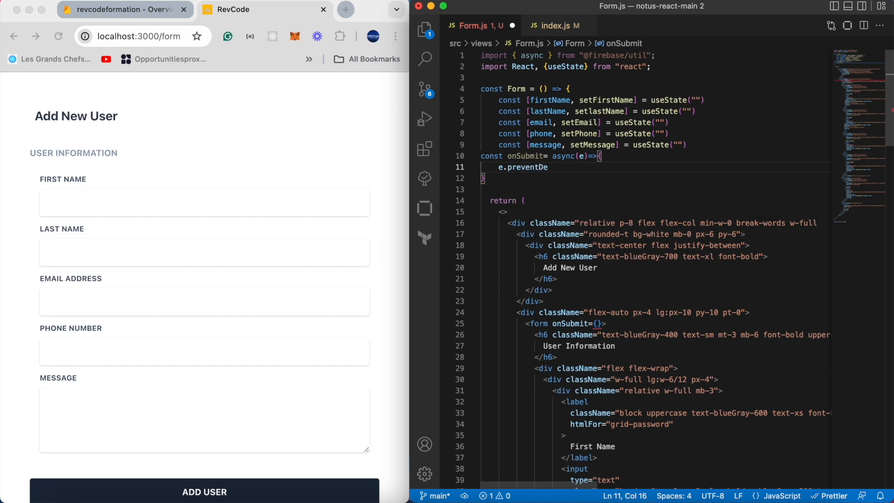
text(ault)
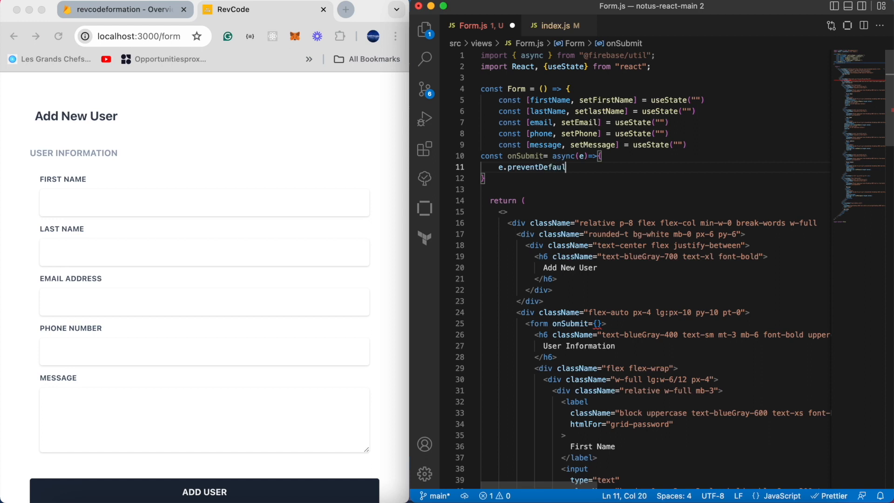
text(t();)
click(565, 324)
text(onSubmit)
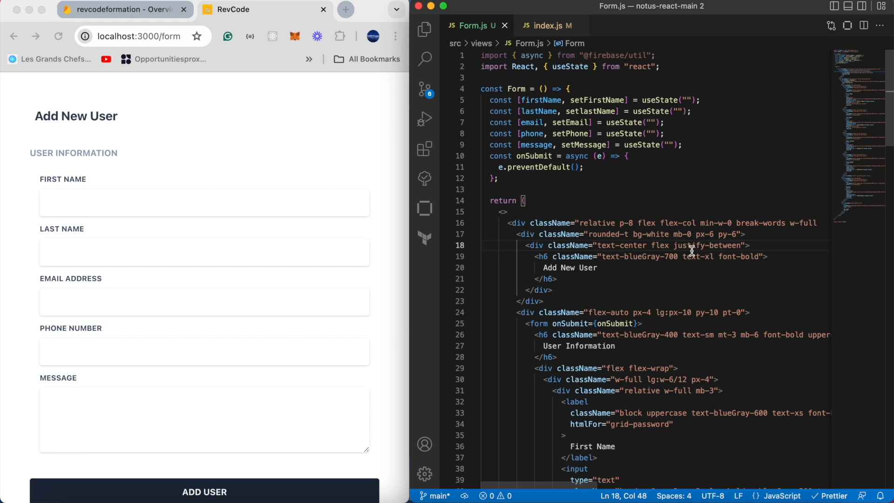
Import { collection, addDoc } from "firebase/firestore" and {db} from "../firebase", then begin an await line in onSubmit
text(import { collection, addDoc } from "firebase/firestore";)
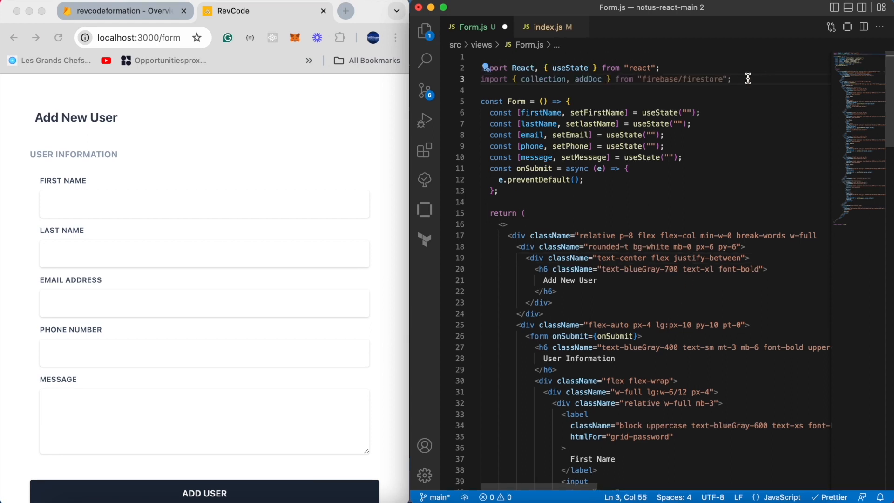
text(import)
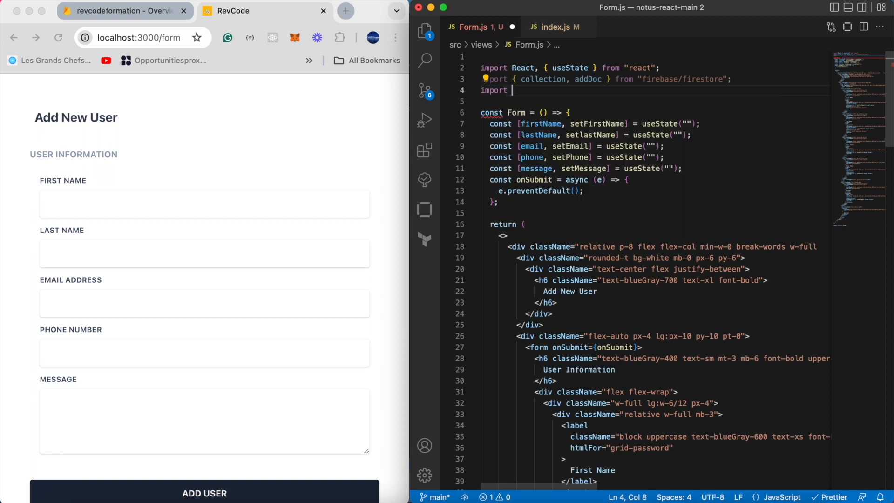
text({d)
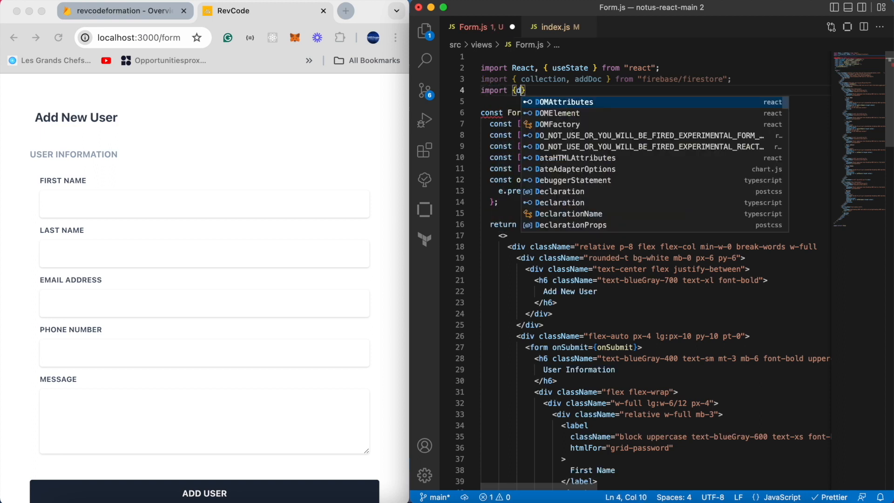
text(b)
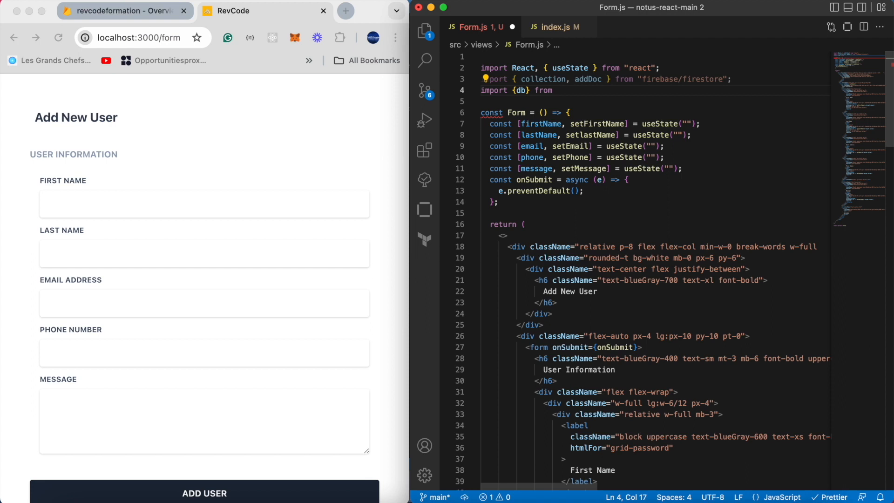
text("")
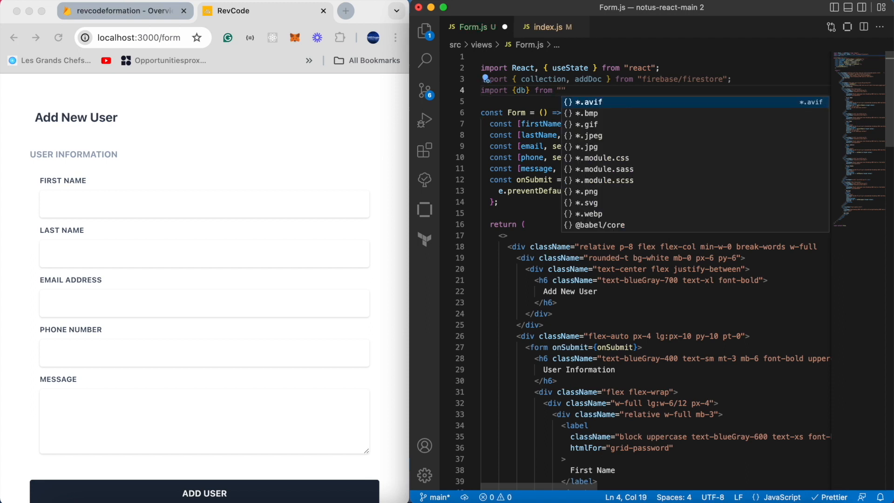
text(../)
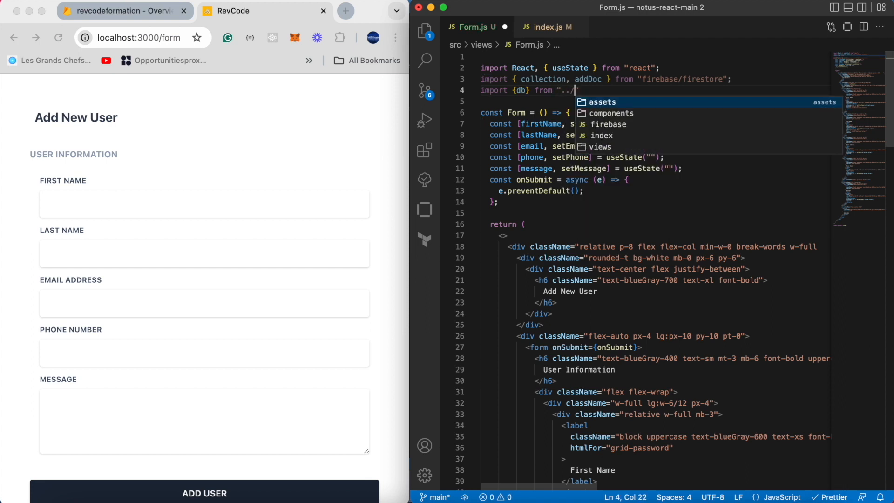
text(firebase)
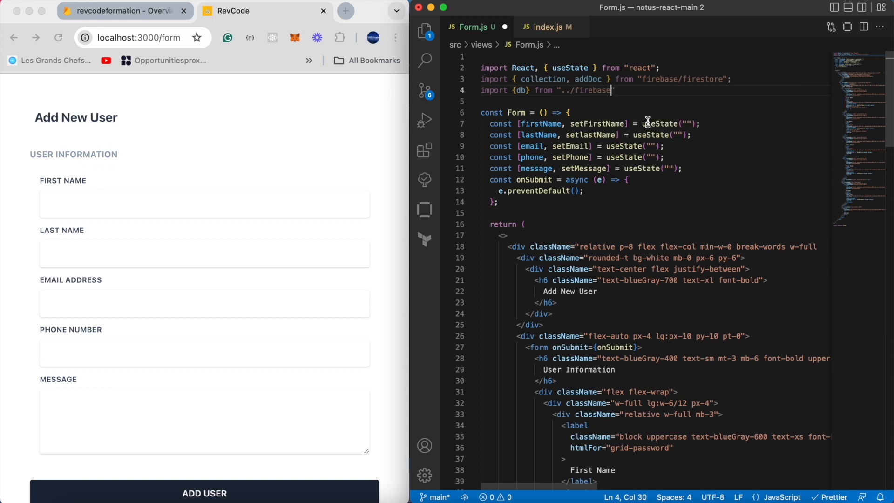
text(await)
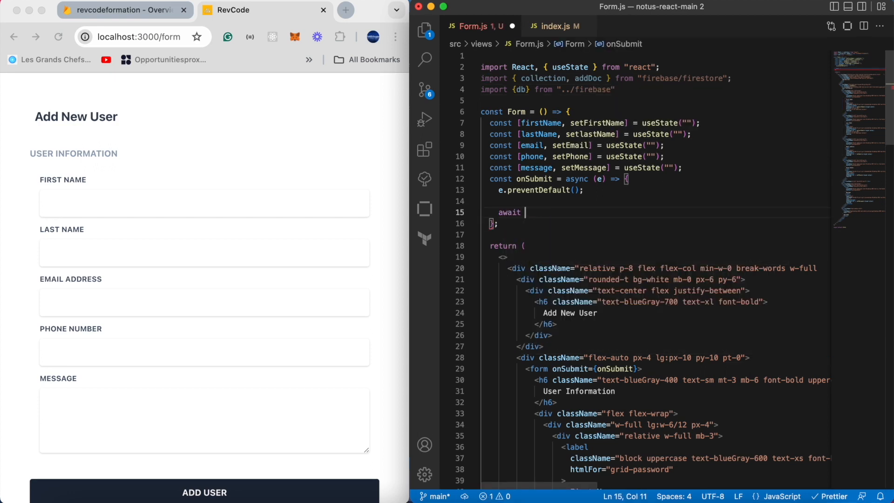
Await addDoc(collection(db, "users"), {...fields}) and reset the fields with setFirstName(""), setlastName("") etc
text(addDoc)
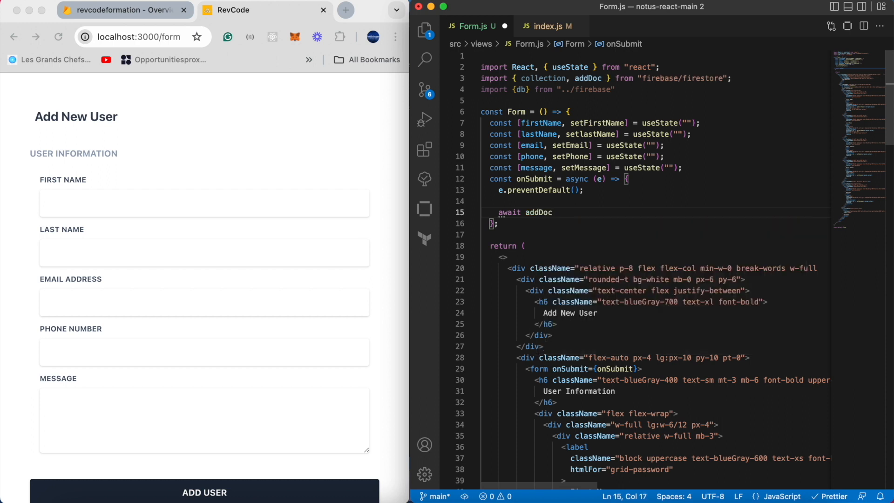
text(())
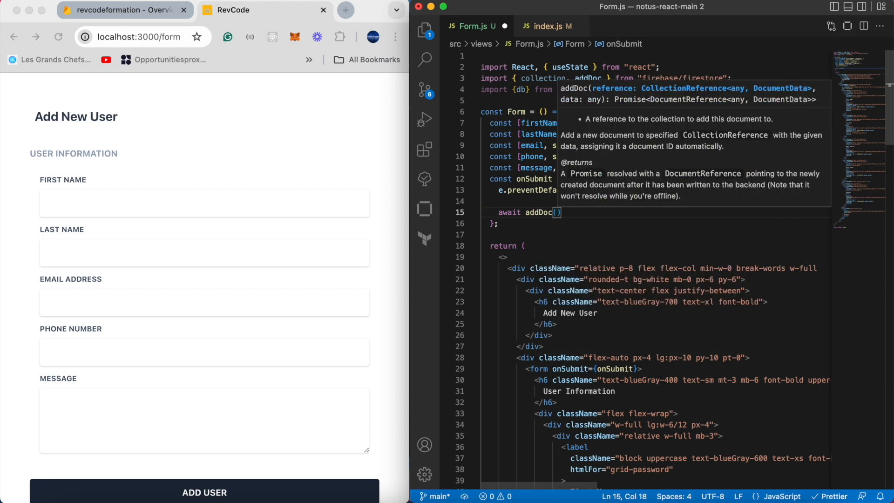
text(collection)
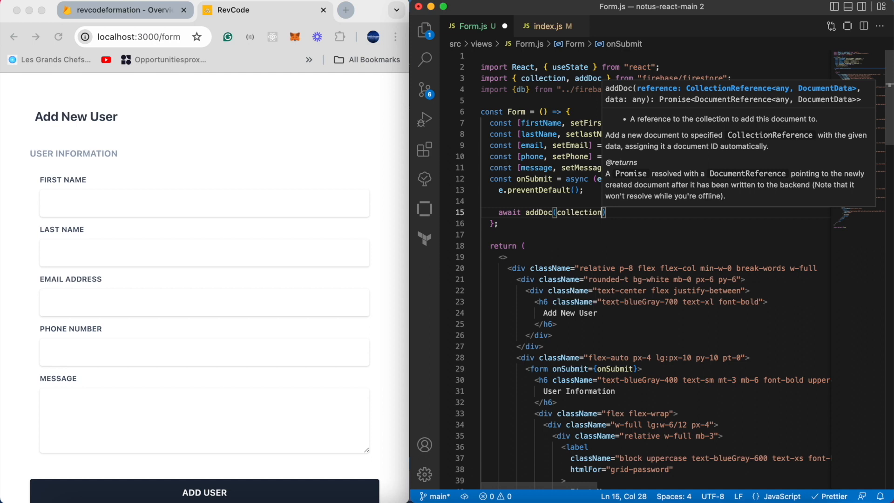
text(()
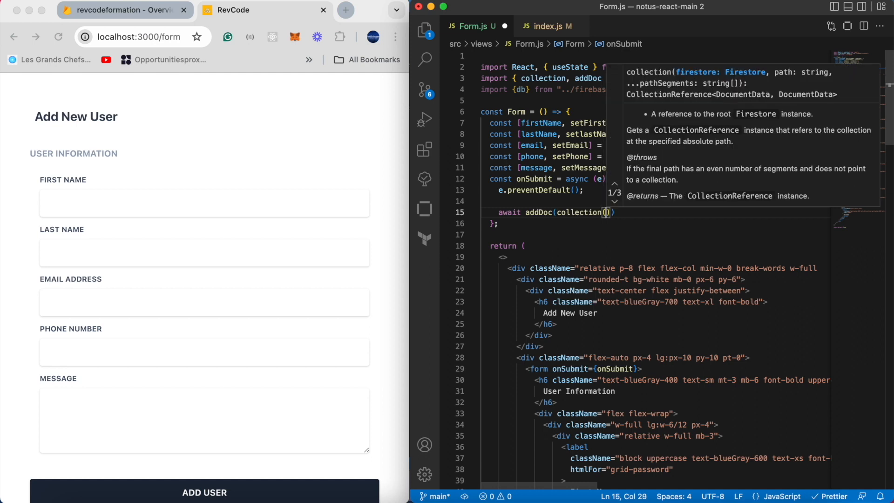
text(db,)
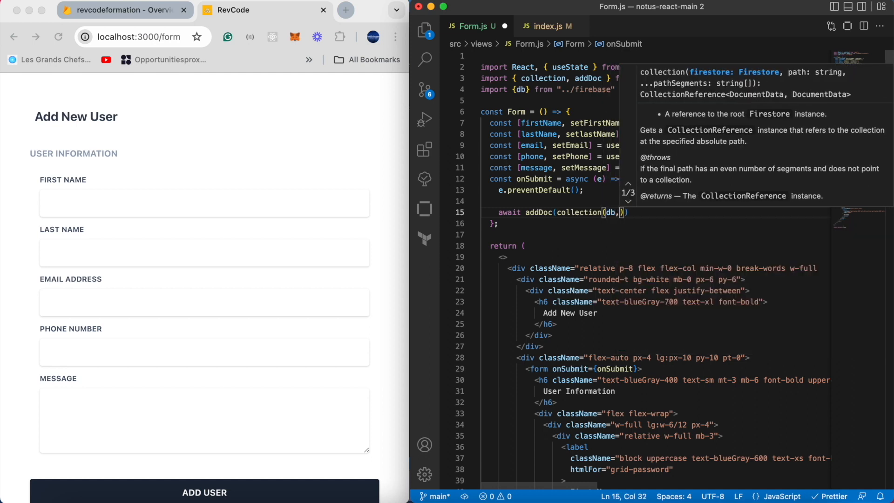
text(" ")
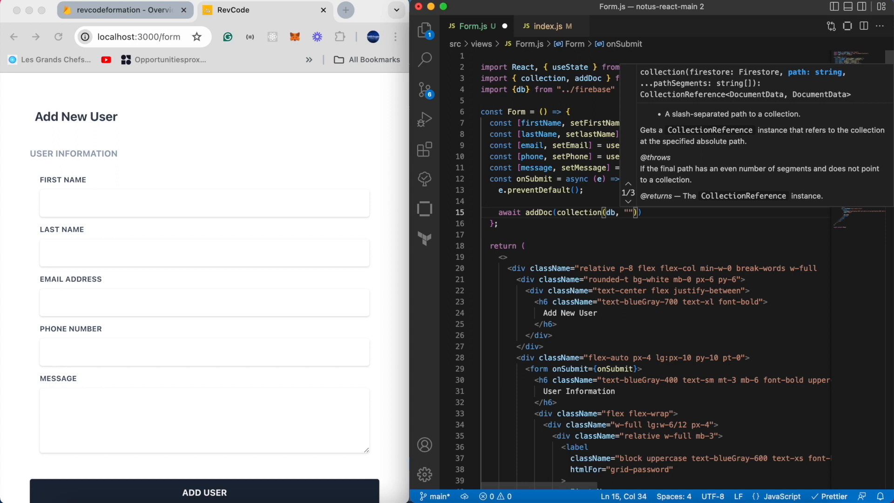
text(users)
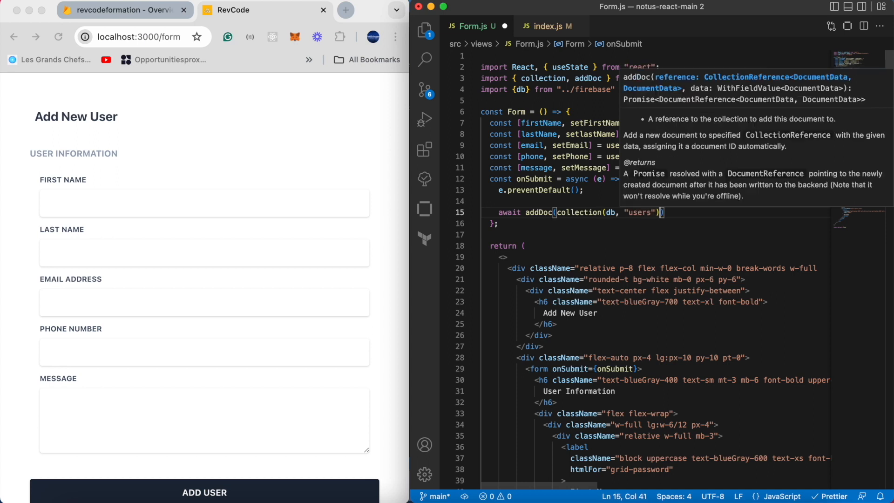
text(,{)
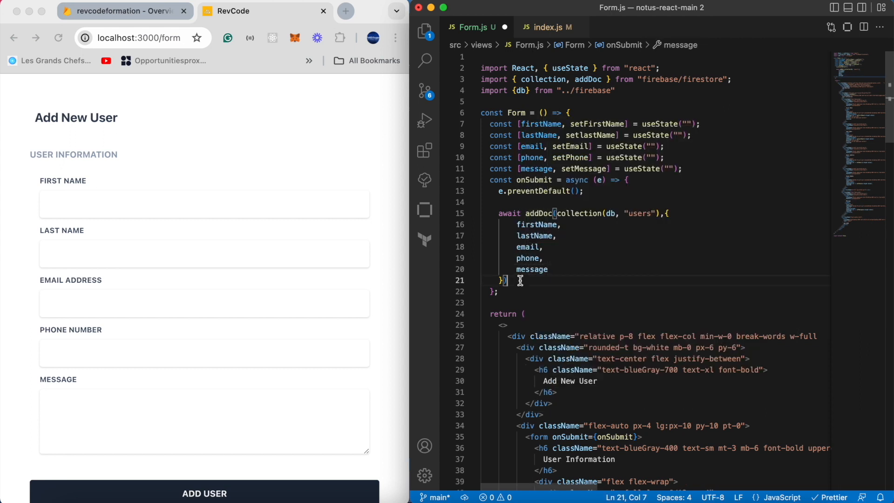
text(setFirstName)
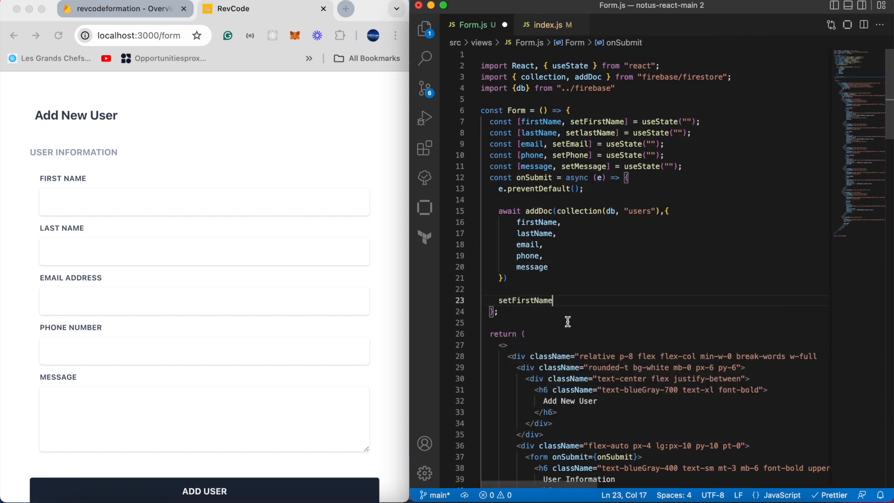
text(setlastName("");)
text(setMessage("");)
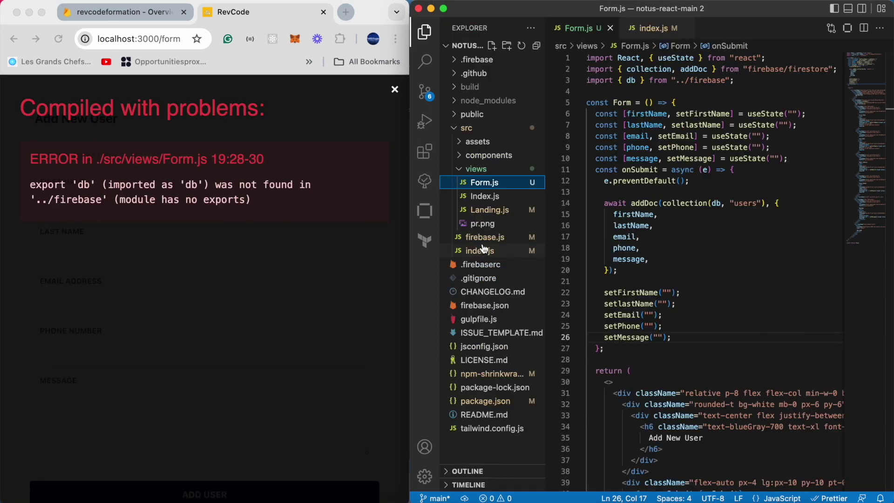
Prefix const db with export in firebase.js, save it, and return to Form.js
click(484, 238)
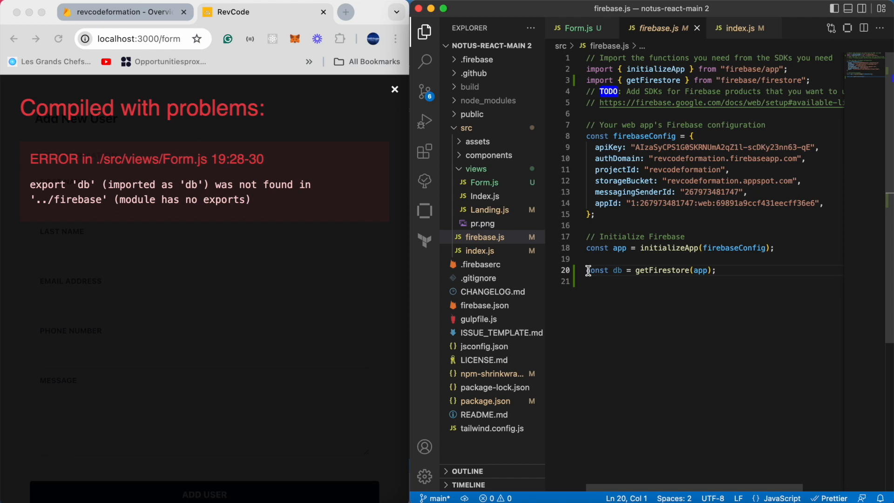
text(export)
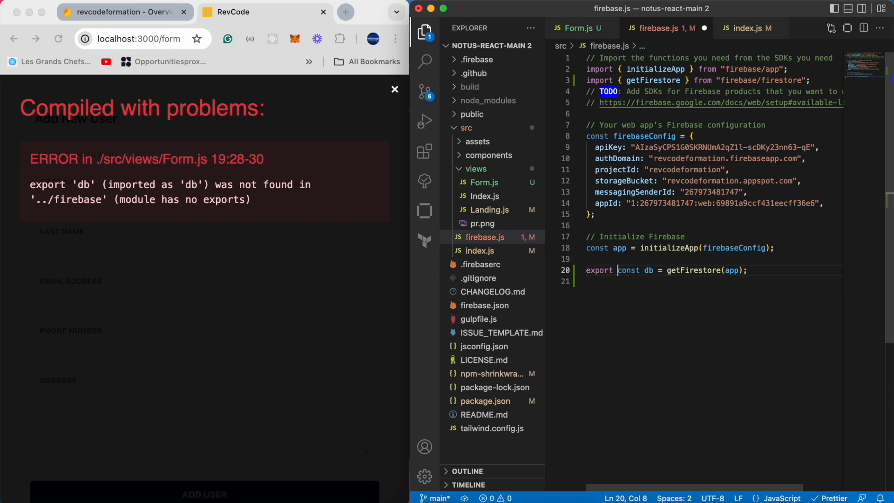
click(395, 90)
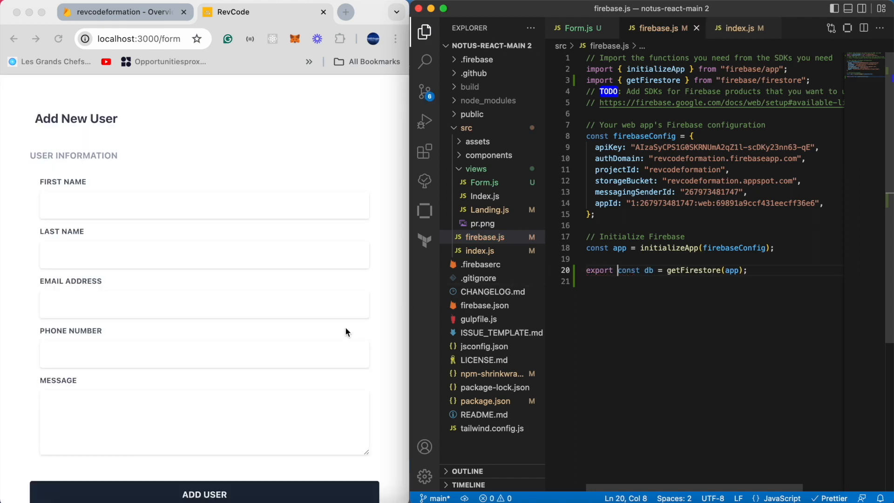
click(577, 28)
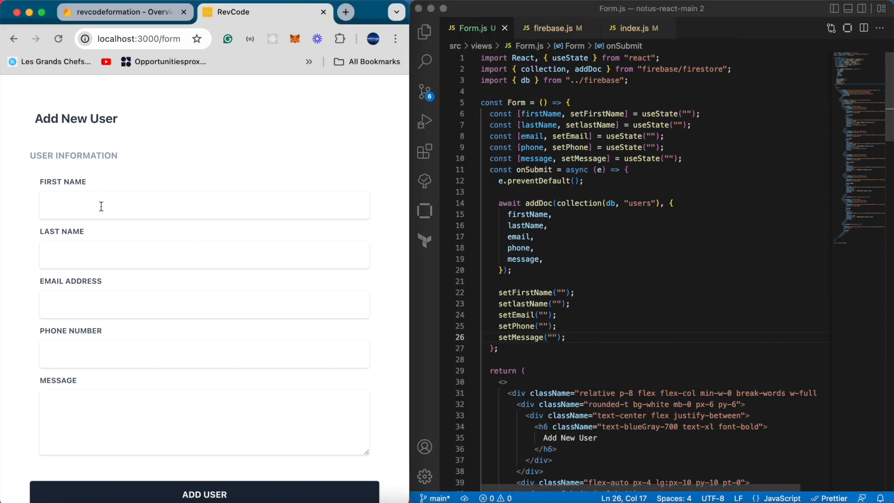
Fill the Add New User form with first and last name test and phone 67777796
text(test)
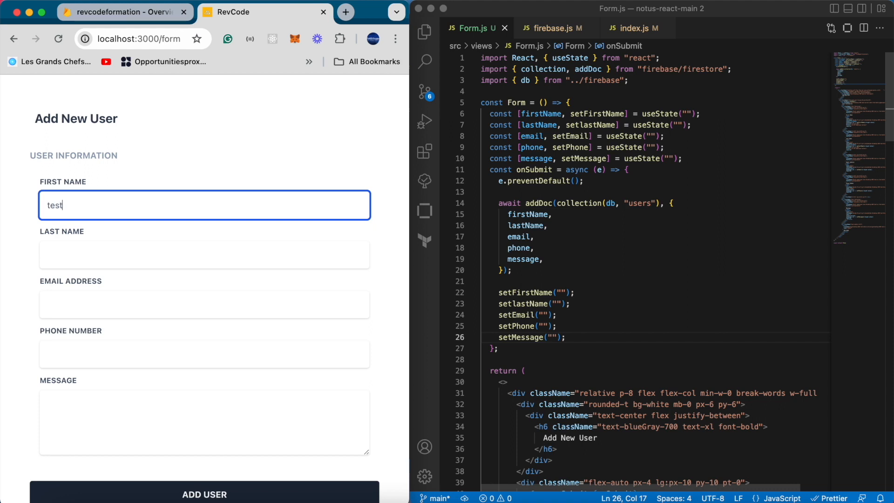
text(test)
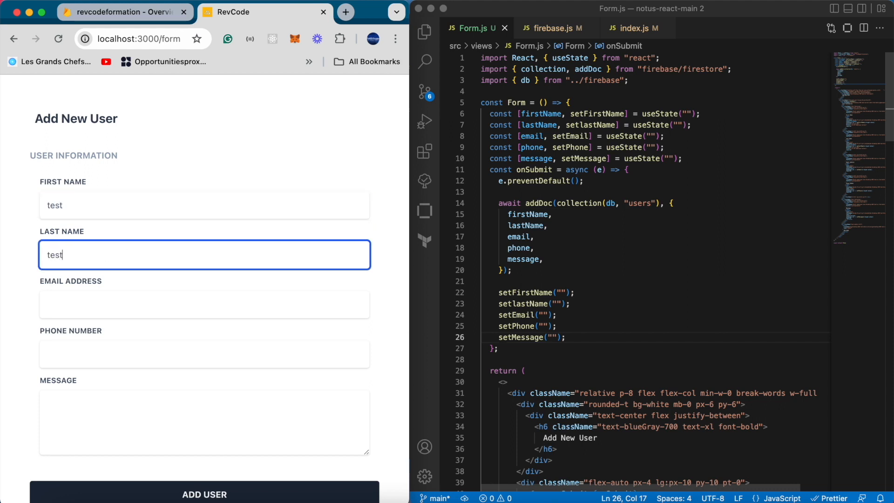
mouse_move(125, 488)
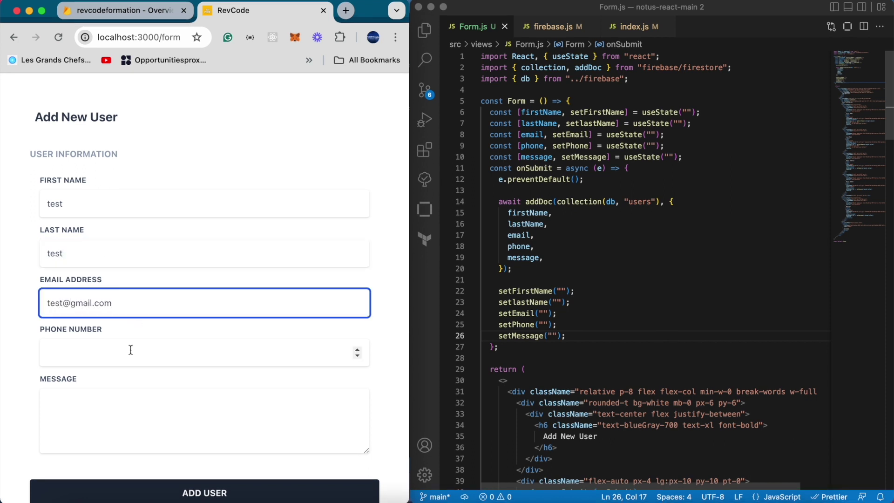
text(67777796)
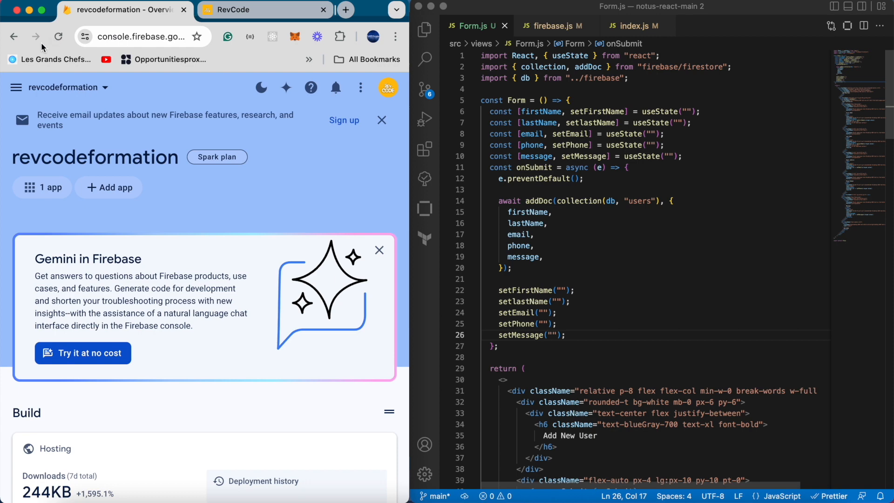
Show the Firestore Database data with the new users document from the console menu
click(16, 87)
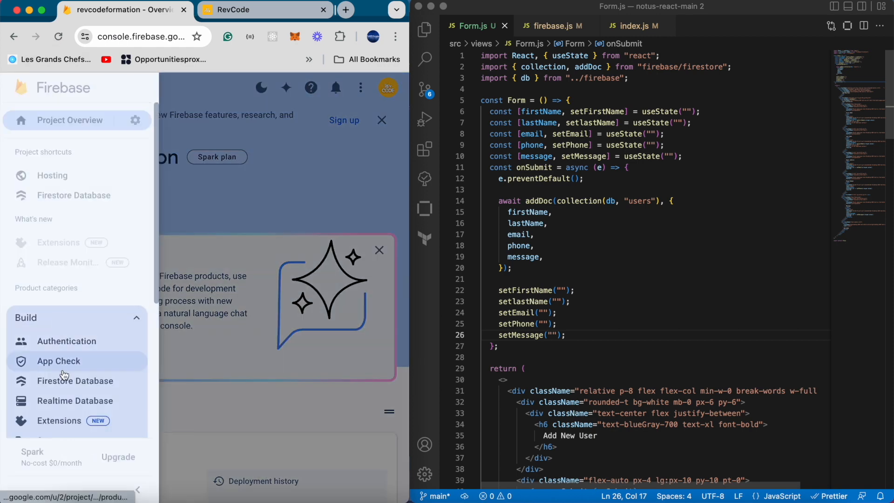
click(379, 249)
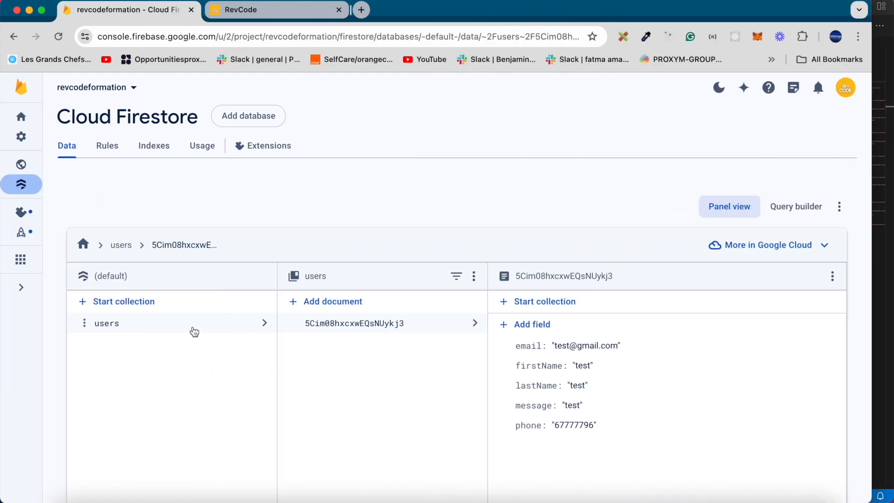
mouse_move(557, 26)
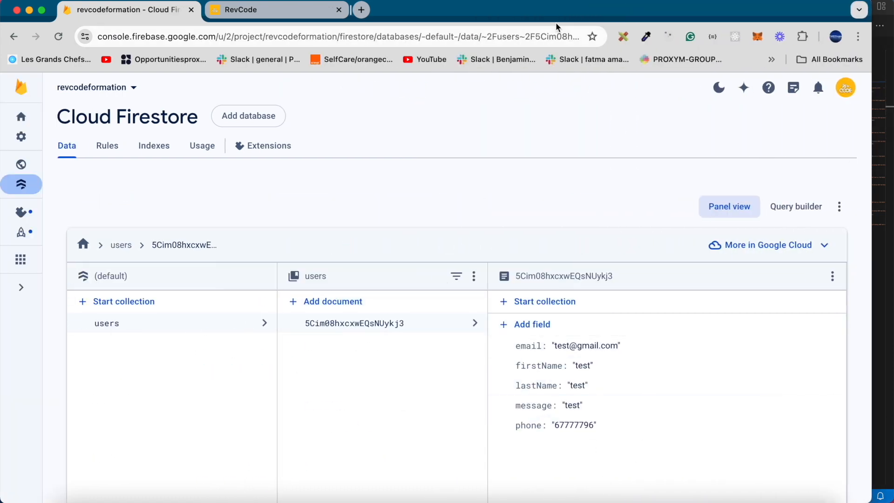